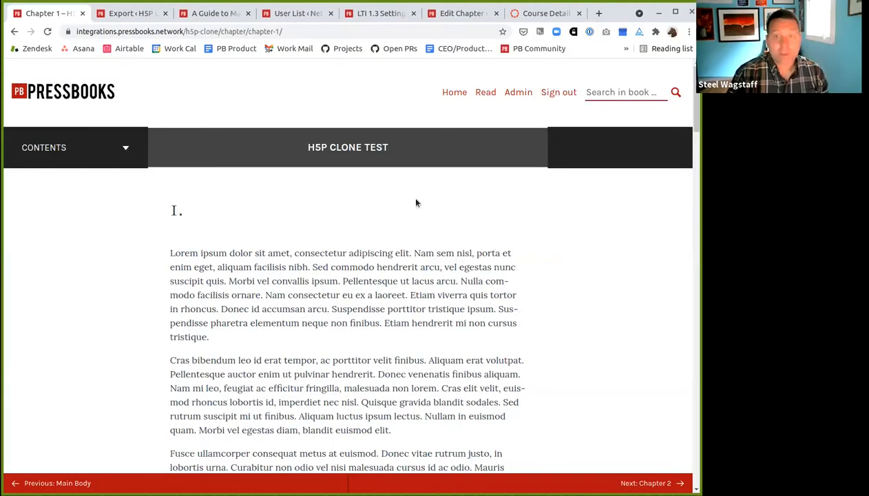
Review Chapter 1's H5P activities, then download the H5P Clone Test book's latest Digital PDF.
scroll(down, 3)
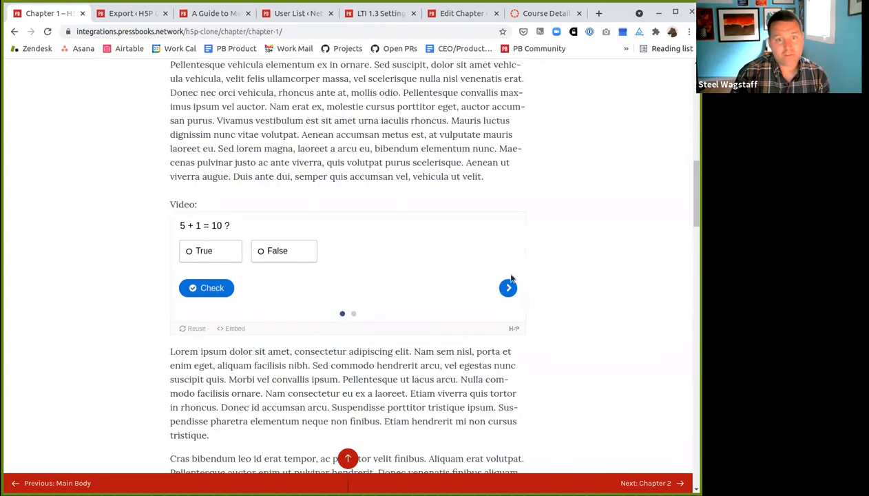
scroll(down, 3)
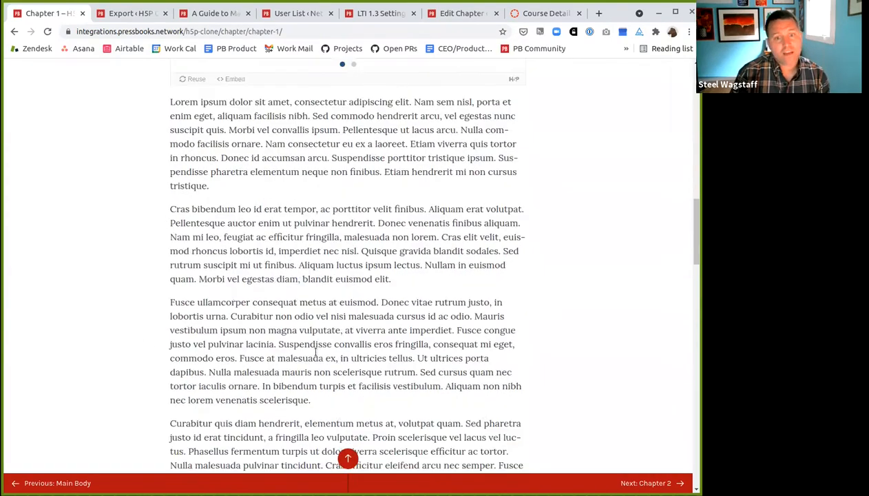
scroll(up, 3)
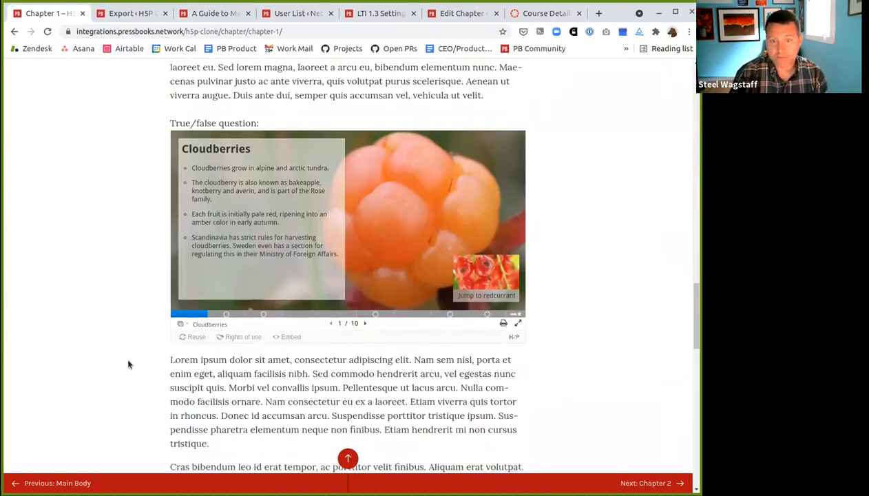
scroll(down, 3)
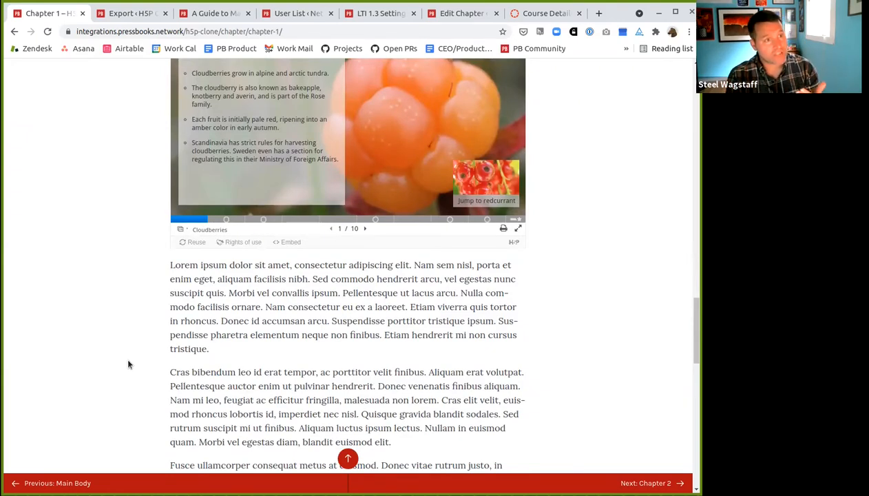
scroll(up, 3)
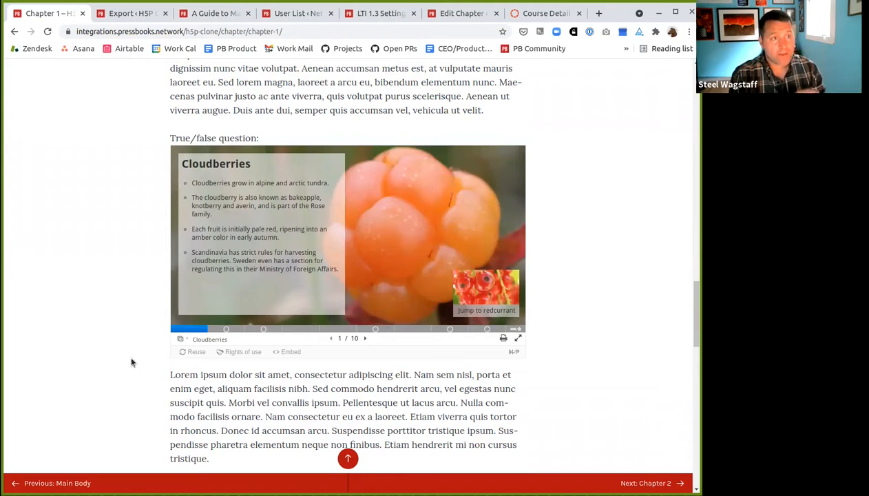
mouse_move(348, 135)
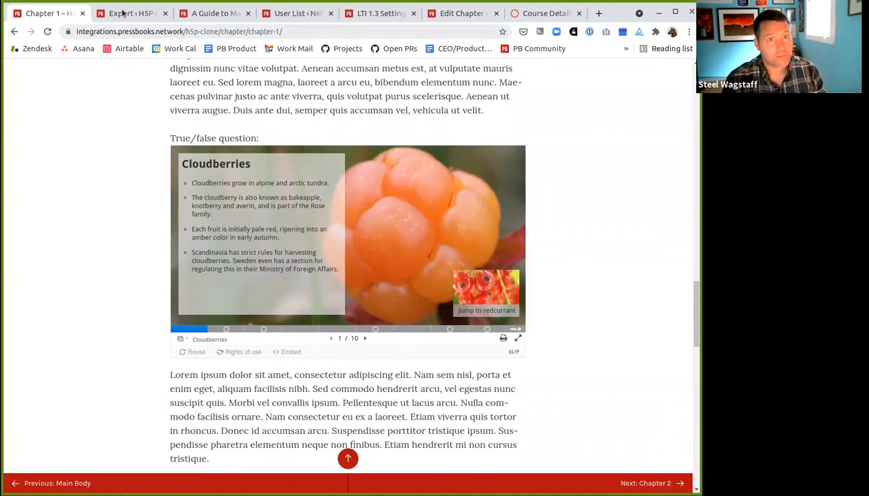
click(131, 13)
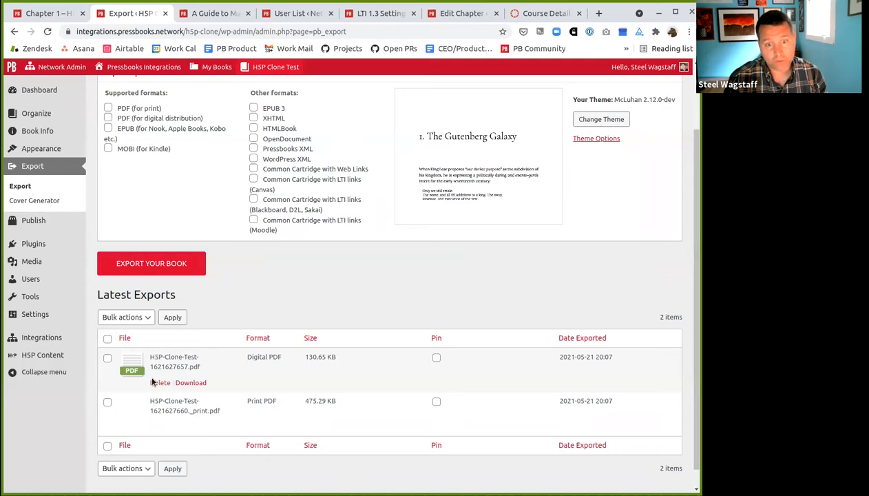
click(190, 382)
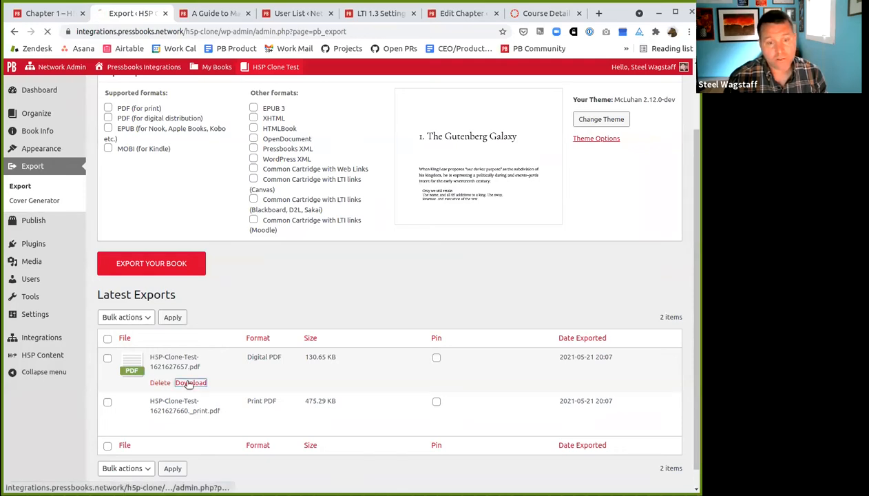
Open the downloaded PDF and page to the Video and True/false placeholder notices.
click(191, 383)
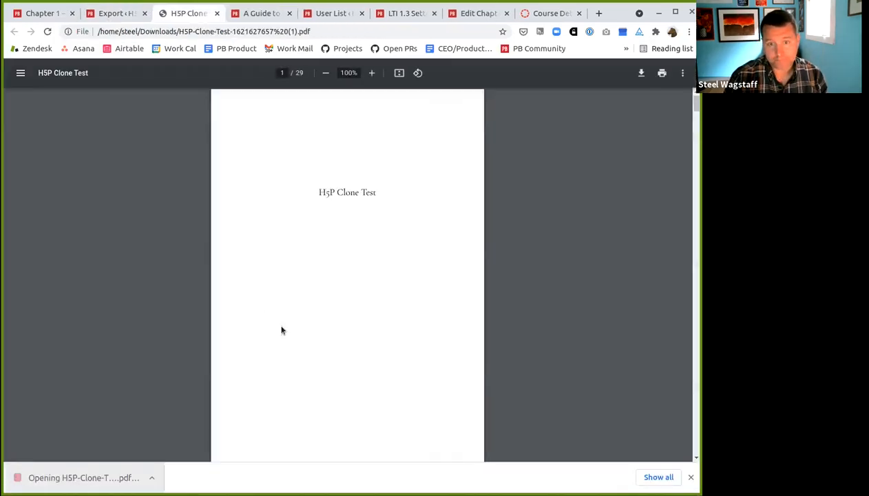
scroll(down, 3)
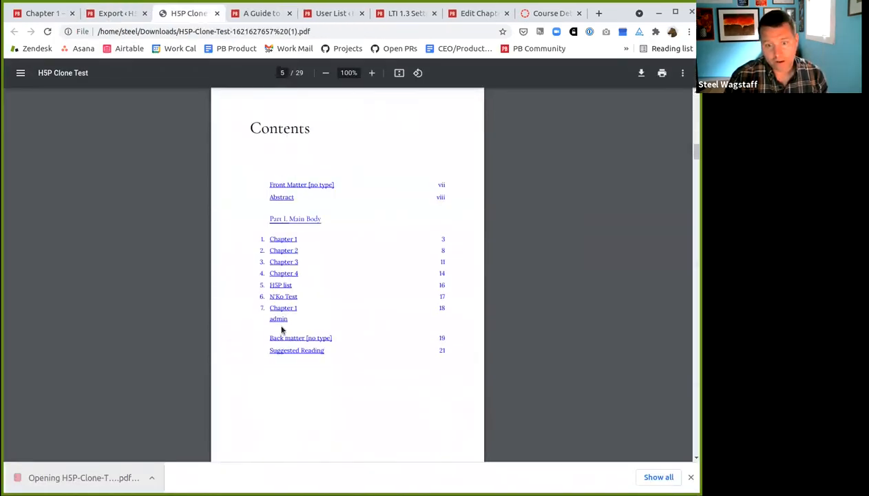
scroll(down, 3)
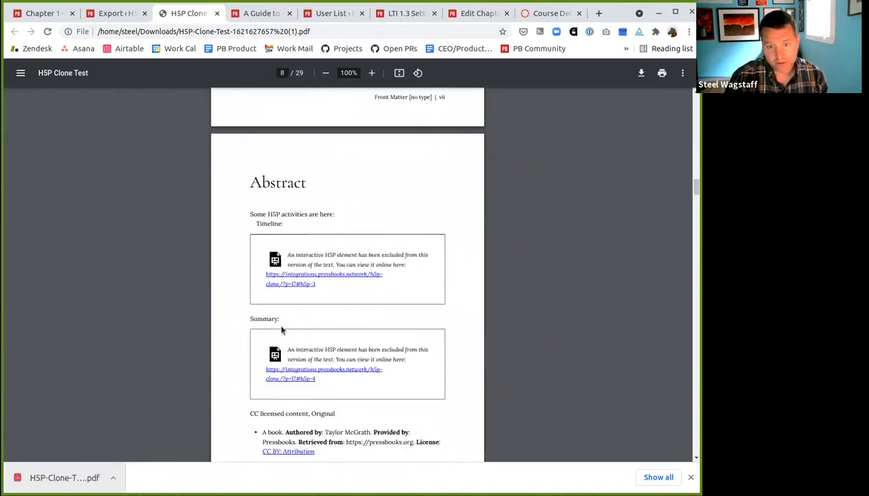
scroll(down, 3)
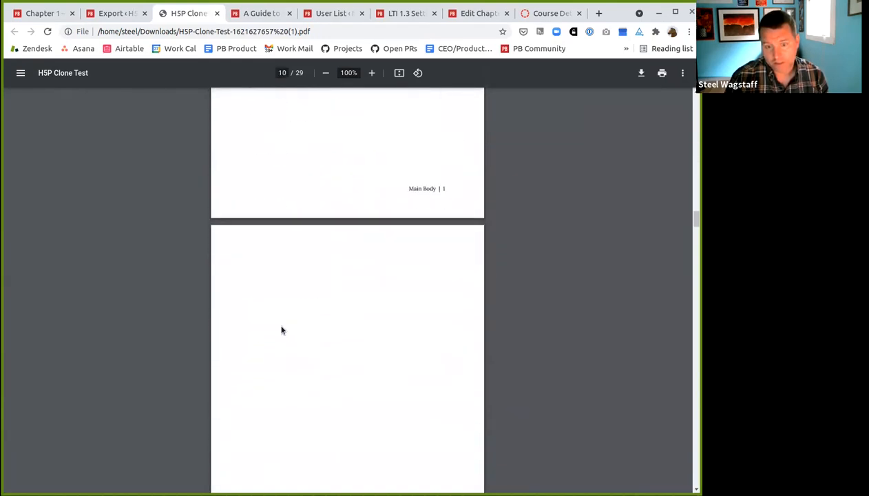
scroll(down, 3)
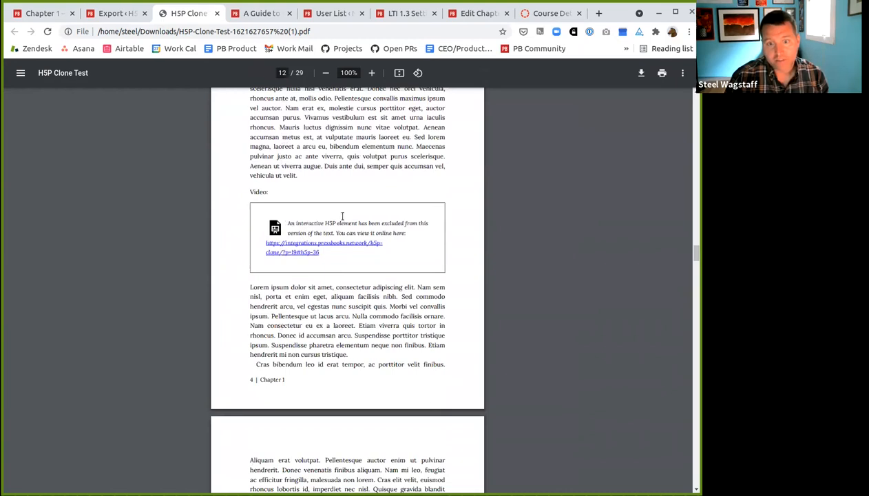
mouse_move(318, 244)
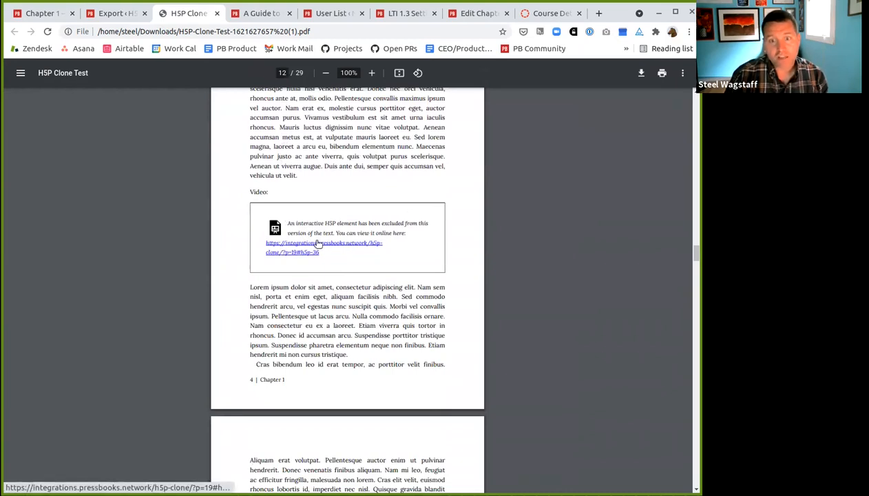
mouse_move(311, 249)
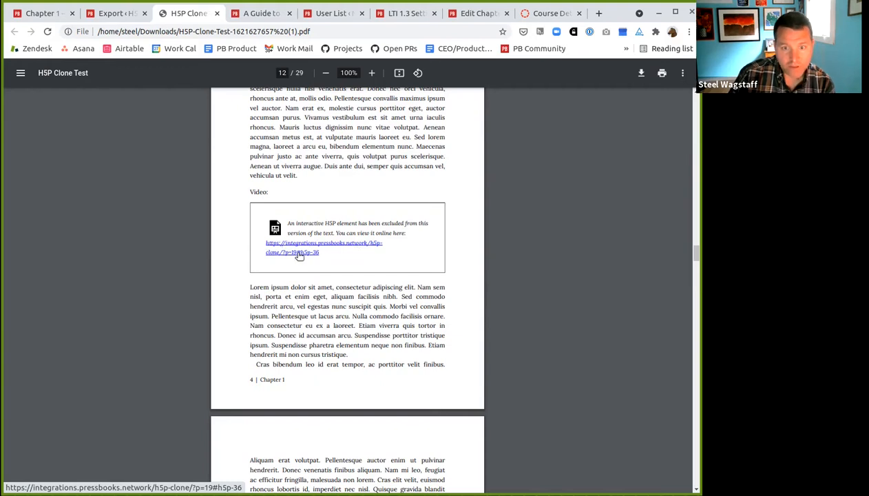
mouse_move(316, 257)
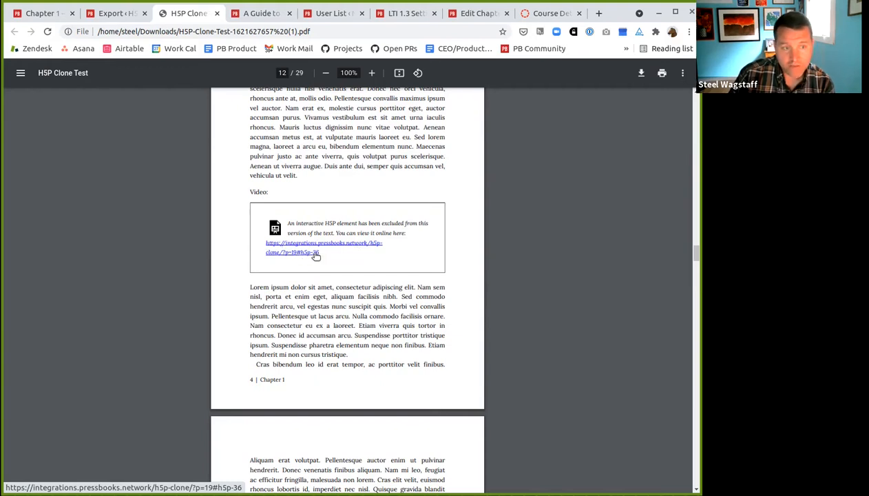
mouse_move(303, 256)
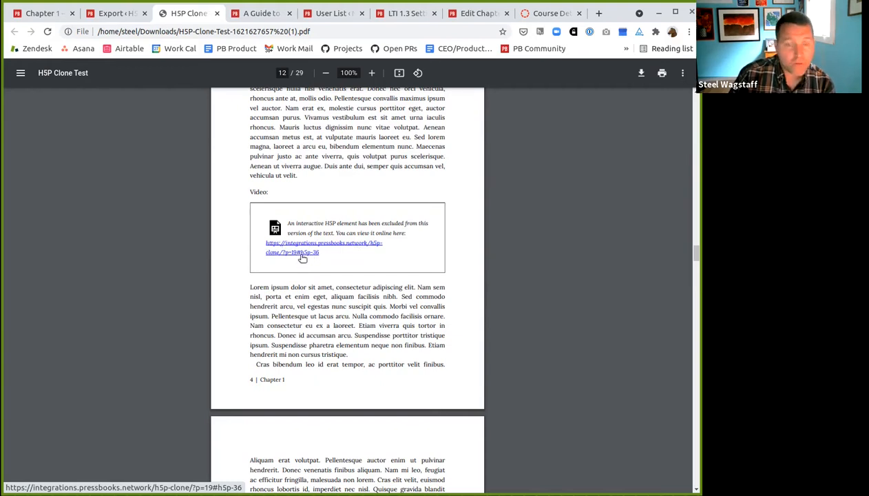
scroll(down, 3)
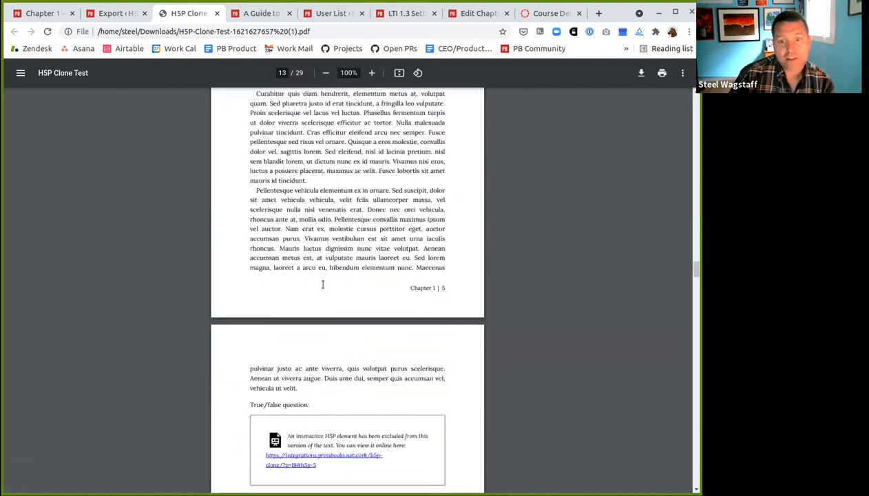
scroll(down, 3)
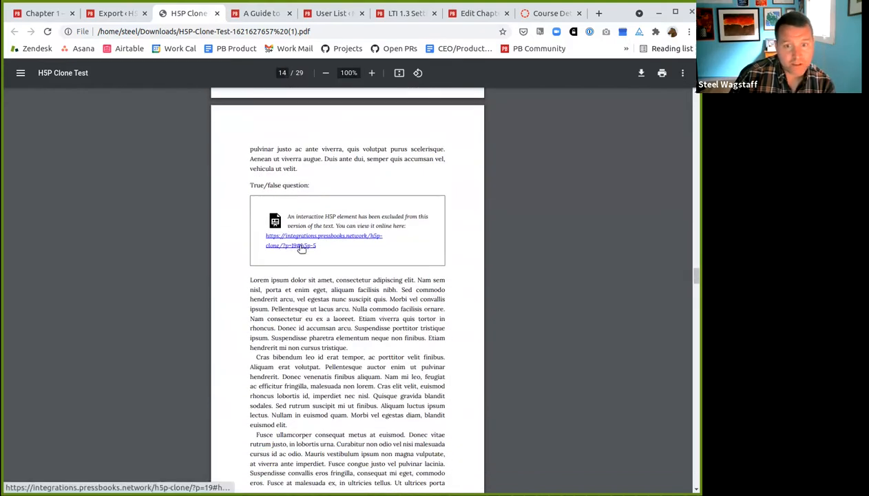
Follow the PDF placeholder link to the online H5P activity, then return to Export.
click(324, 240)
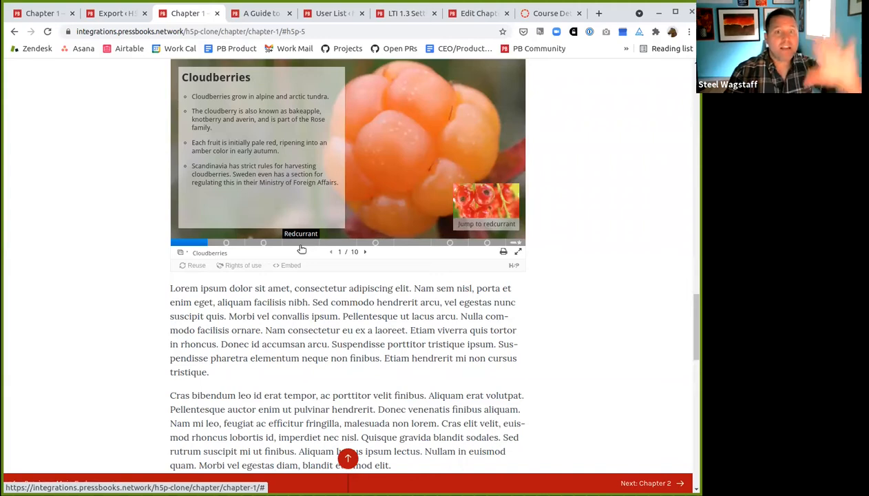
scroll(up, 3)
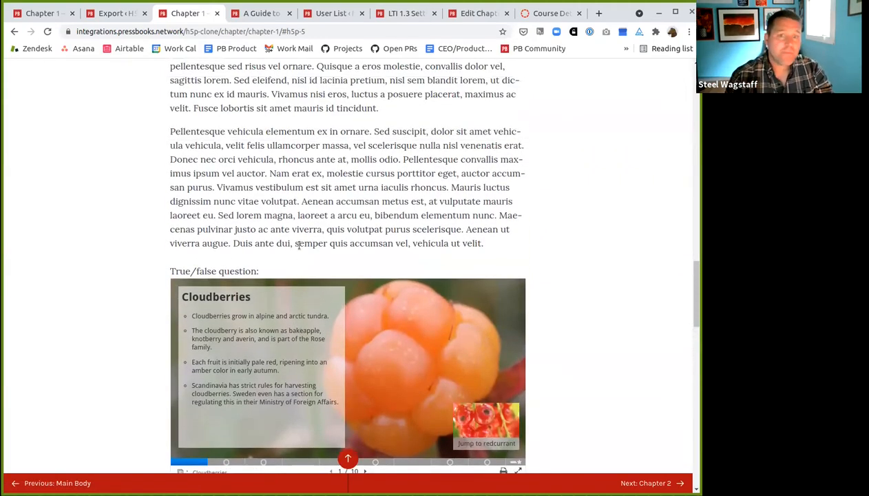
click(117, 13)
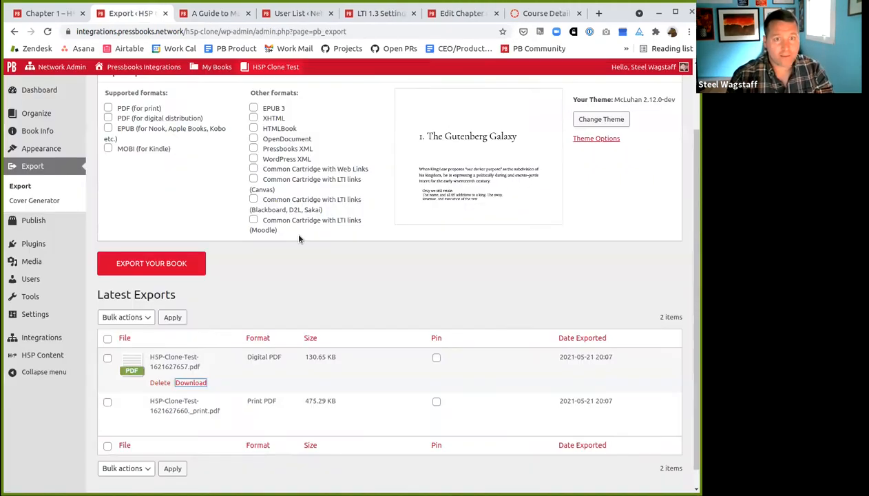
mouse_move(184, 410)
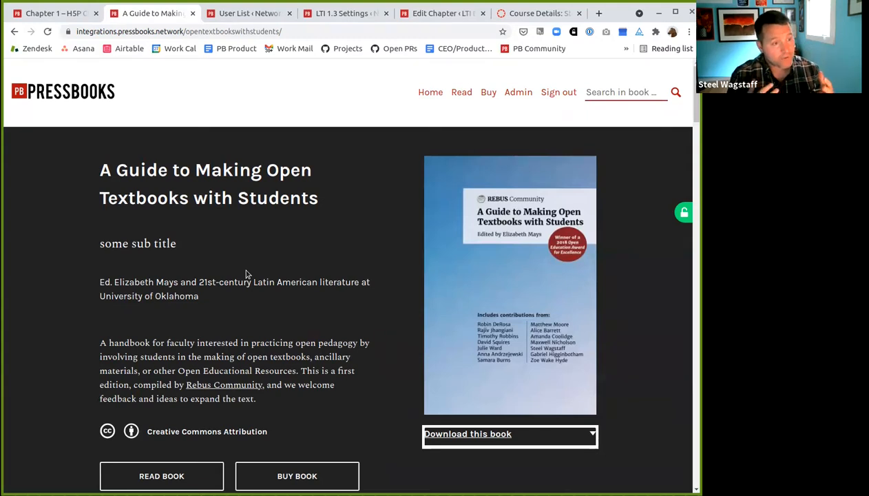
Scroll the book home page, then open Sharing & Privacy and highlight Share Latest Export Files.
scroll(down, 3)
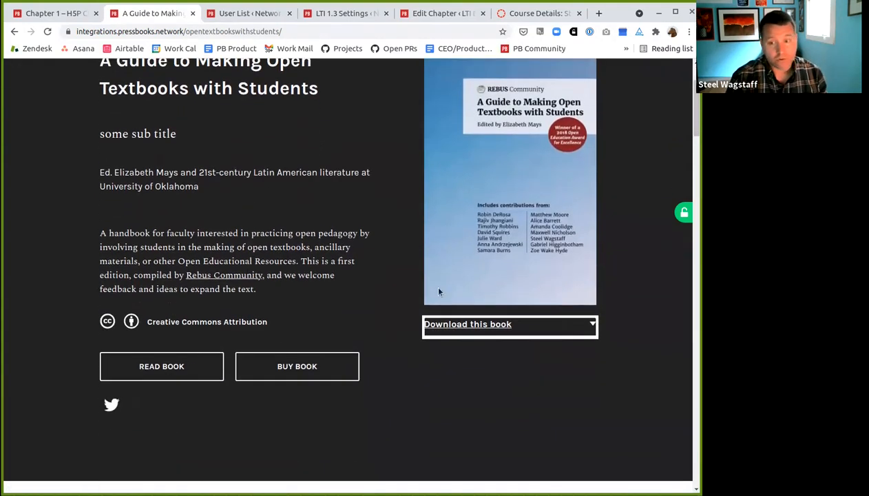
mouse_move(515, 257)
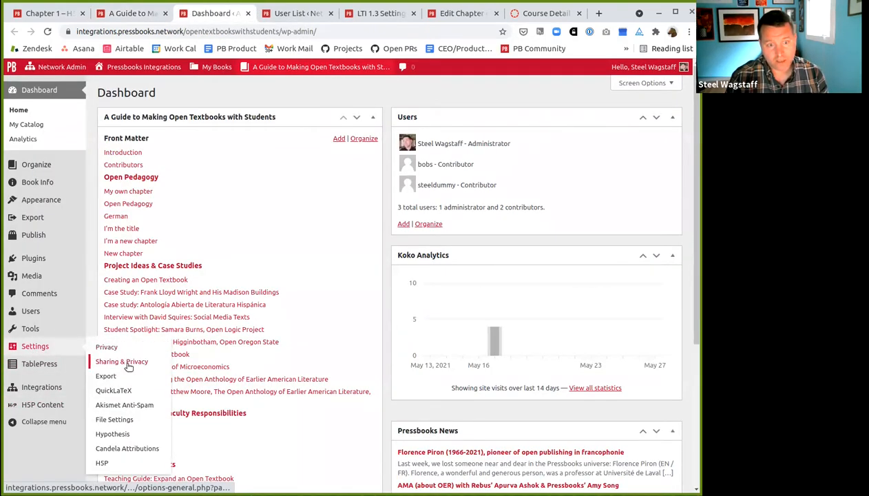
click(121, 362)
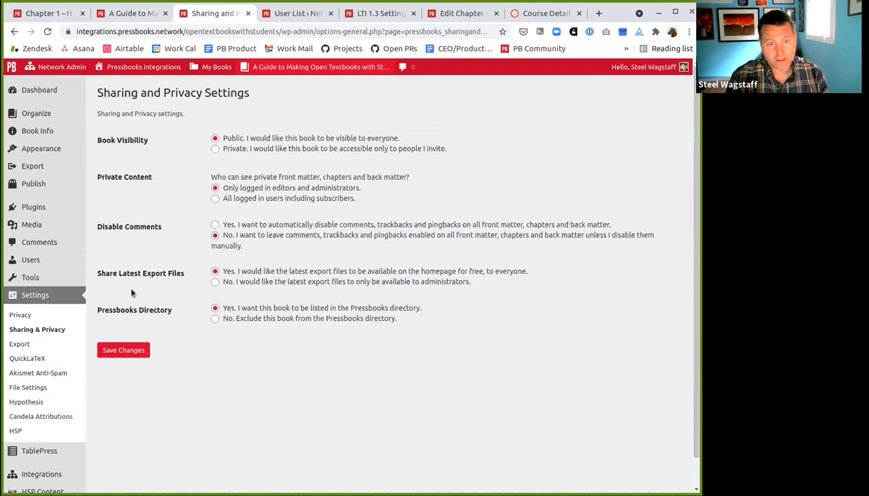
double_click(140, 273)
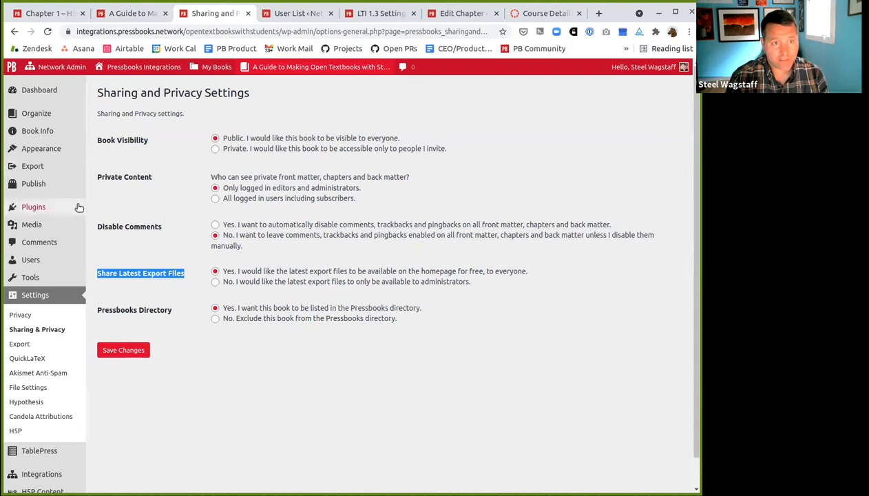
Browse the guide's latest exports on the export page, then visit its public home page.
click(32, 165)
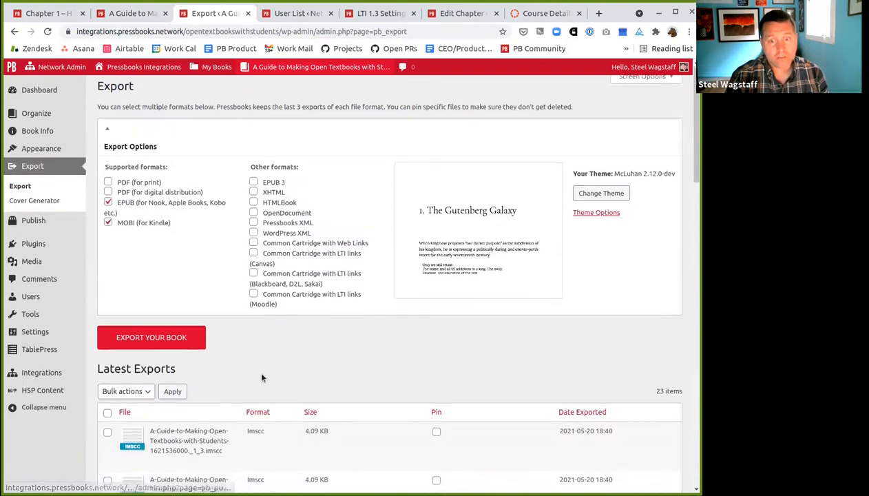
scroll(down, 3)
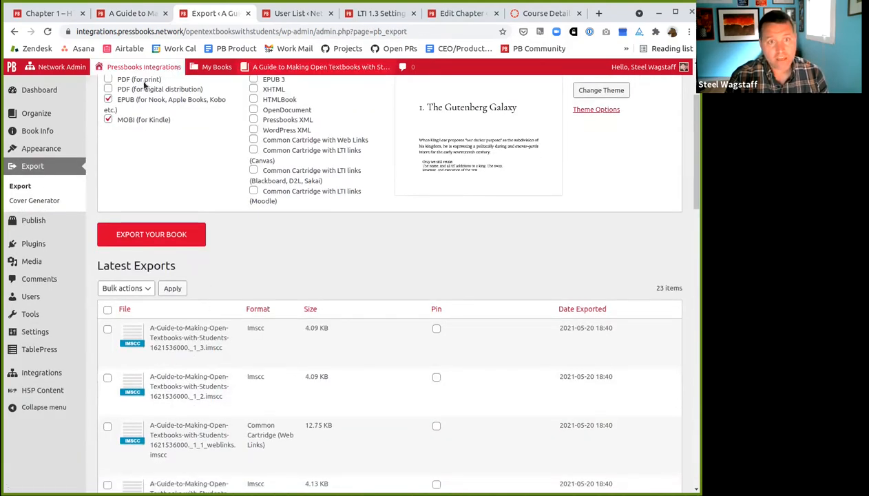
scroll(down, 3)
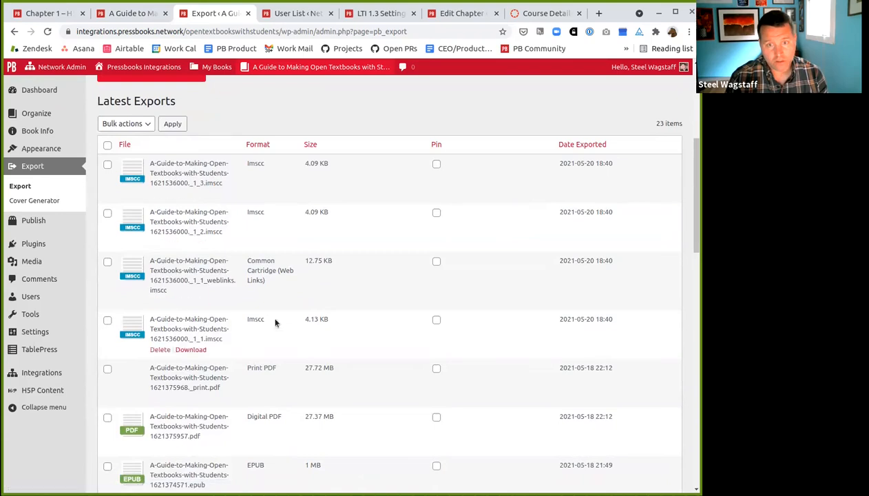
mouse_move(333, 255)
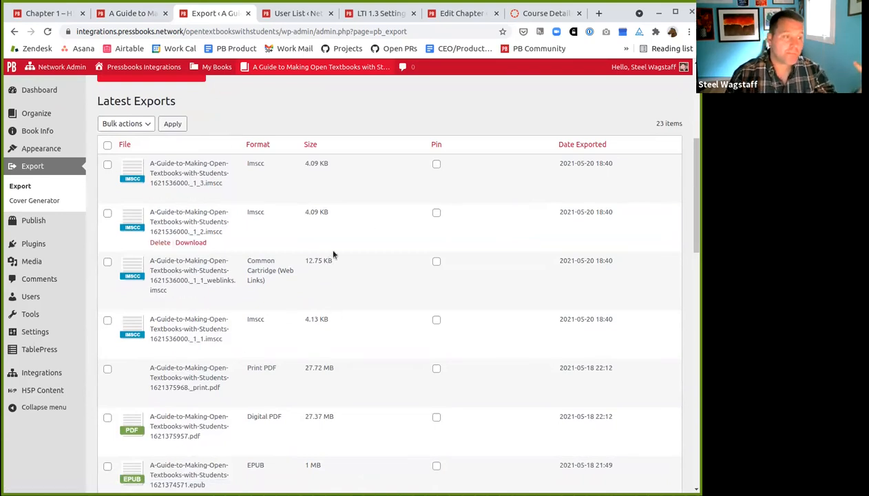
click(320, 67)
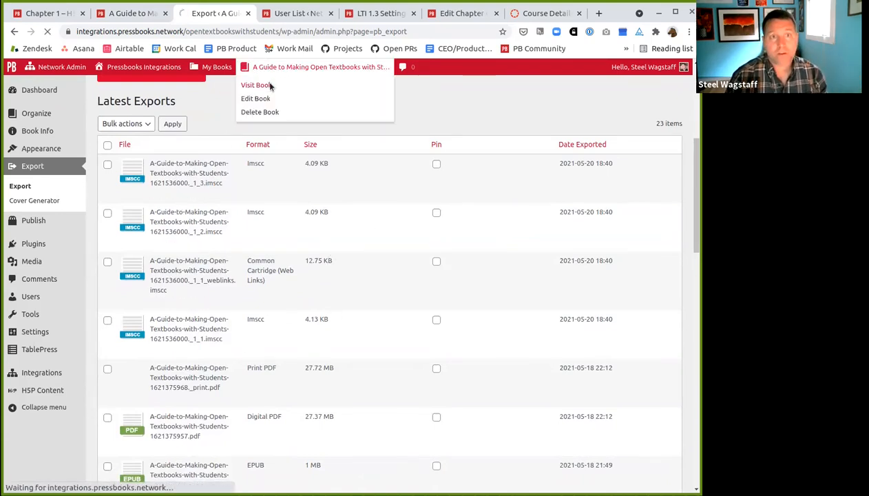
Expand 'Download this book' to list EPUB, PDF, MOBI and Common Cartridge formats.
click(255, 85)
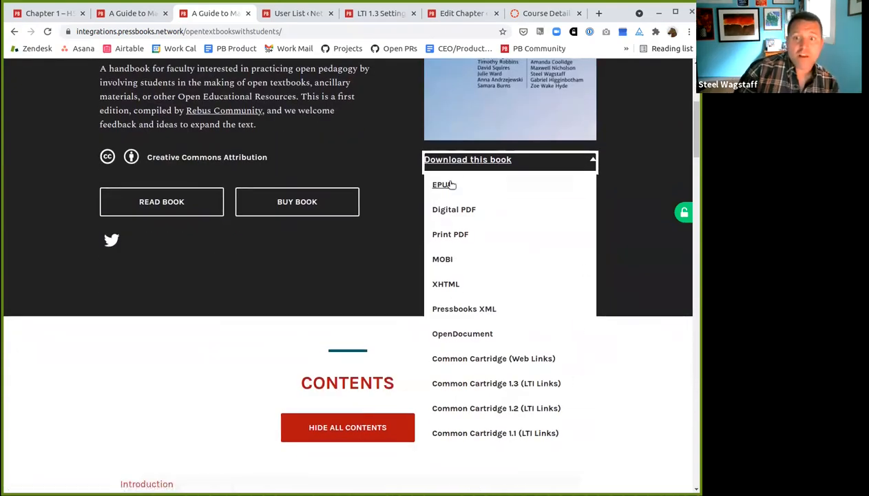
mouse_move(423, 417)
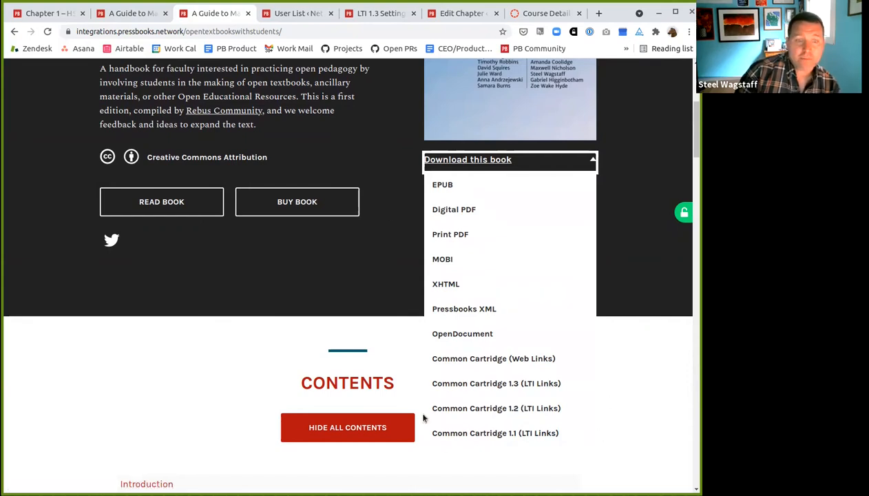
mouse_move(449, 234)
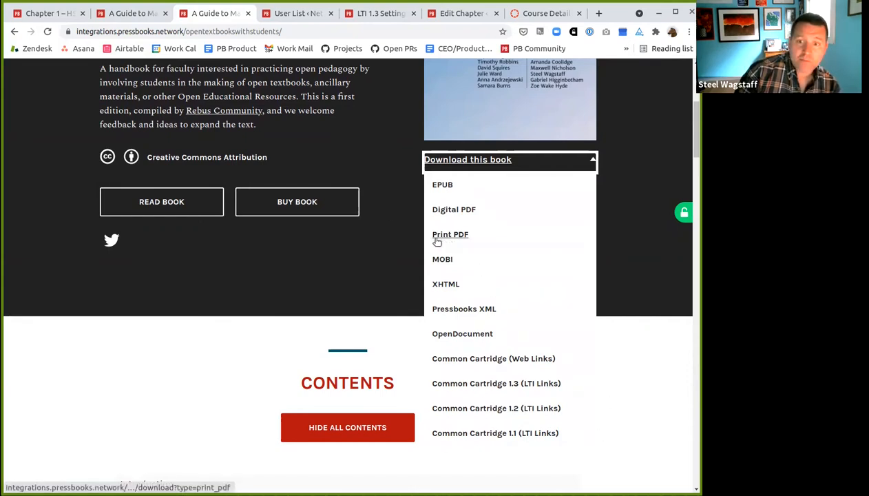
mouse_move(454, 210)
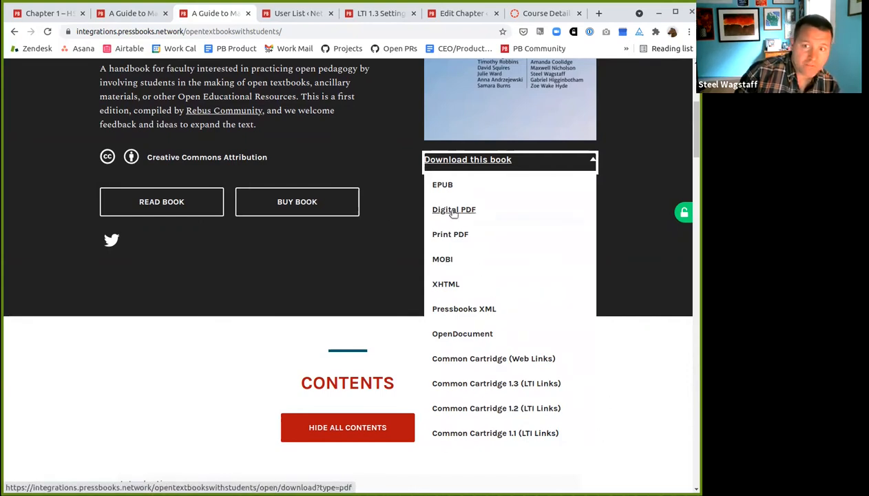
mouse_move(472, 209)
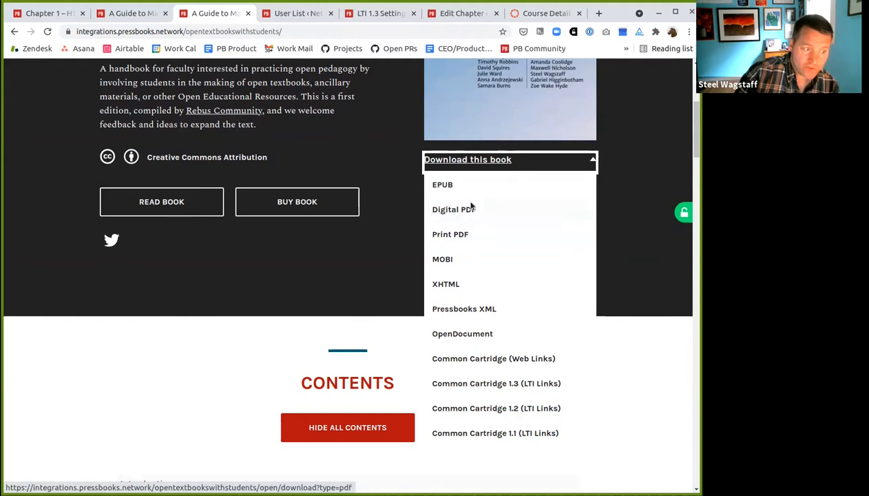
mouse_move(454, 369)
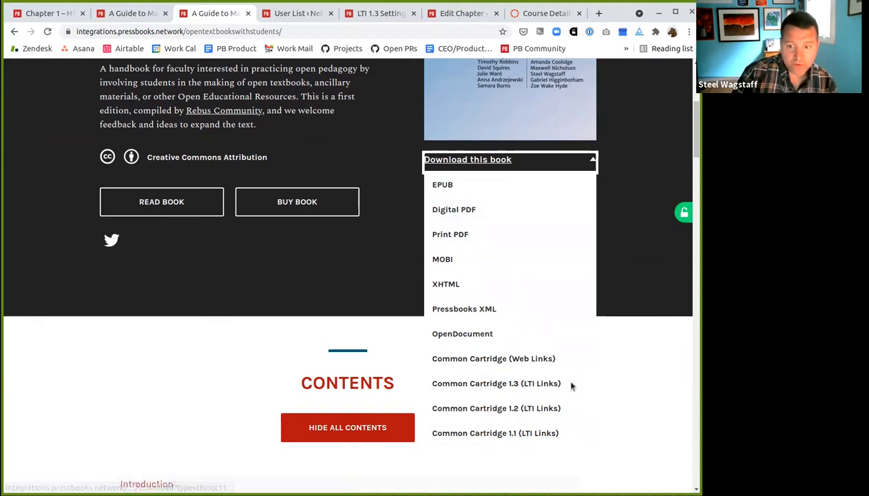
mouse_move(493, 358)
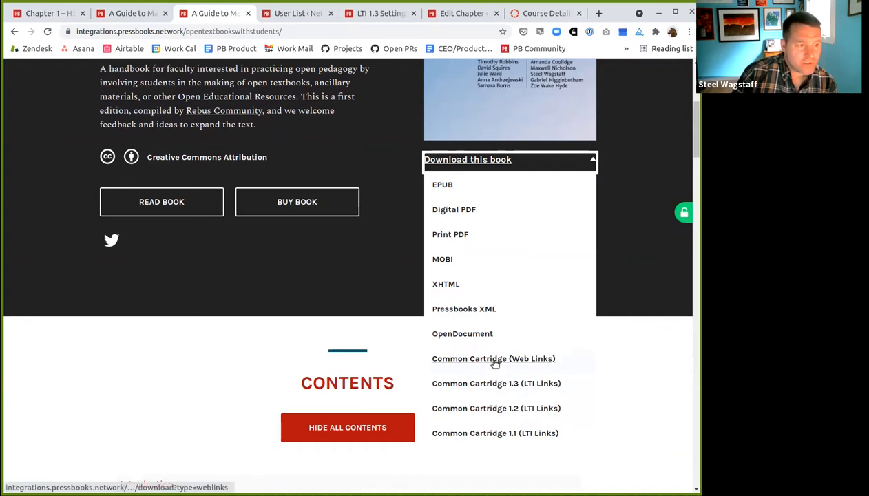
mouse_move(525, 364)
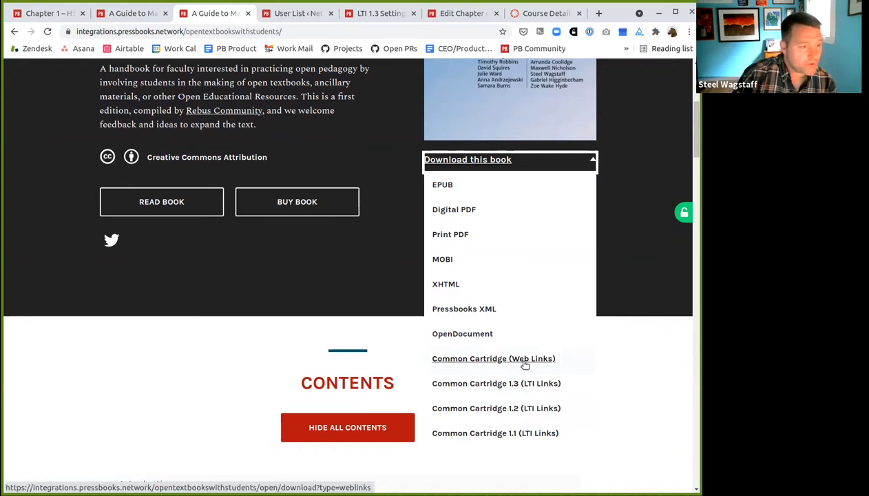
mouse_move(472, 365)
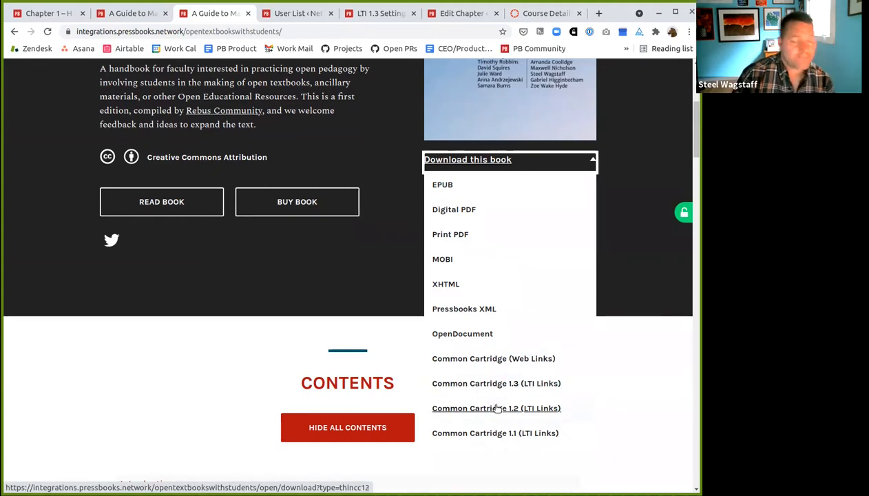
mouse_move(431, 202)
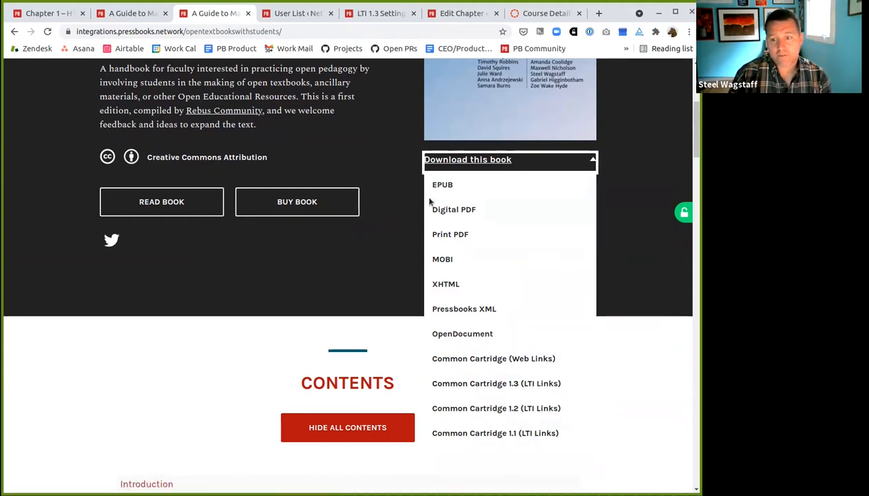
mouse_move(530, 164)
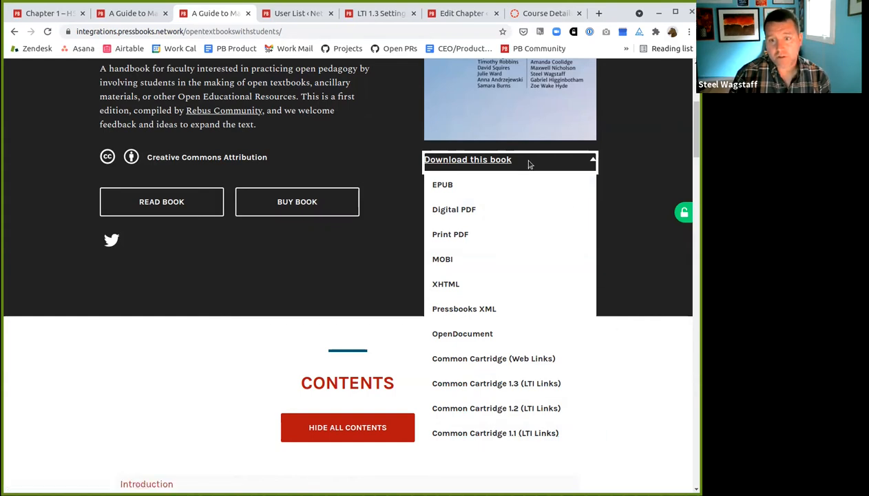
mouse_move(581, 167)
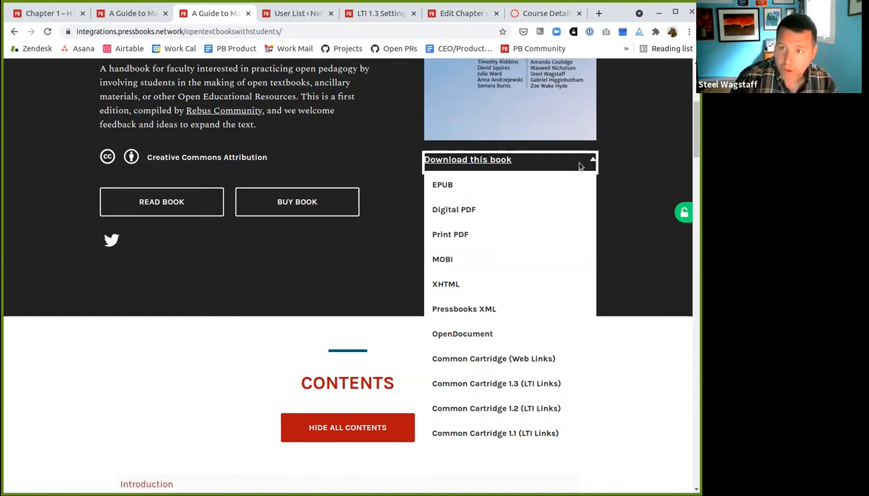
mouse_move(588, 285)
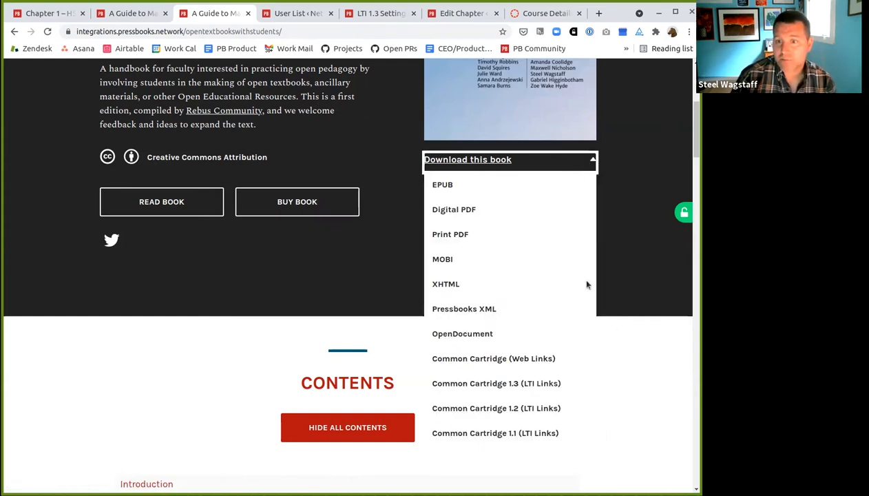
mouse_move(239, 45)
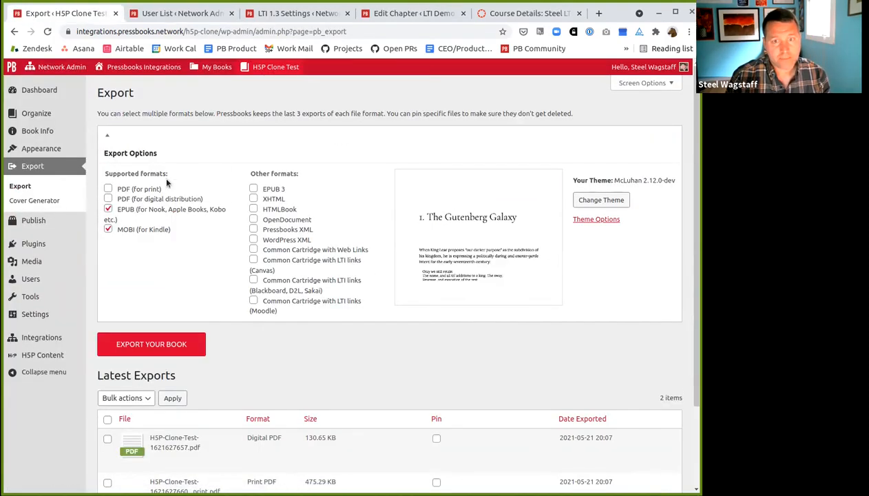
mouse_move(272, 257)
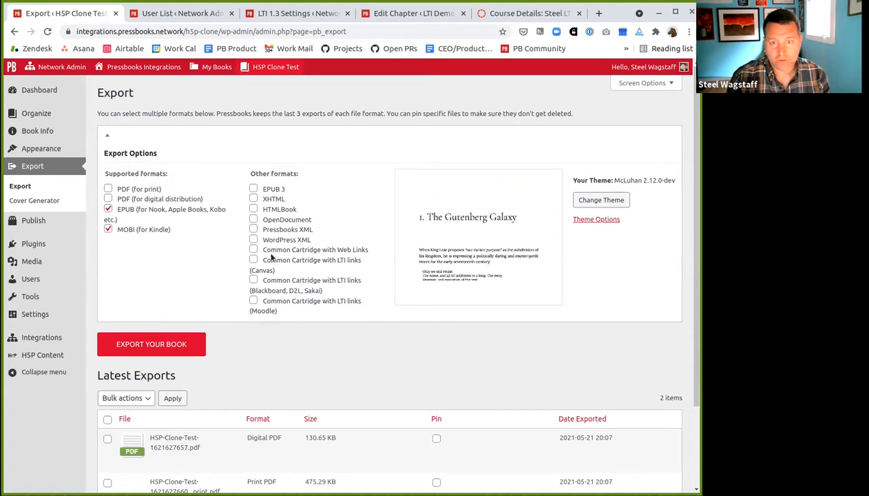
mouse_move(337, 255)
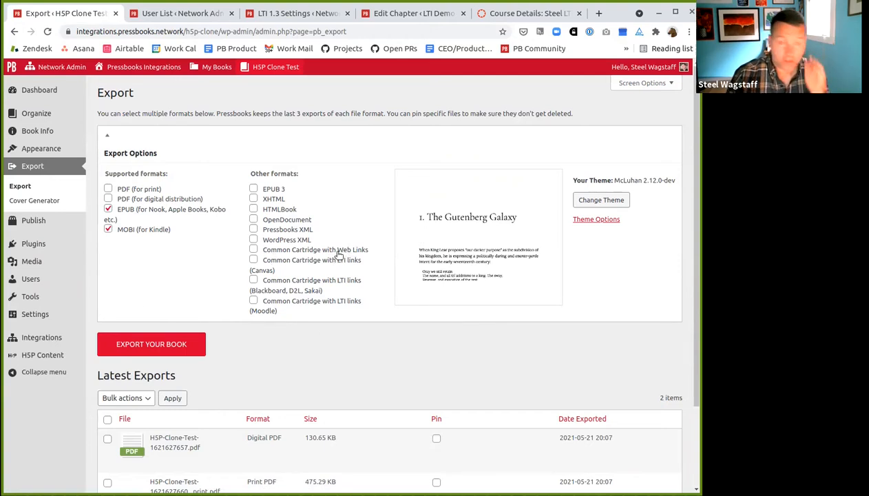
mouse_move(199, 99)
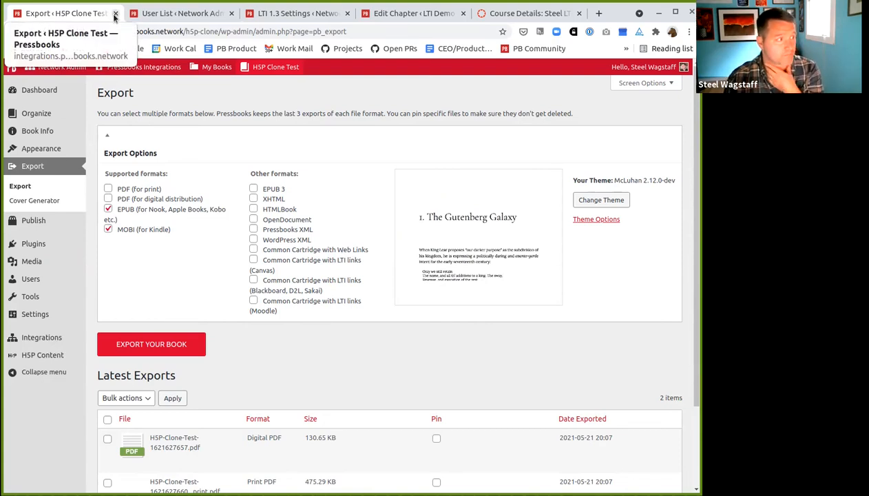
Close the H5P Clone Test export page, view All Users, then return to User List.
click(115, 13)
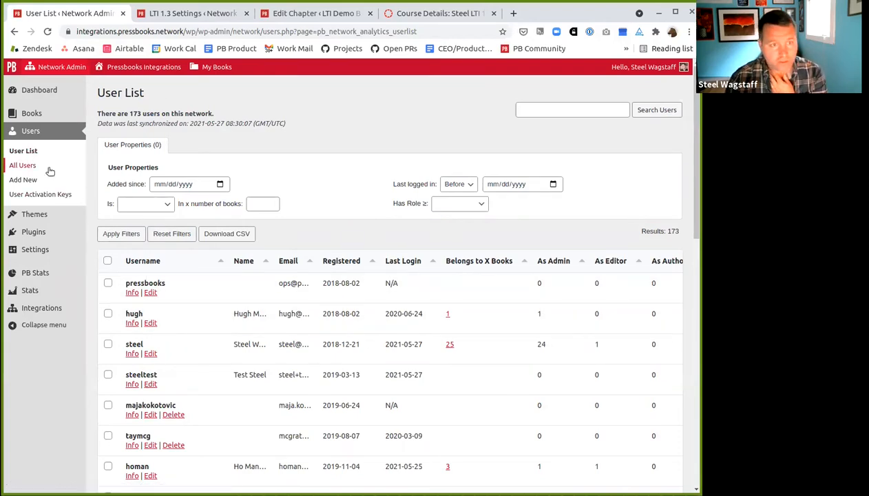
click(22, 164)
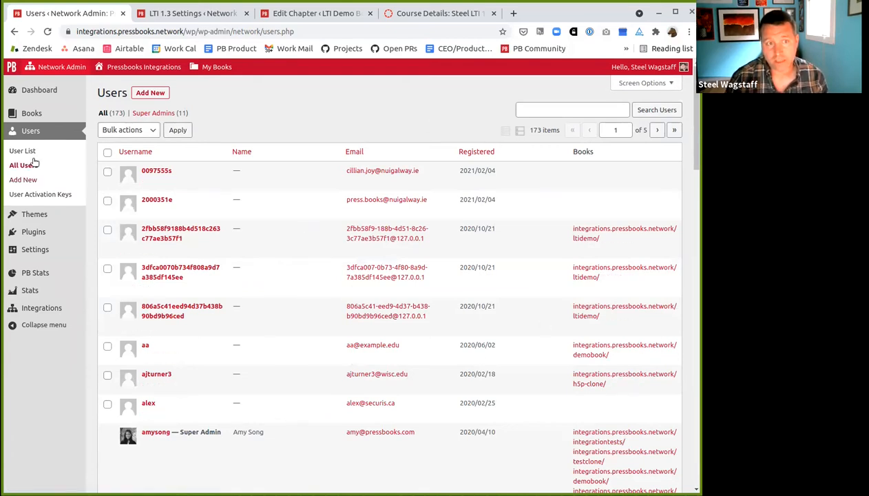
click(22, 150)
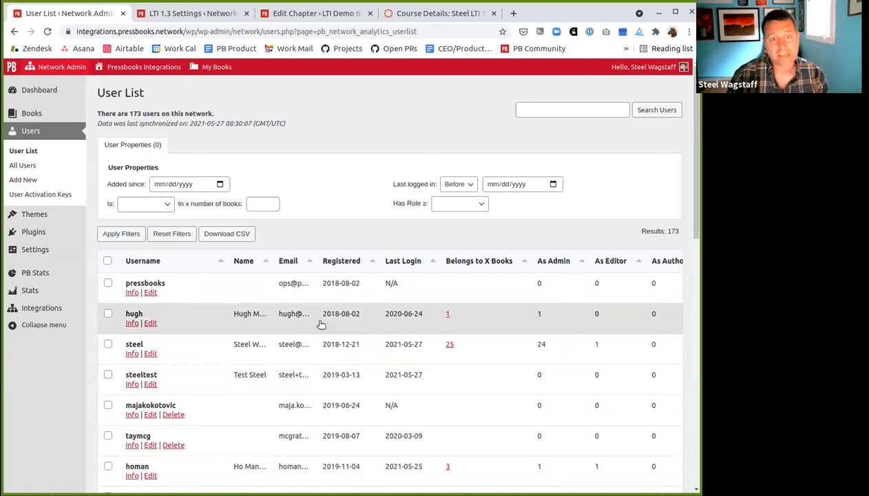
mouse_move(143, 412)
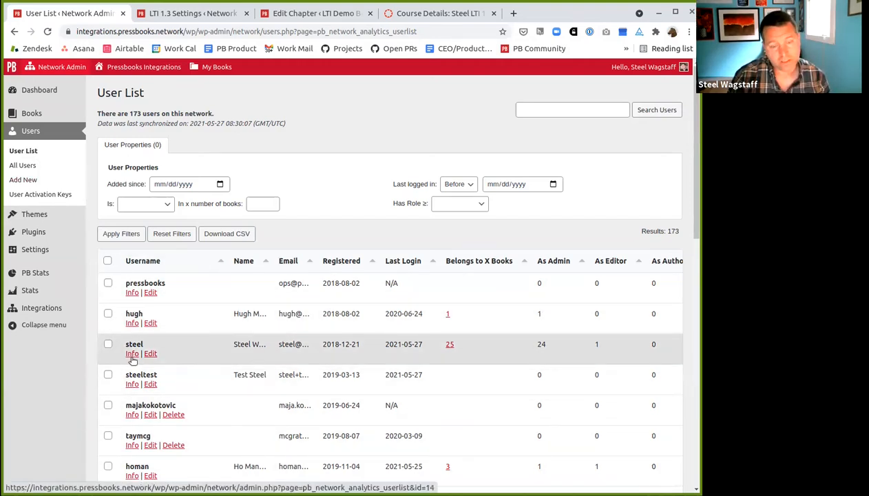
mouse_move(131, 353)
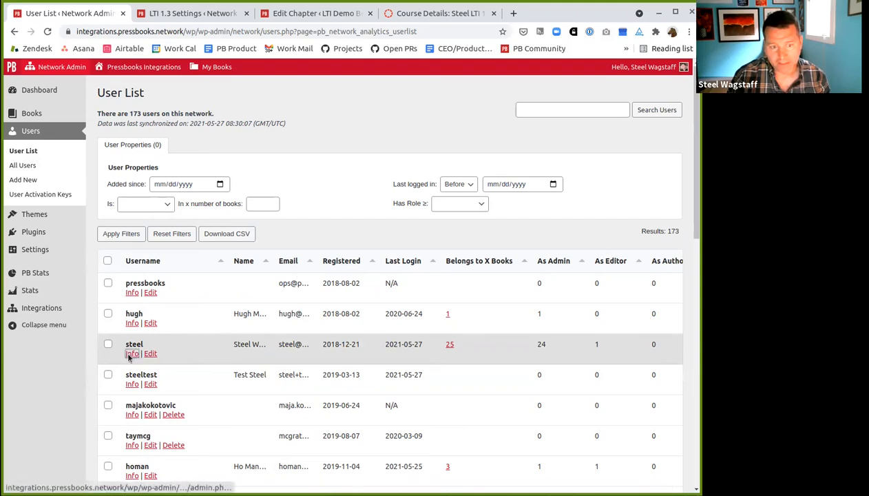
click(131, 353)
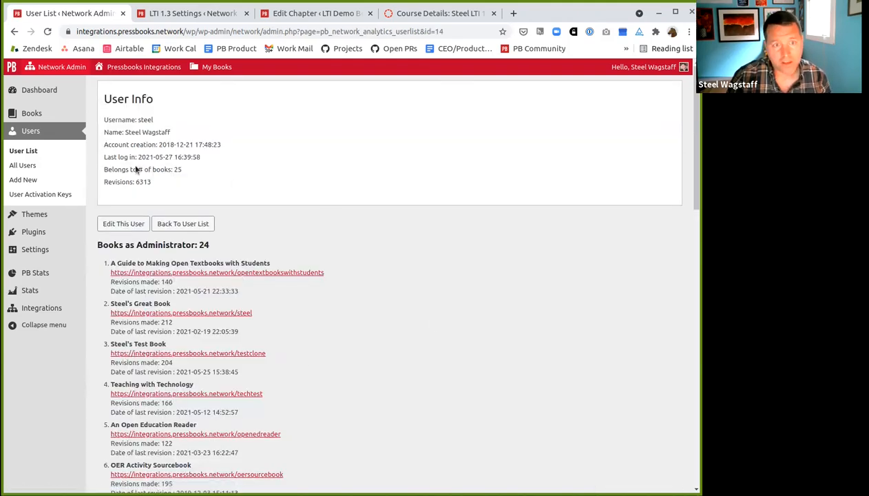
mouse_move(184, 157)
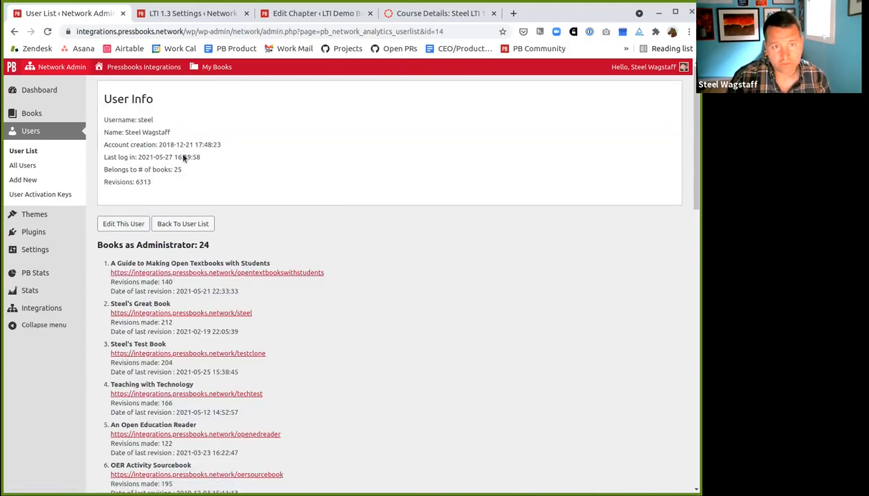
scroll(down, 3)
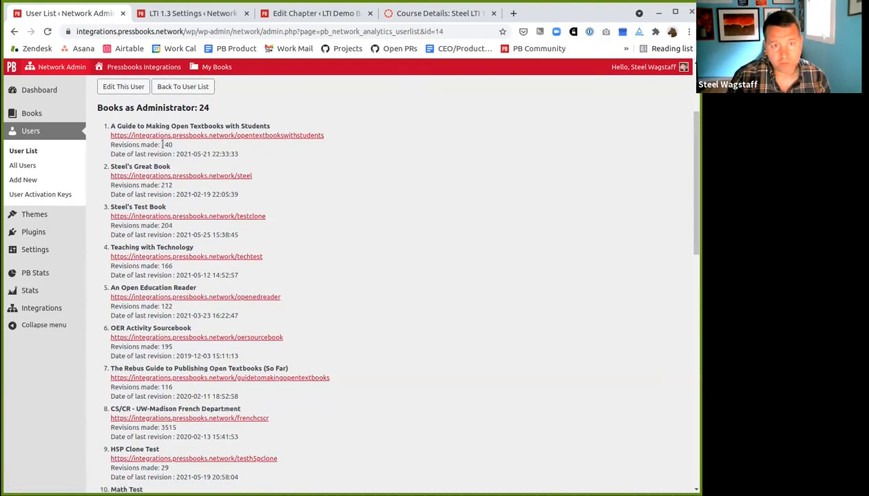
double_click(207, 154)
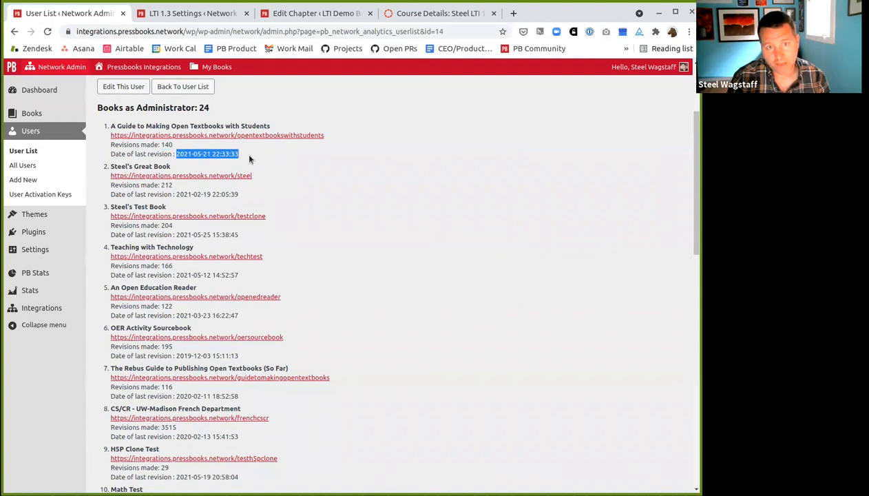
scroll(down, 3)
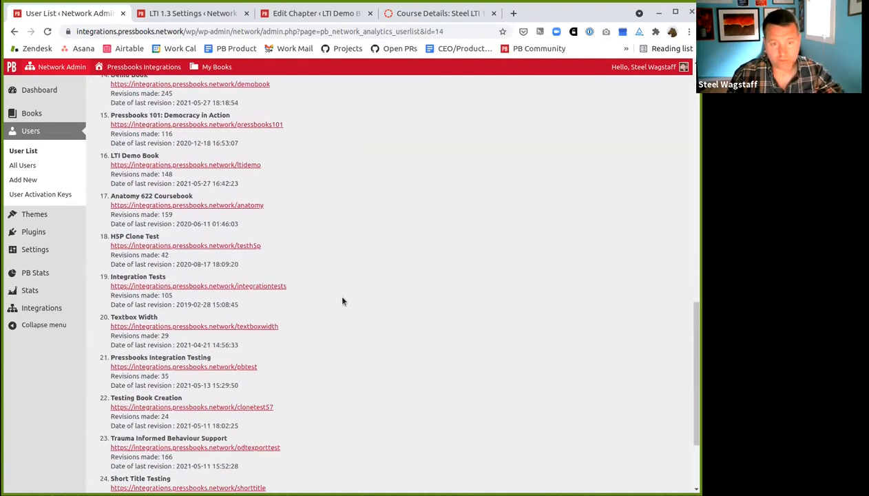
click(23, 150)
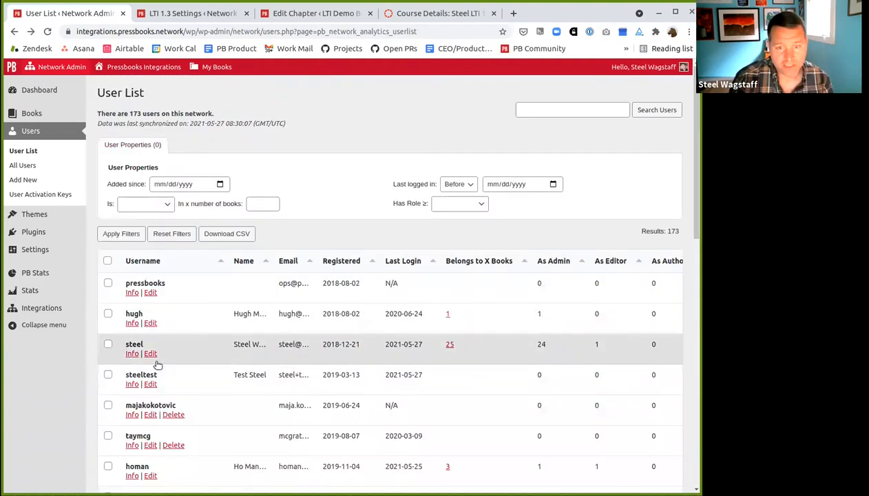
mouse_move(150, 354)
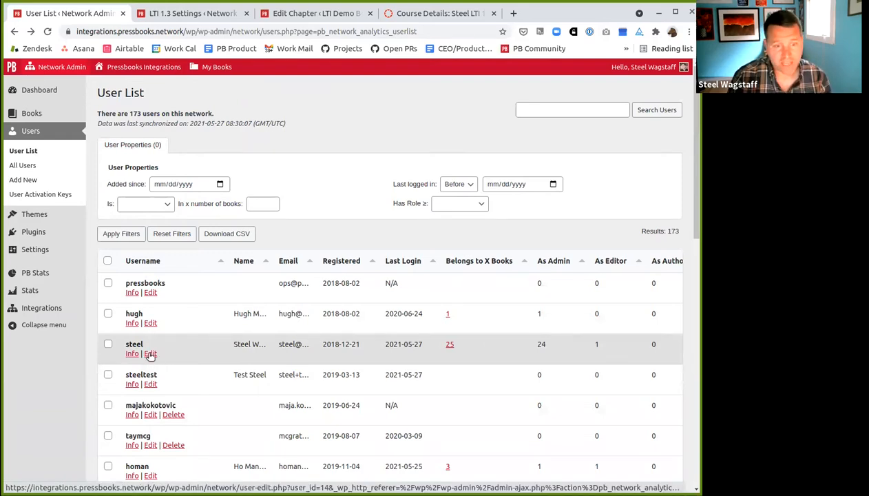
click(150, 353)
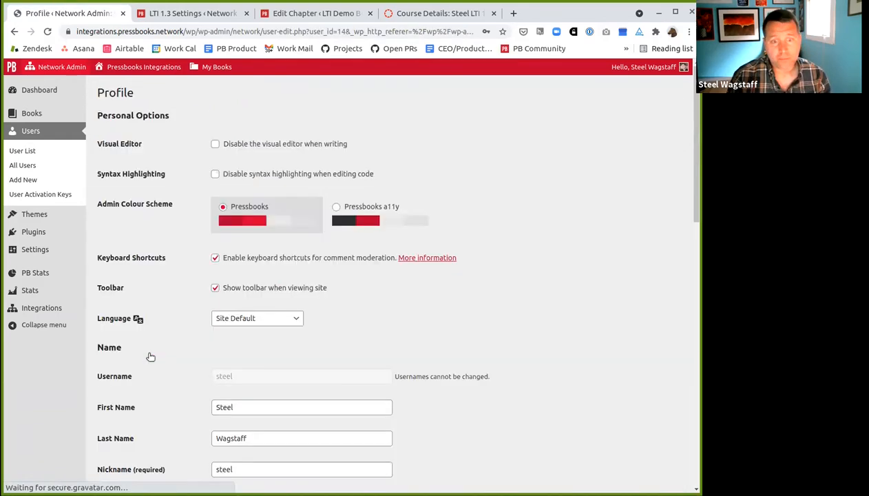
click(22, 150)
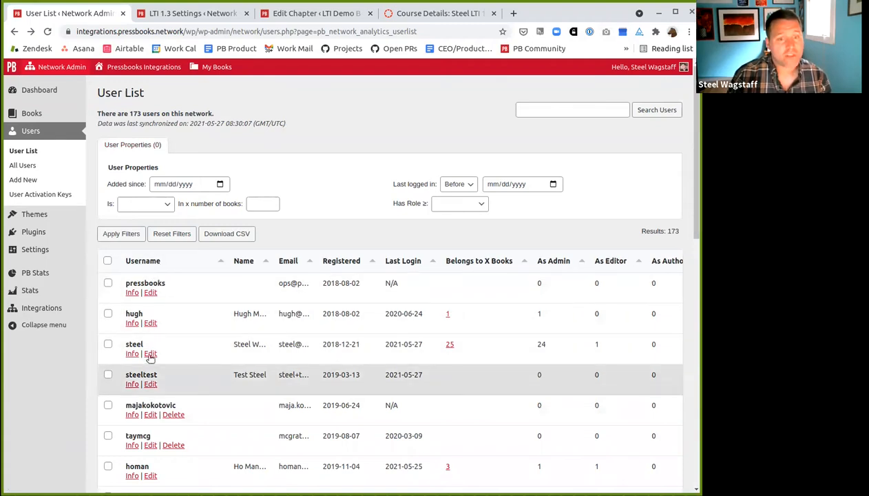
mouse_move(150, 353)
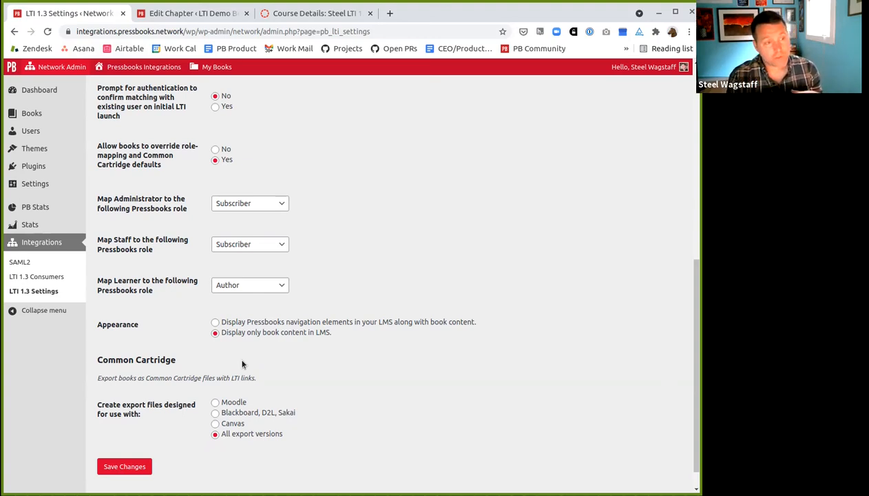
mouse_move(177, 321)
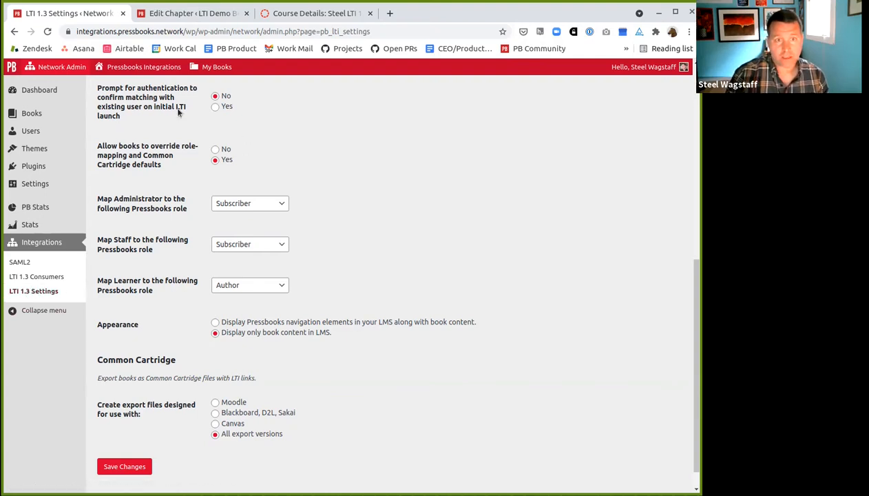
mouse_move(102, 402)
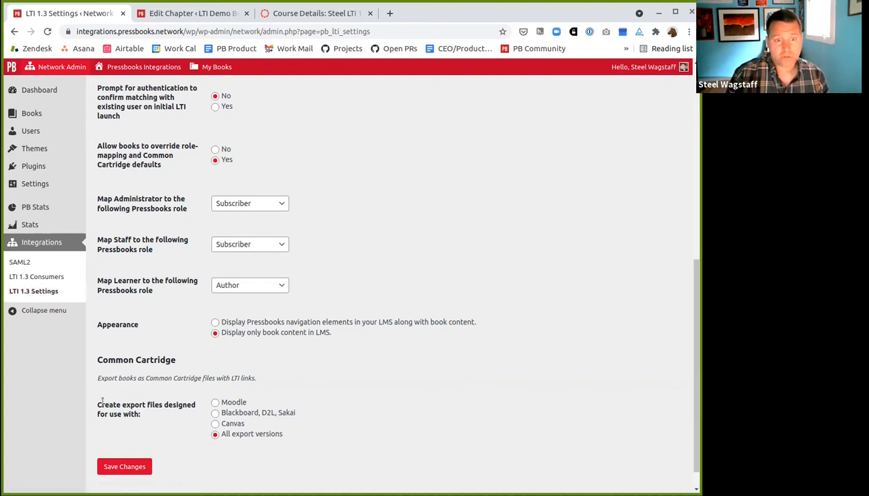
mouse_move(92, 417)
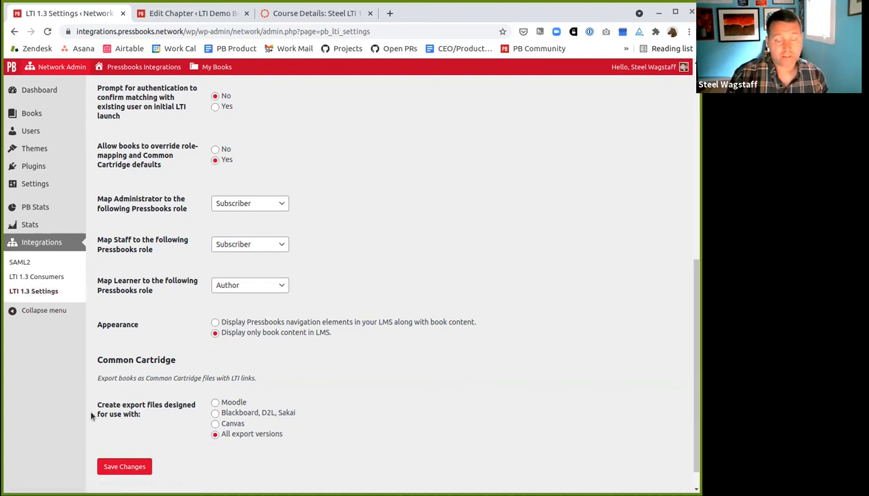
mouse_move(195, 434)
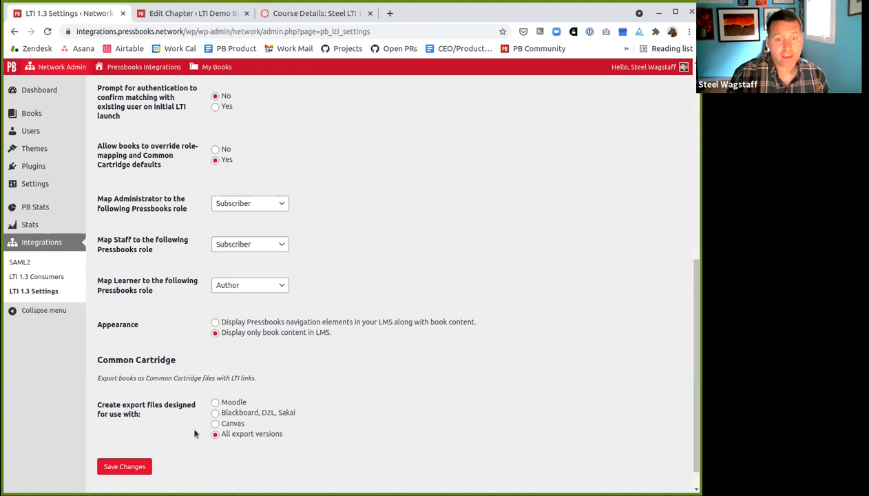
mouse_move(242, 404)
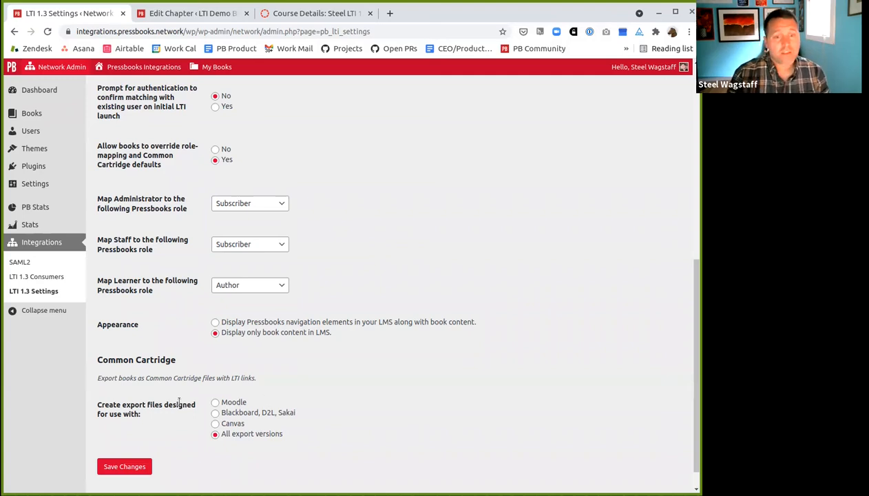
mouse_move(207, 390)
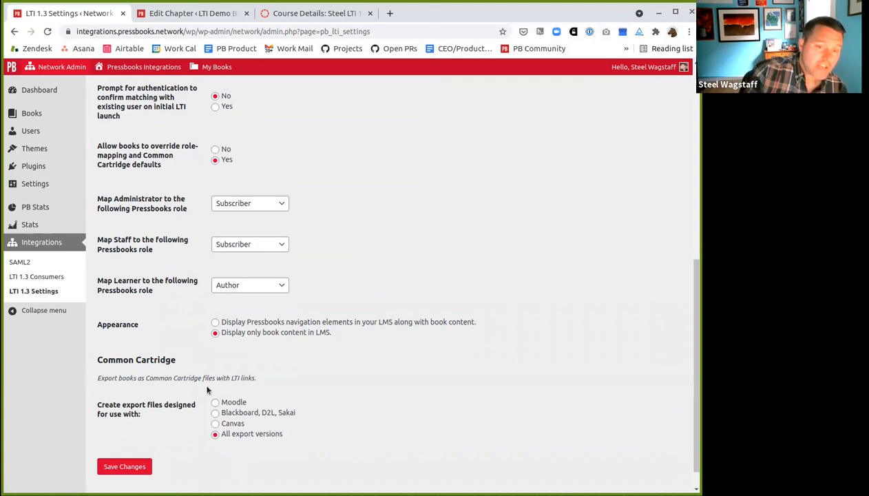
mouse_move(280, 400)
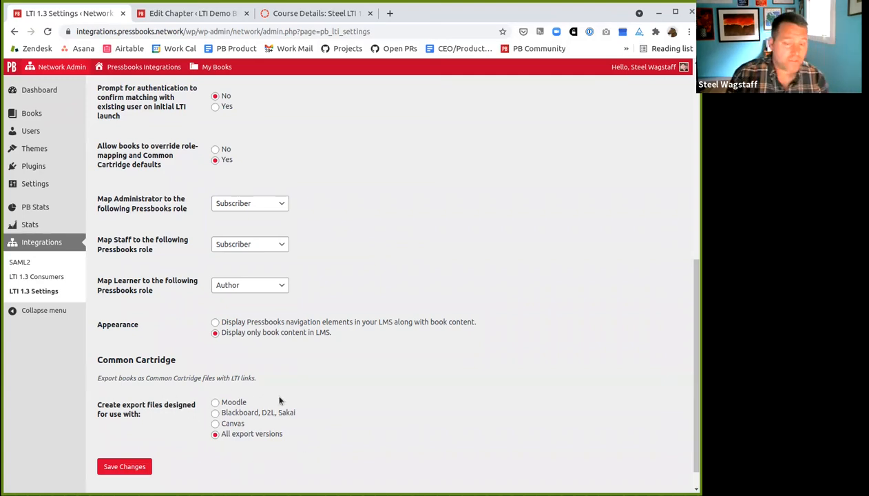
mouse_move(161, 418)
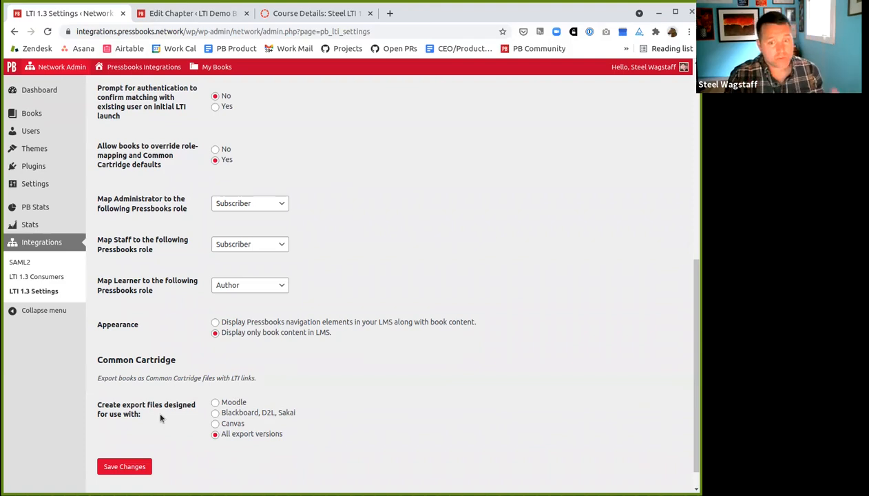
click(215, 403)
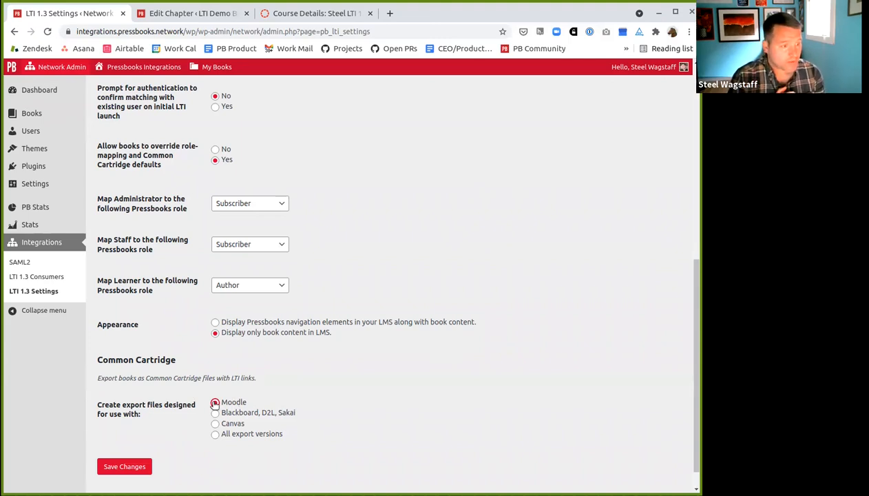
click(215, 402)
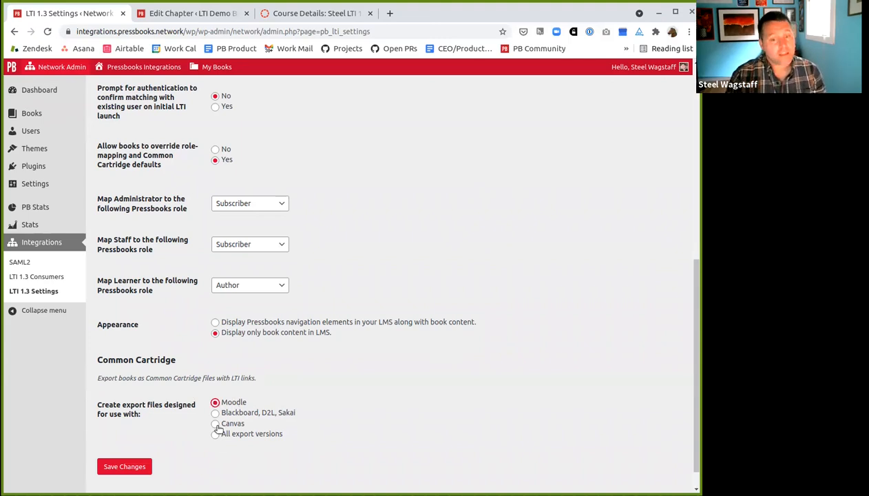
click(215, 423)
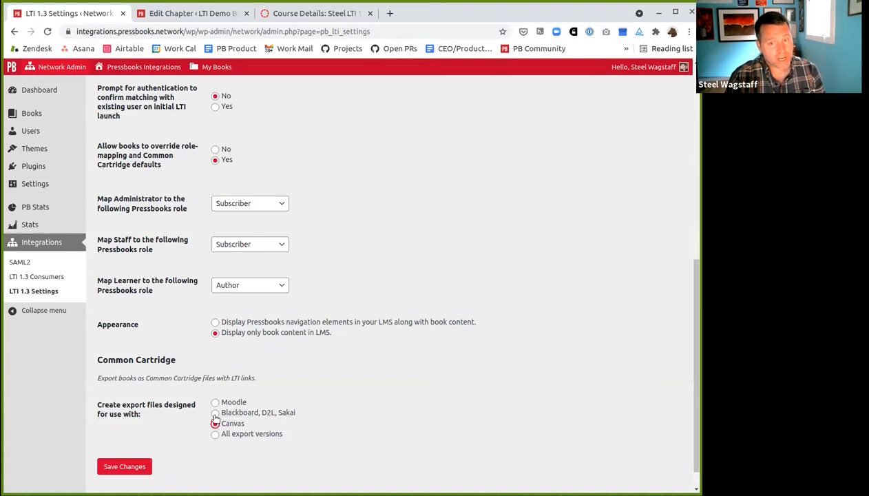
click(215, 412)
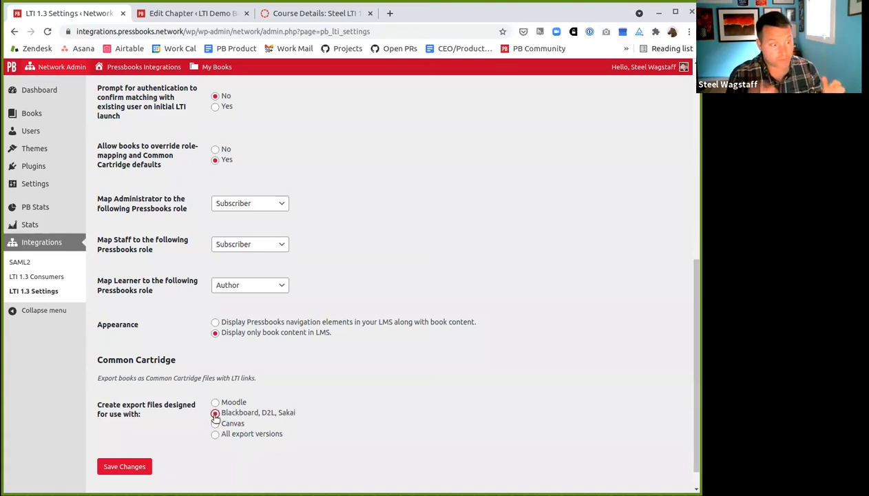
click(215, 434)
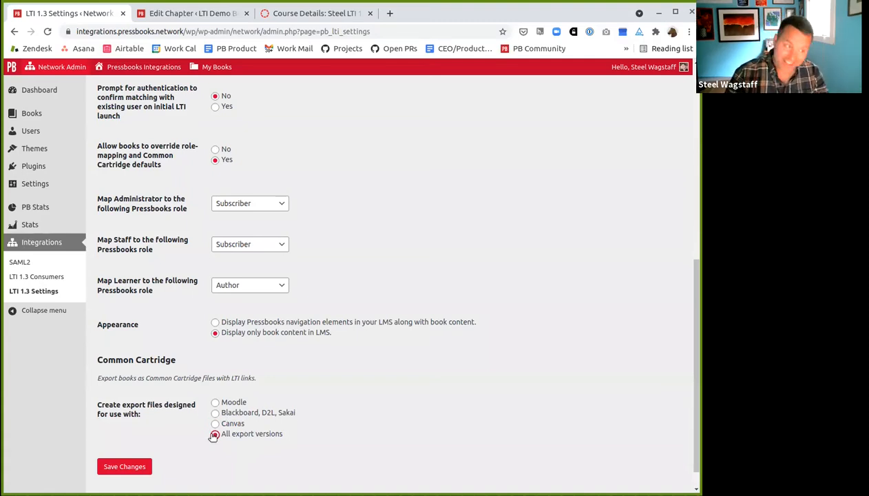
click(65, 13)
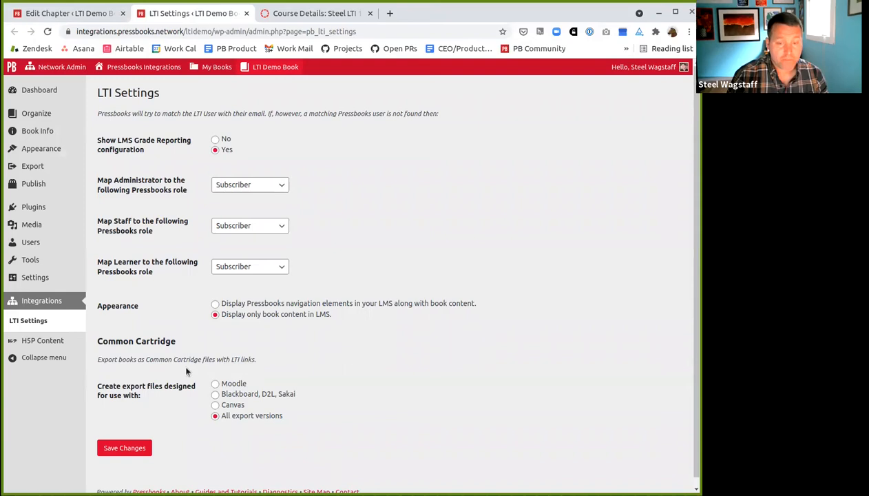
mouse_move(219, 378)
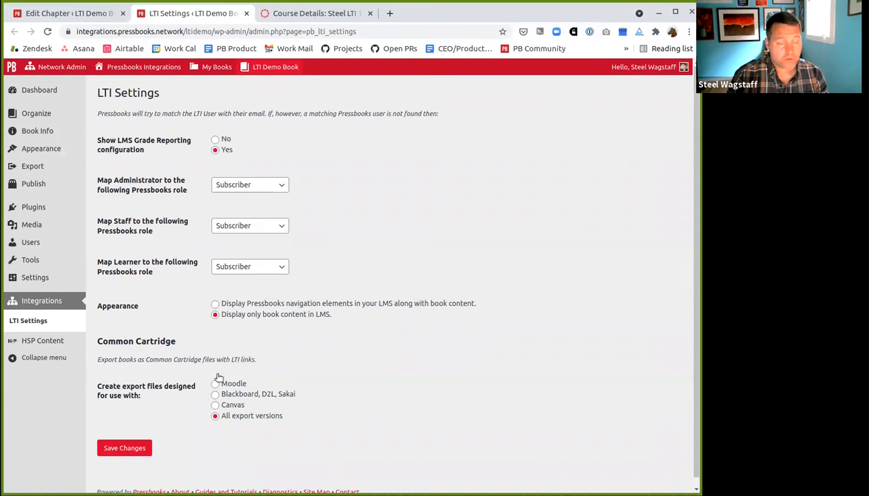
mouse_move(220, 403)
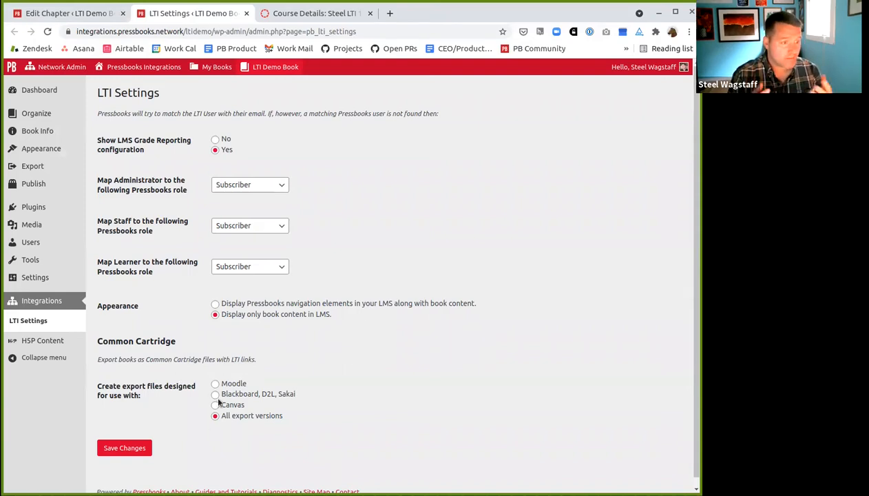
Switch to the LTI Demo Book's own LTI Settings tab.
click(32, 166)
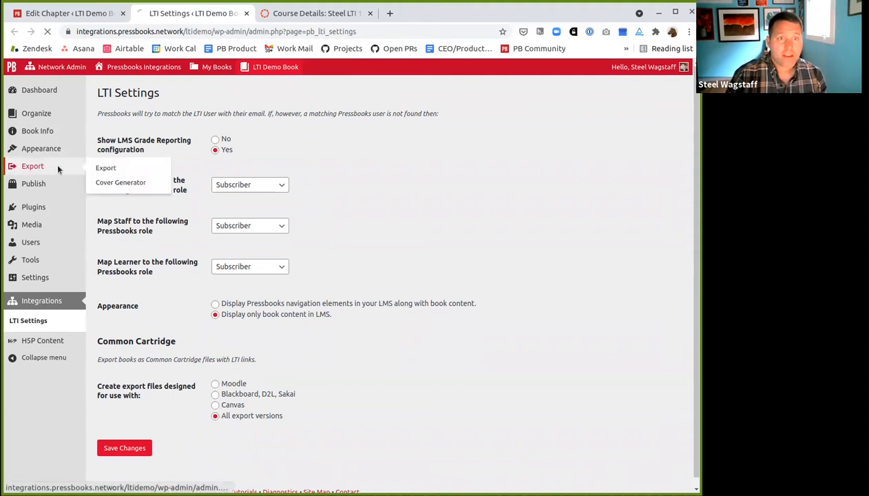
Open the LTI Demo Book's export options and uncheck the EPUB and MOBI formats.
click(106, 168)
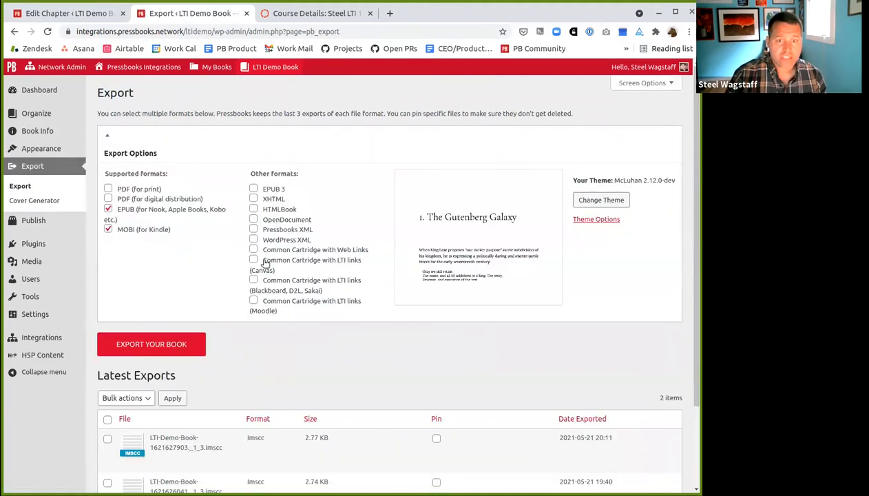
mouse_move(299, 263)
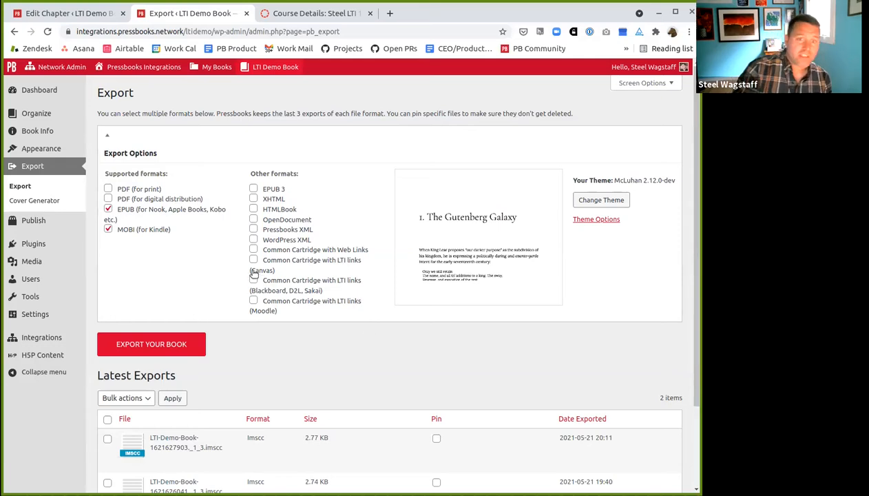
mouse_move(254, 272)
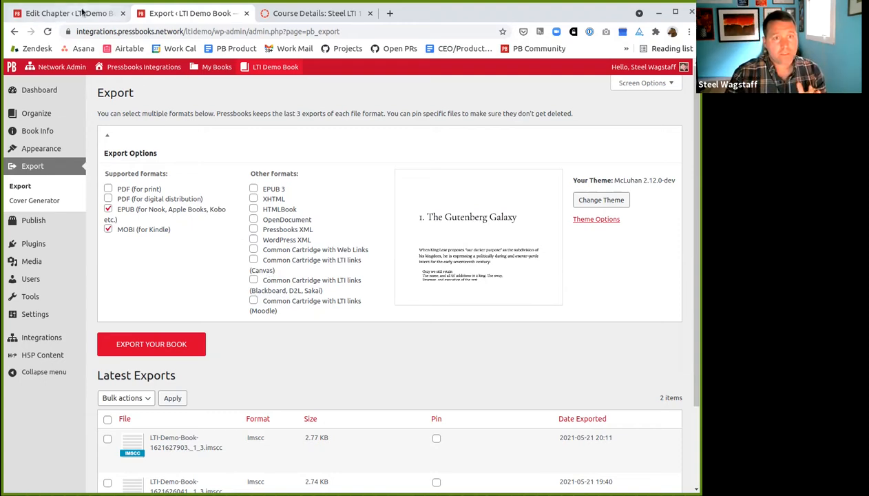
click(109, 229)
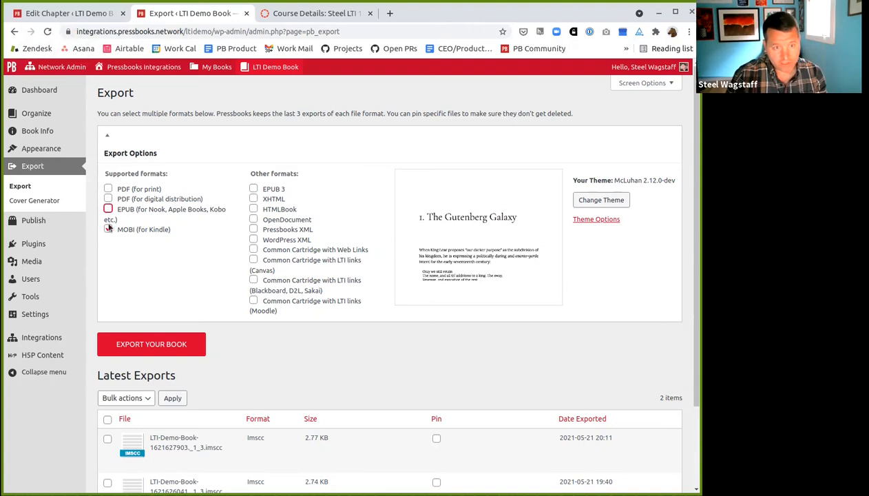
click(65, 13)
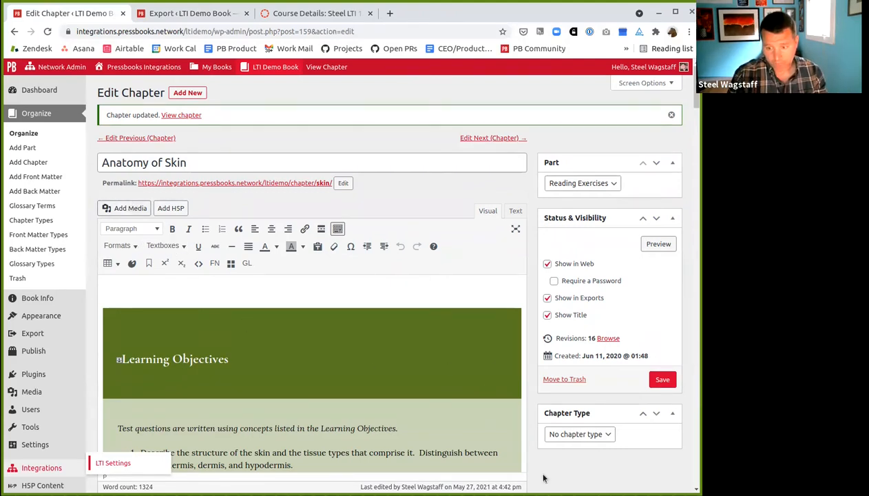
Scroll the Anatomy of Skin chapter editor down to the LMS Grade reporting panel.
scroll(down, 3)
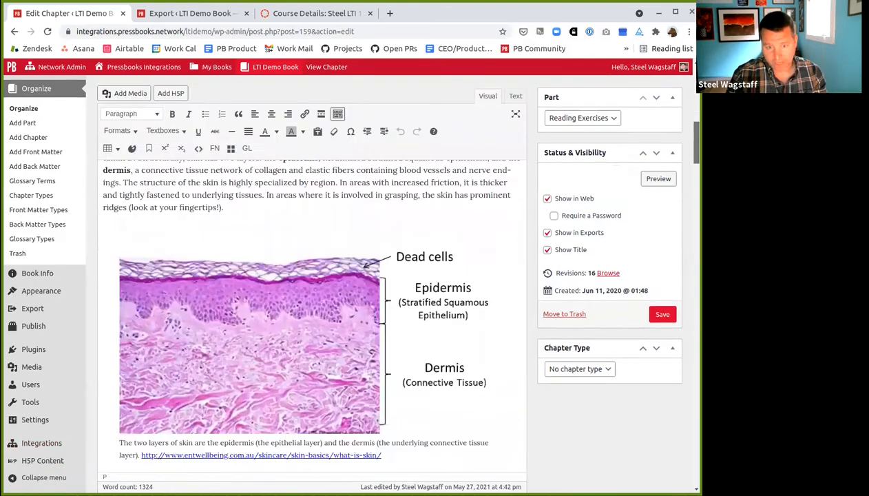
scroll(down, 3)
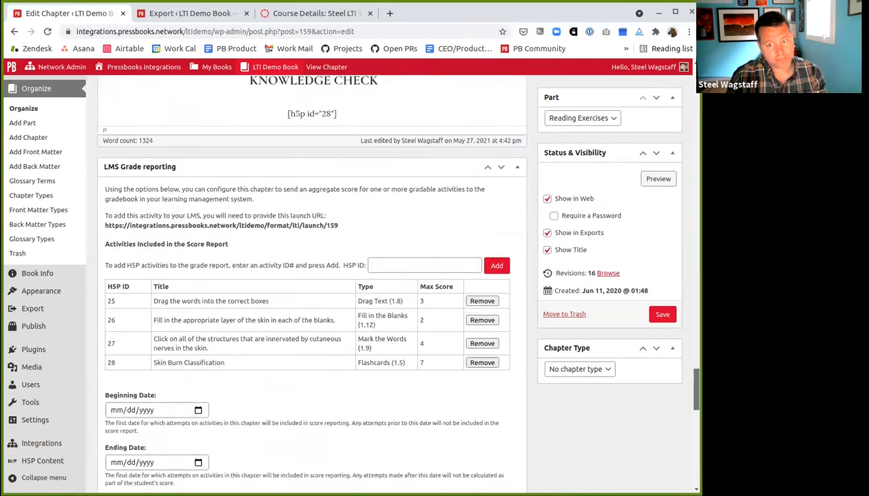
scroll(down, 3)
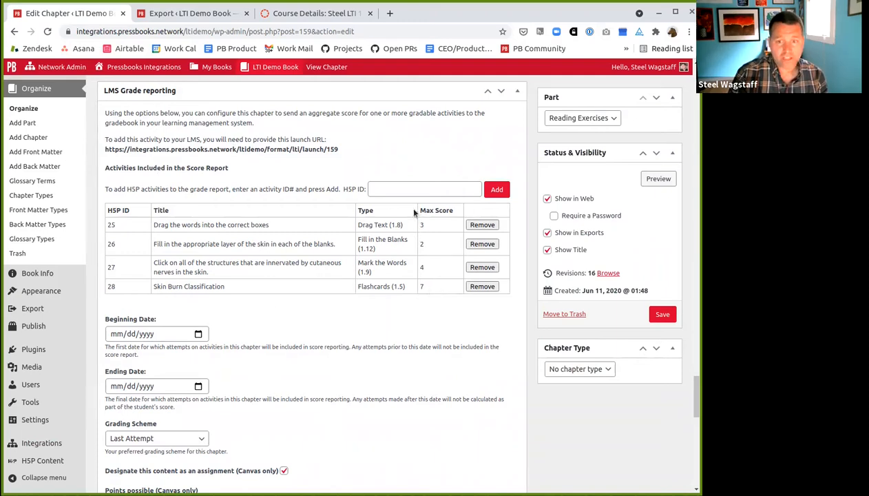
mouse_move(396, 256)
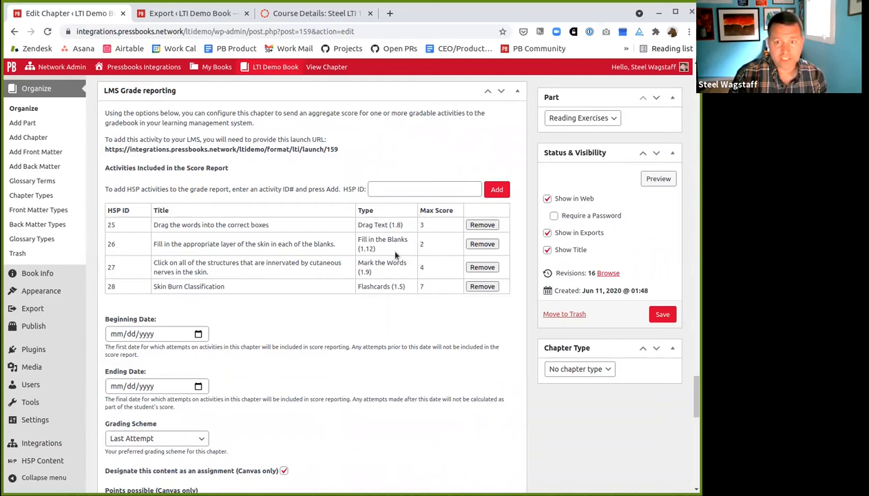
scroll(down, 3)
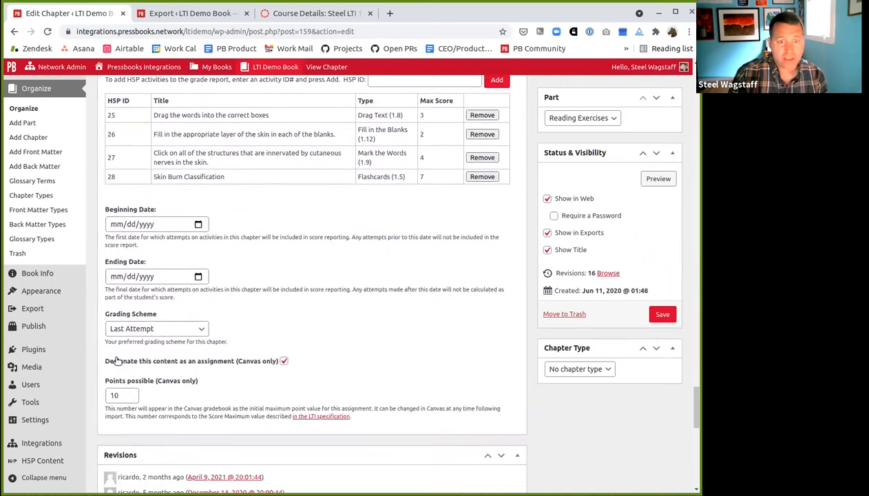
mouse_move(201, 369)
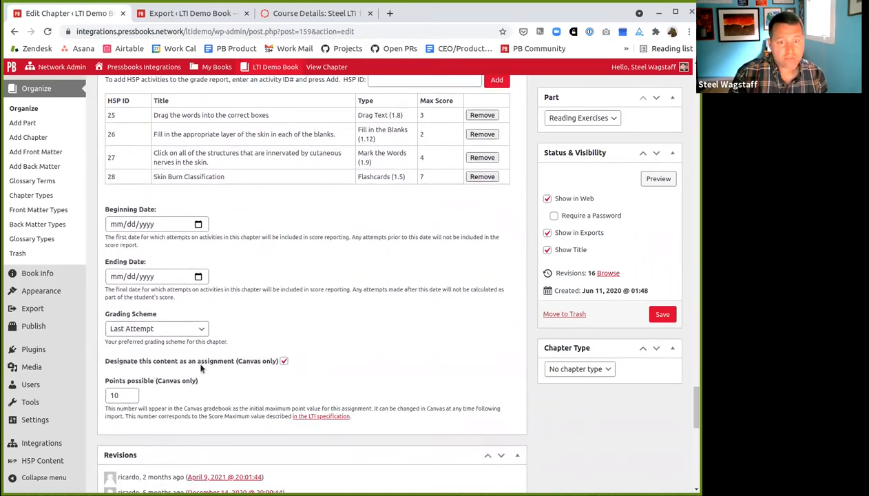
mouse_move(176, 395)
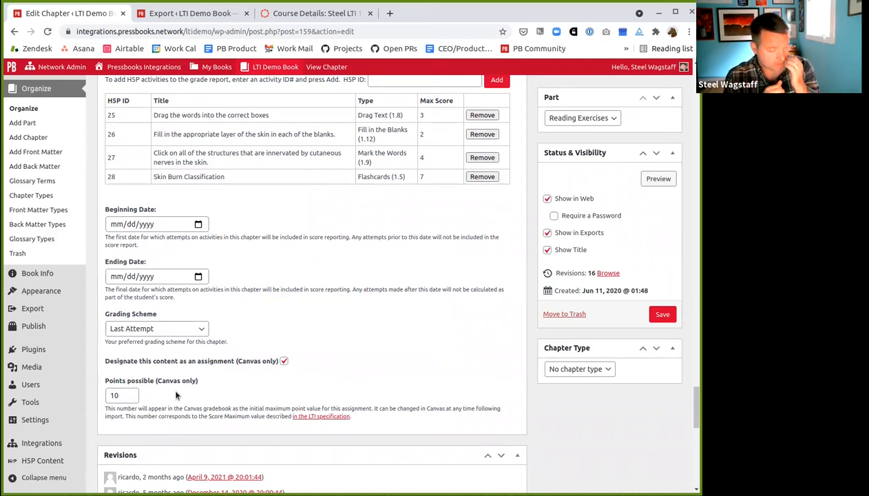
mouse_move(102, 359)
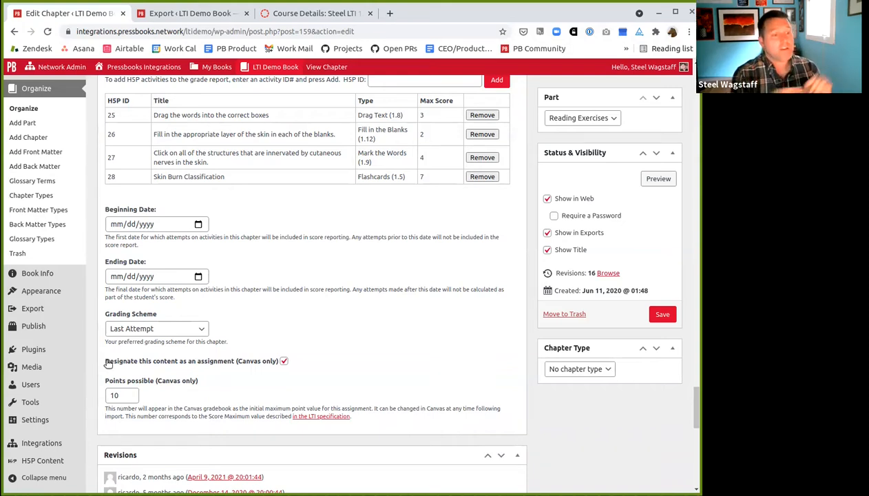
Keep the Anatomy of Skin chapter as a Canvas assignment with 16 points possible.
click(283, 361)
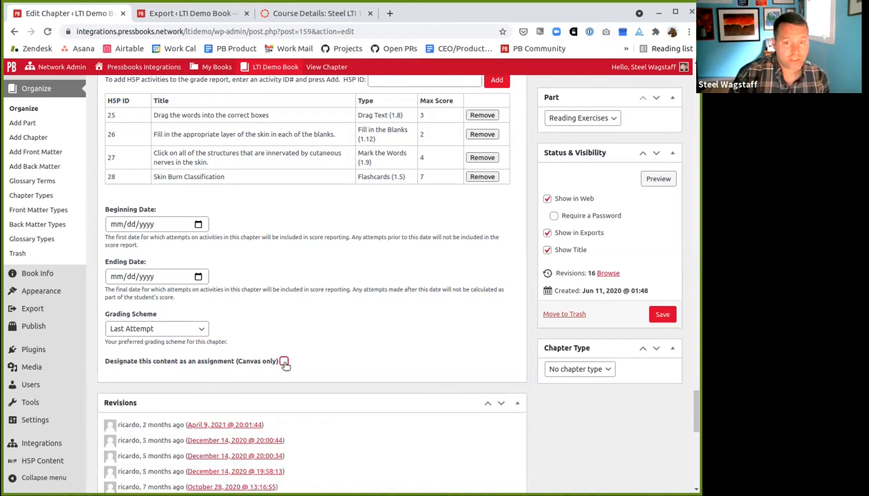
click(284, 360)
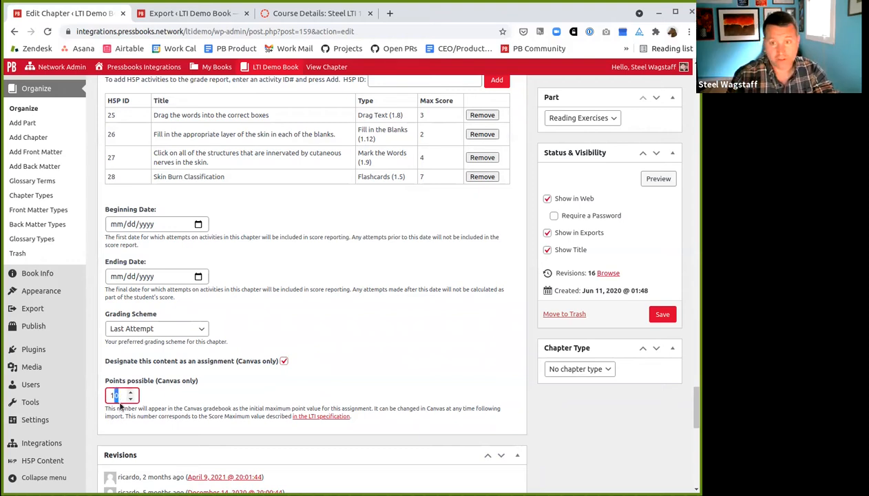
mouse_move(324, 260)
text(16)
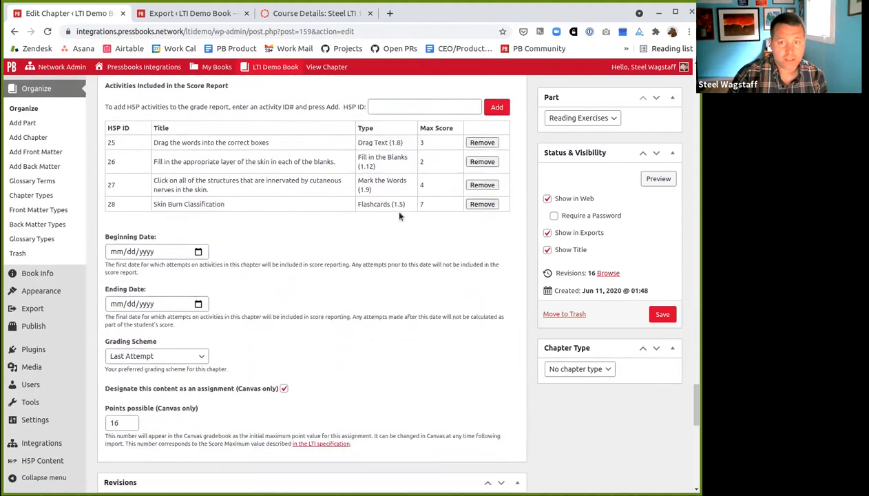
scroll(down, 3)
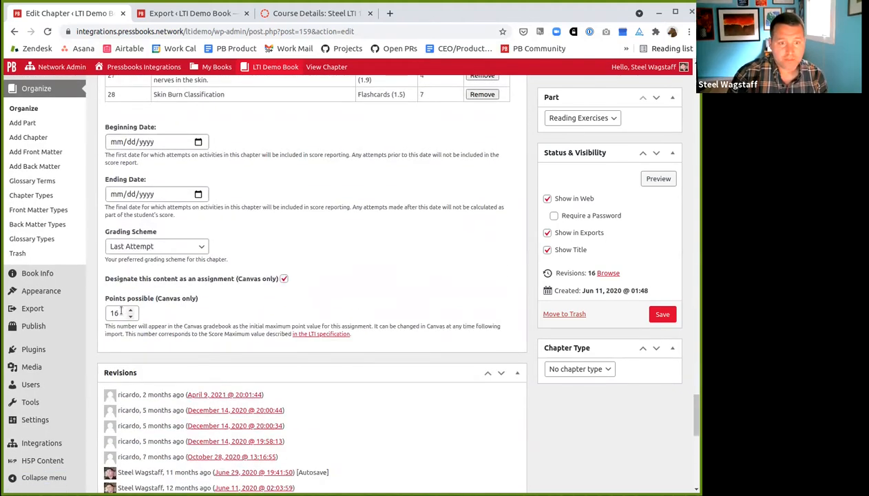
Save the chapter, export a Common Cartridge with LTI links (Canvas), and download it.
click(662, 315)
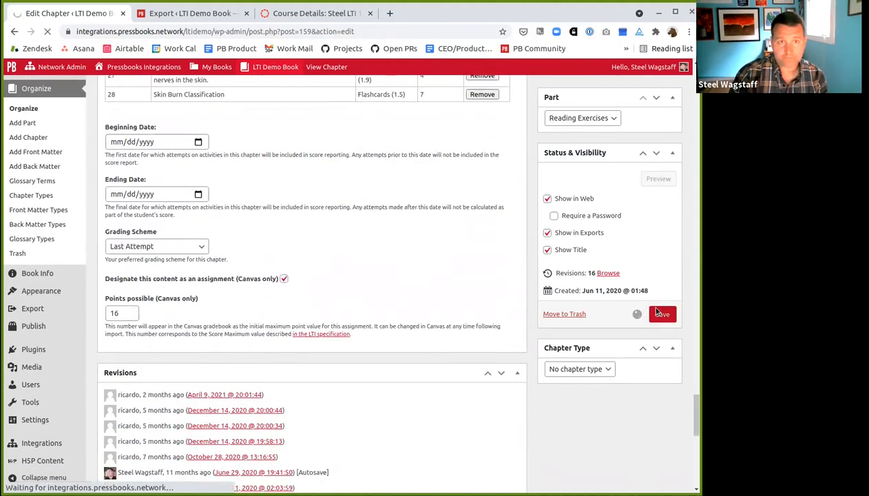
click(661, 314)
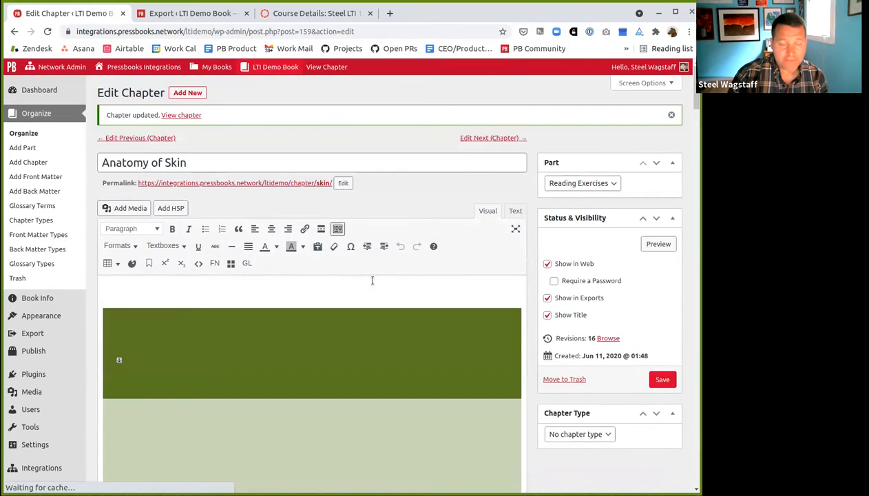
click(32, 333)
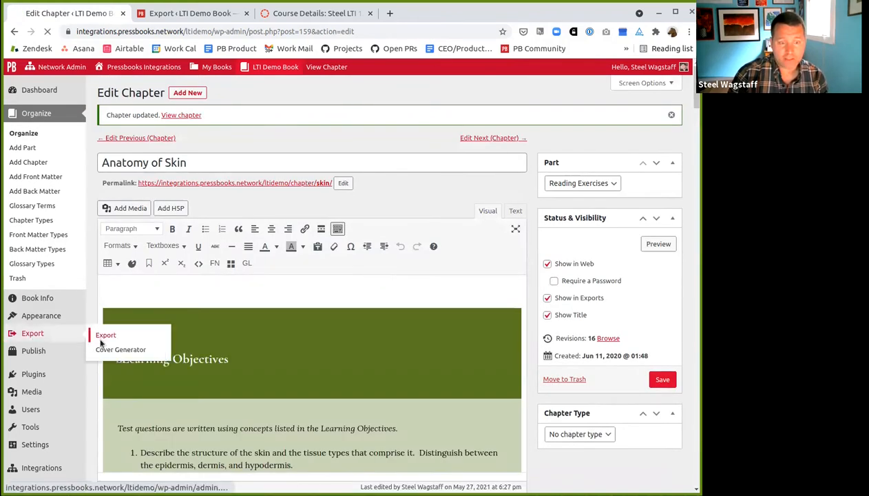
click(105, 335)
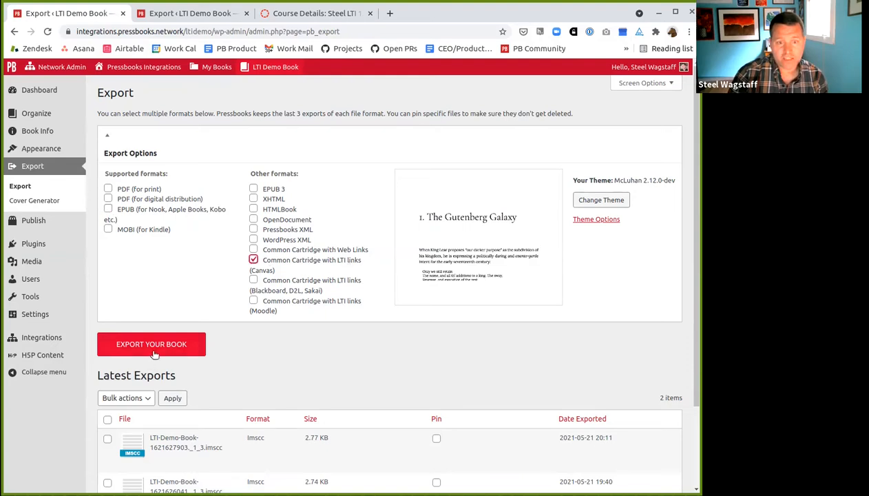
click(151, 344)
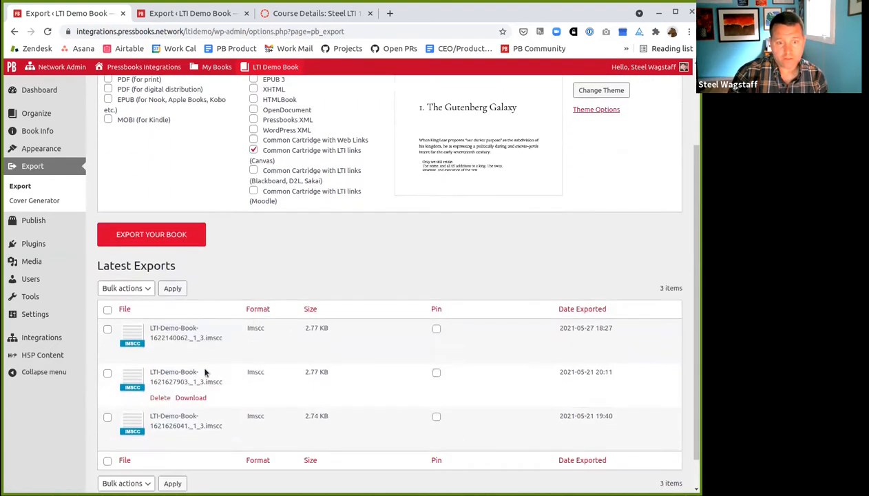
click(190, 353)
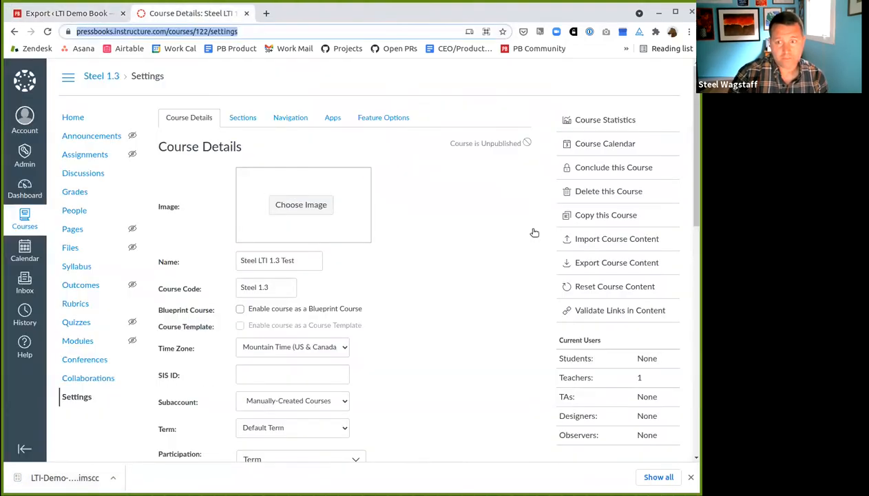
Import the newest .imscc file into Steel 1.3 as a Common Cartridge 1.x Package.
click(616, 238)
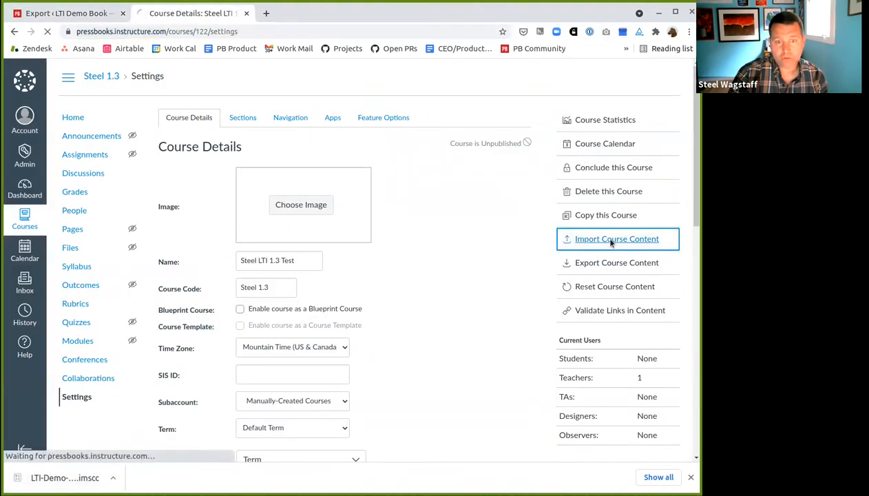
click(616, 238)
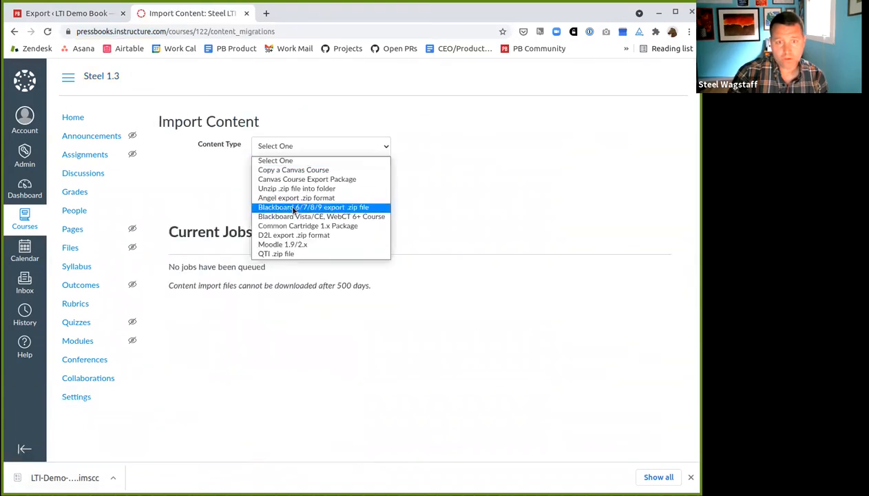
click(308, 225)
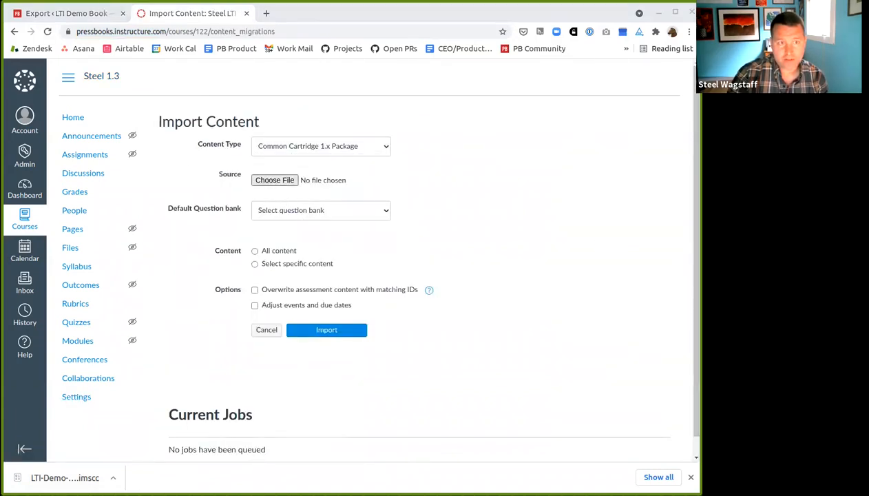
click(274, 180)
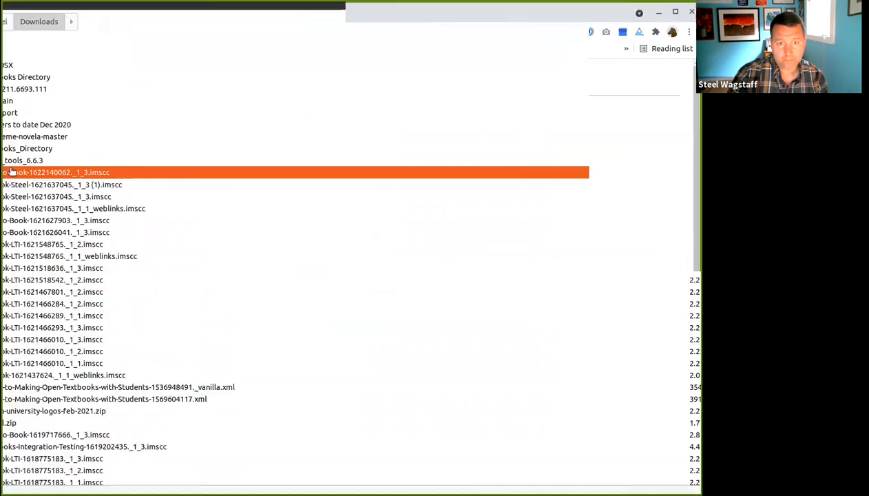
click(326, 330)
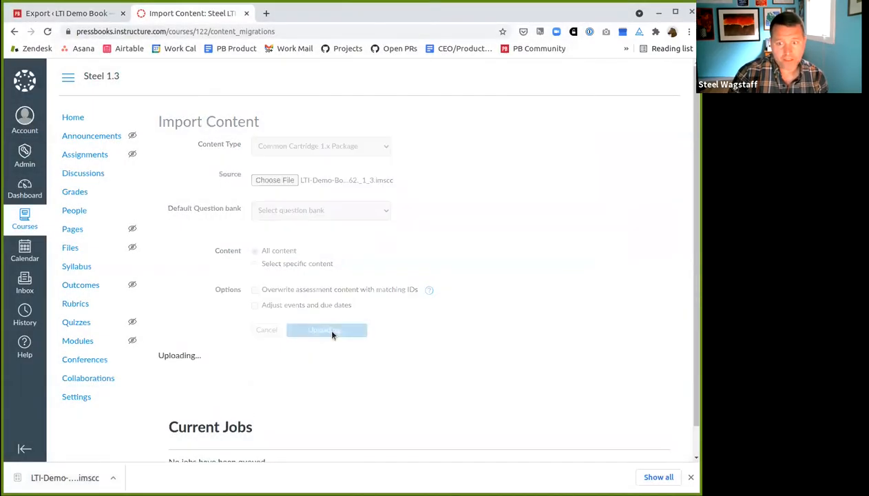
click(327, 330)
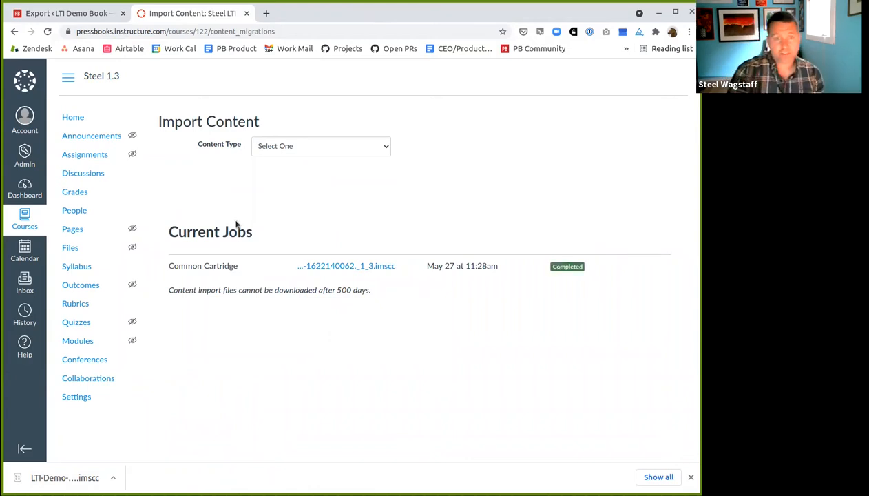
click(77, 340)
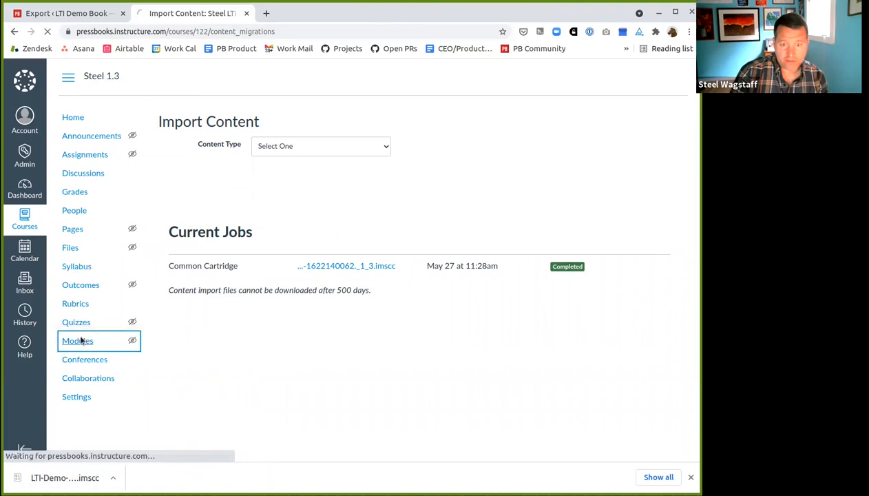
Open the Anatomy of Skin assignment under Reading Exercises and edit its settings.
click(77, 341)
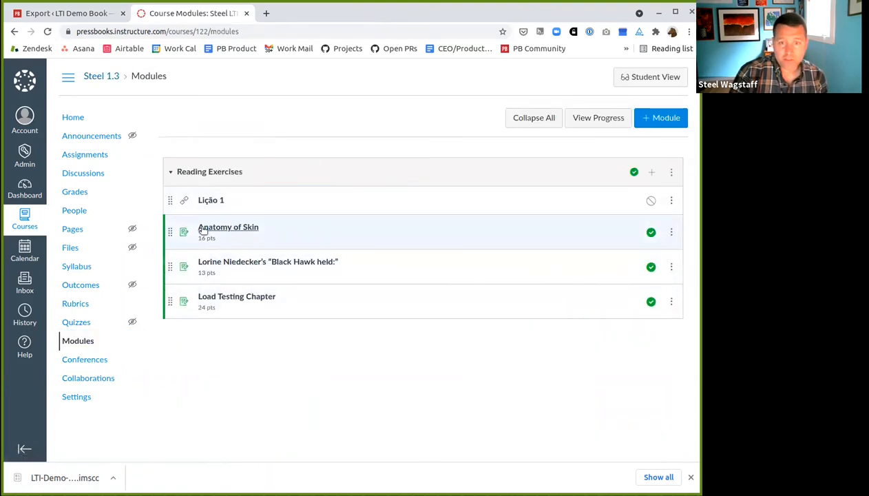
mouse_move(250, 145)
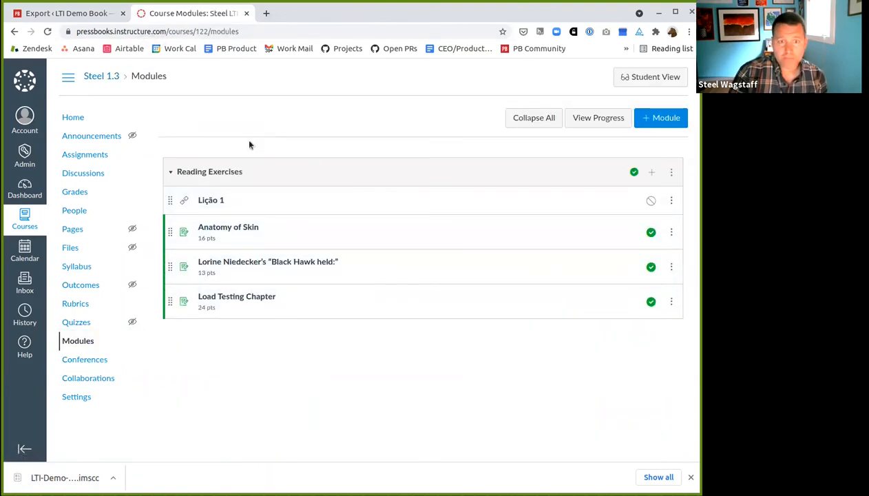
mouse_move(211, 200)
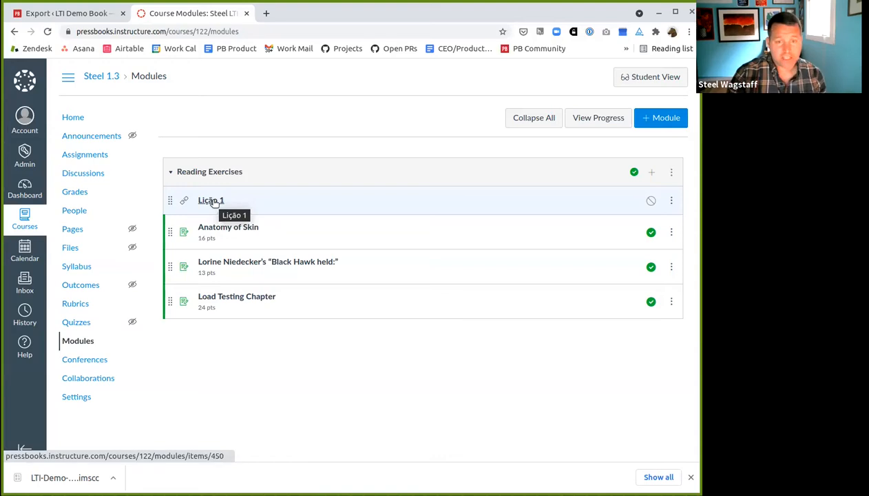
mouse_move(230, 204)
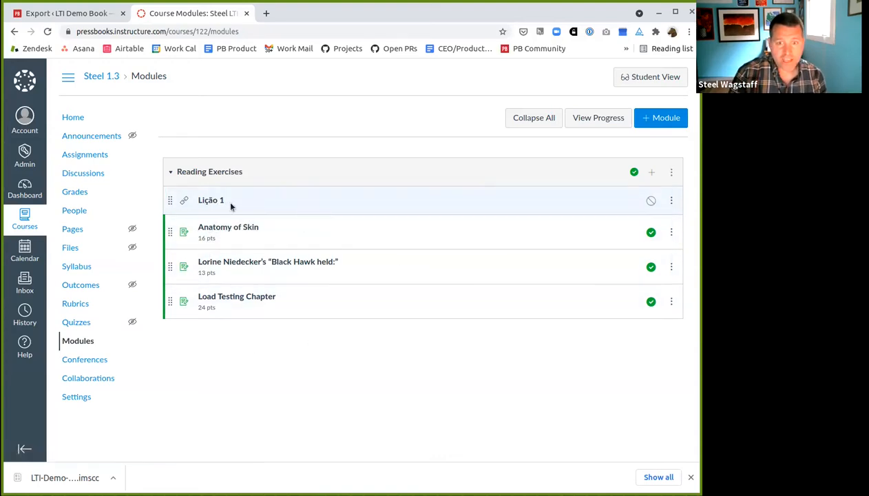
mouse_move(207, 237)
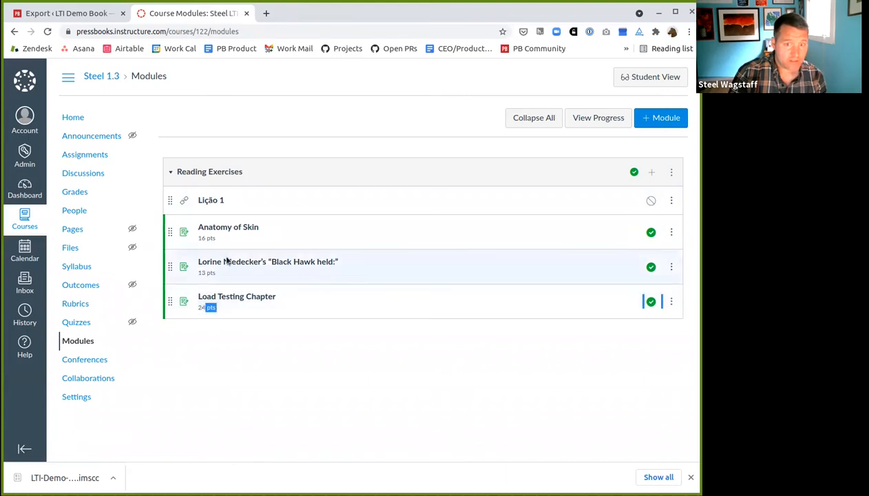
click(228, 227)
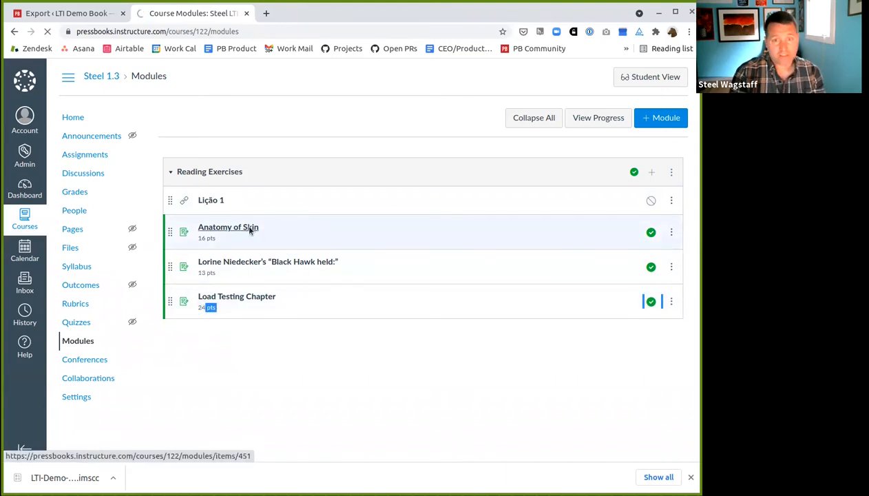
click(228, 227)
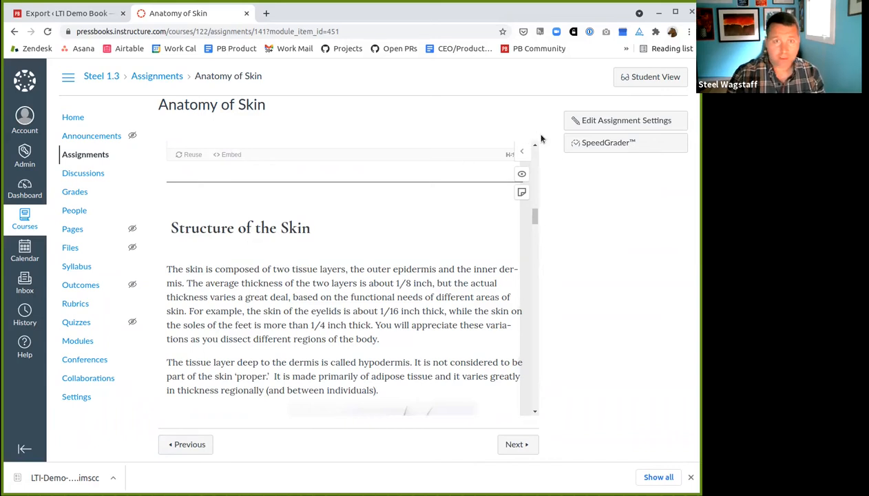
mouse_move(626, 120)
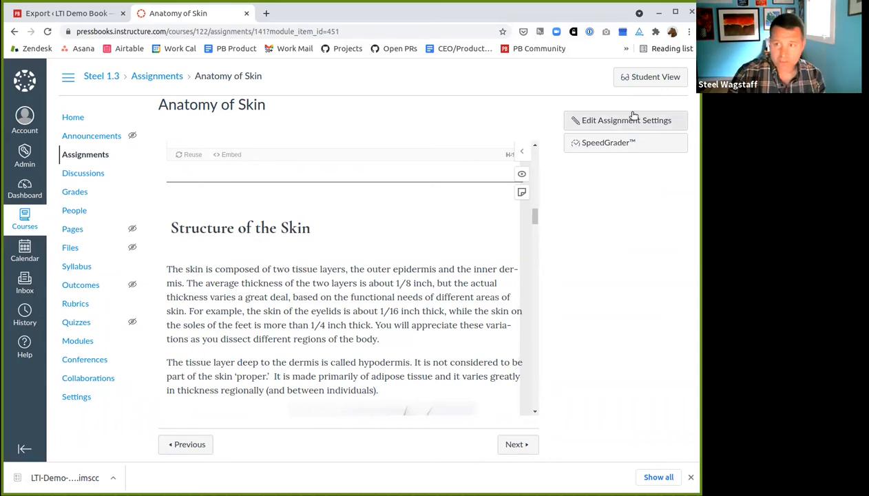
click(626, 120)
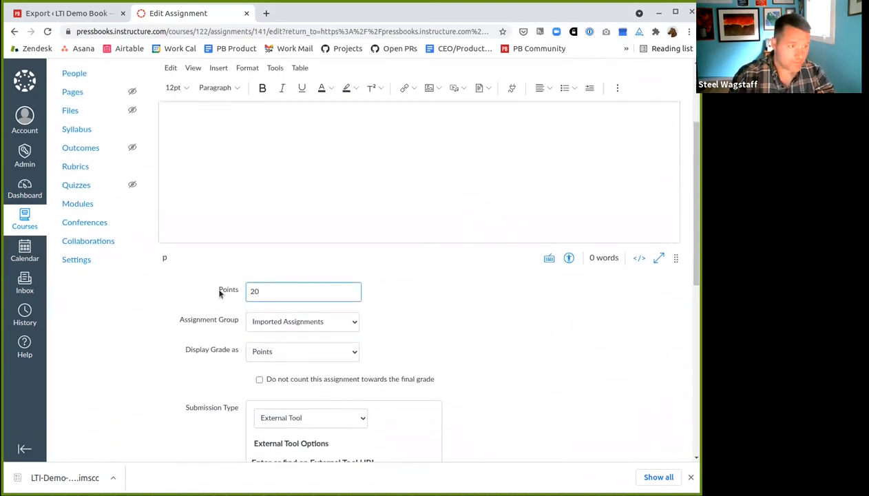
scroll(down, 3)
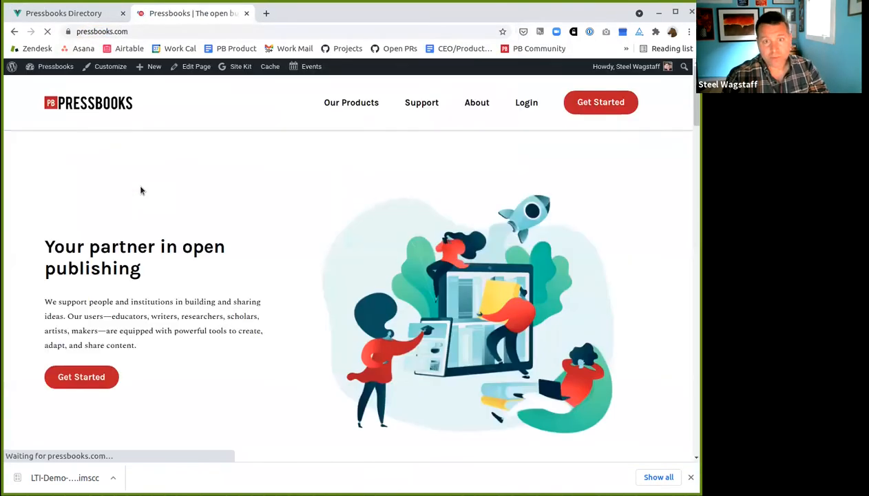
Scroll pressbooks.com, then switch to the Pressbooks Directory tab listing 2482 books.
scroll(down, 3)
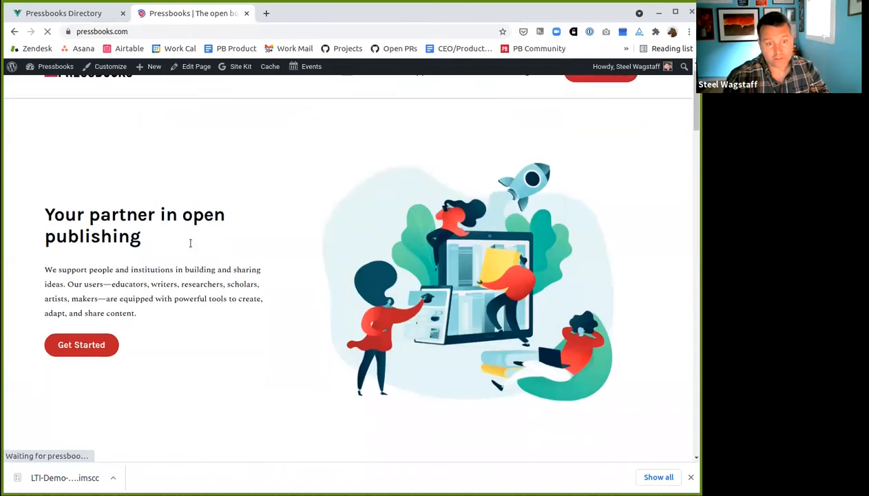
scroll(down, 3)
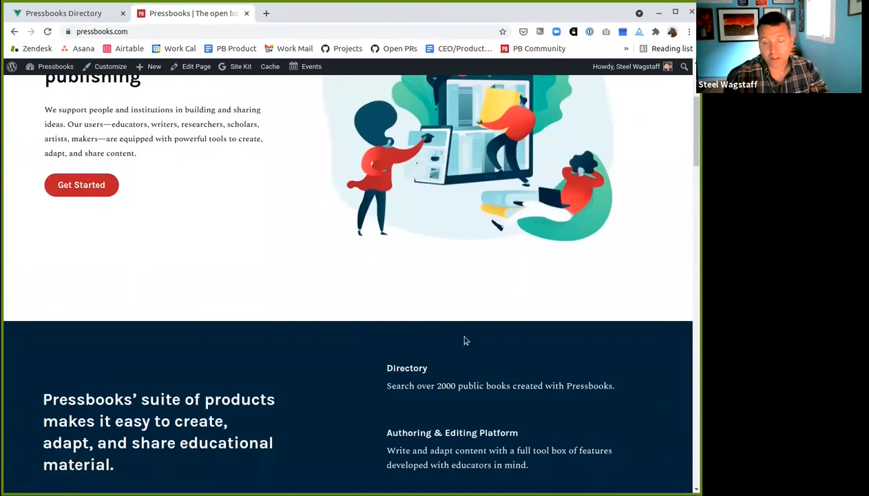
click(63, 13)
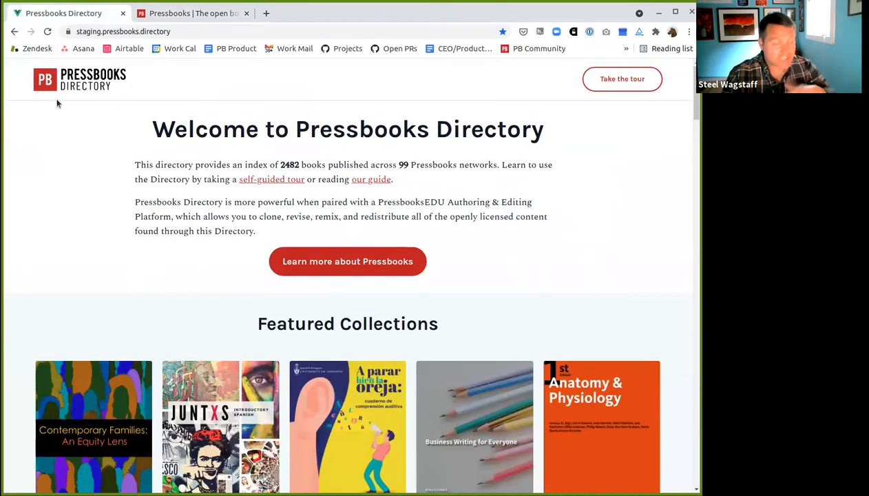
mouse_move(58, 116)
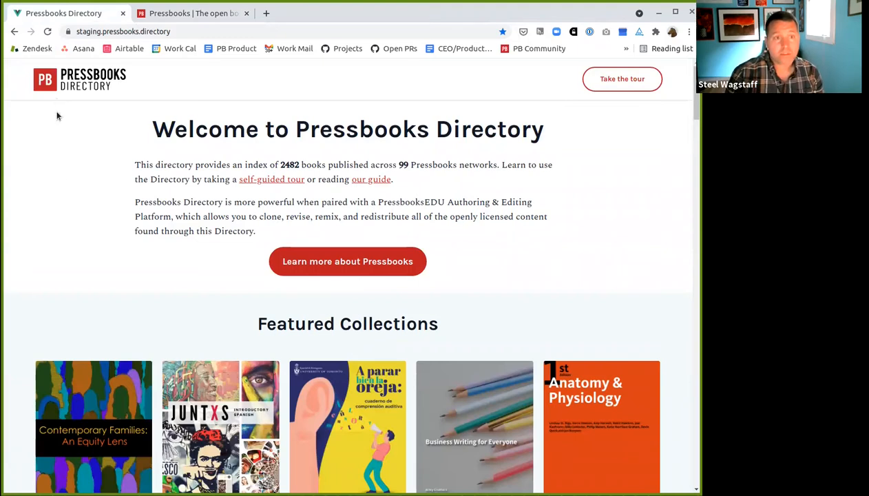
mouse_move(45, 79)
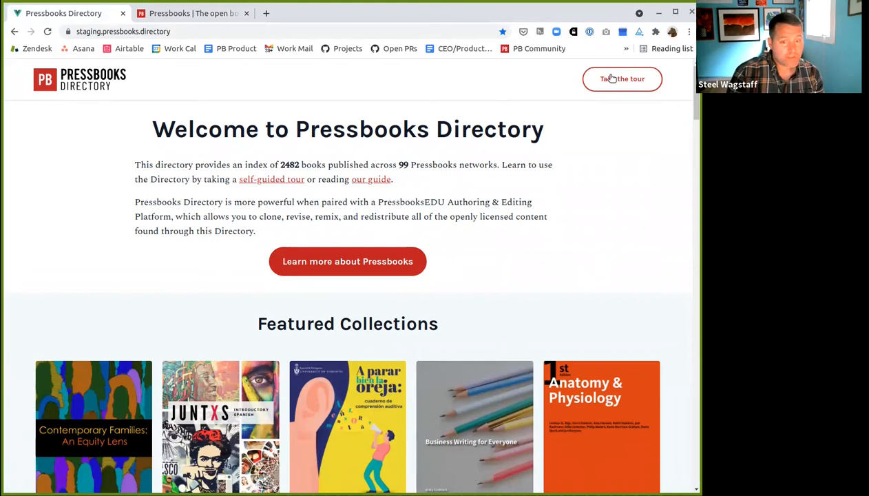
mouse_move(622, 78)
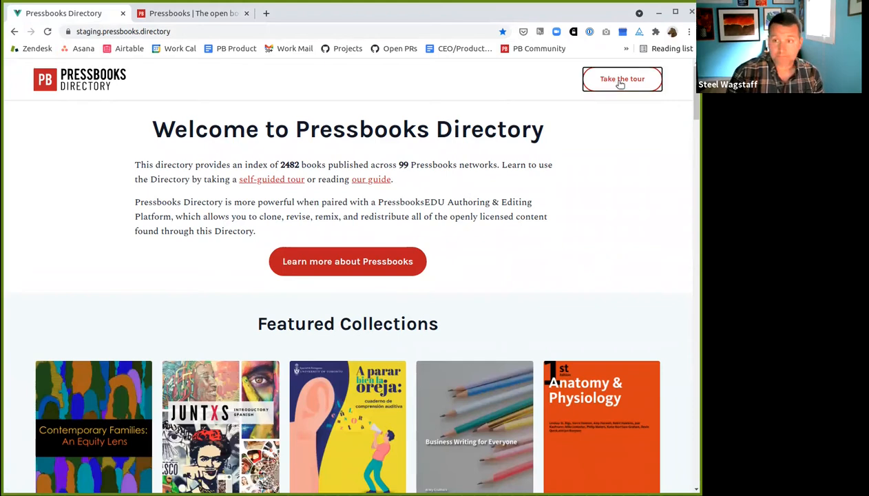
Start the Directory tour and step through exact-phrase, exclusion, and search-running tips.
click(622, 79)
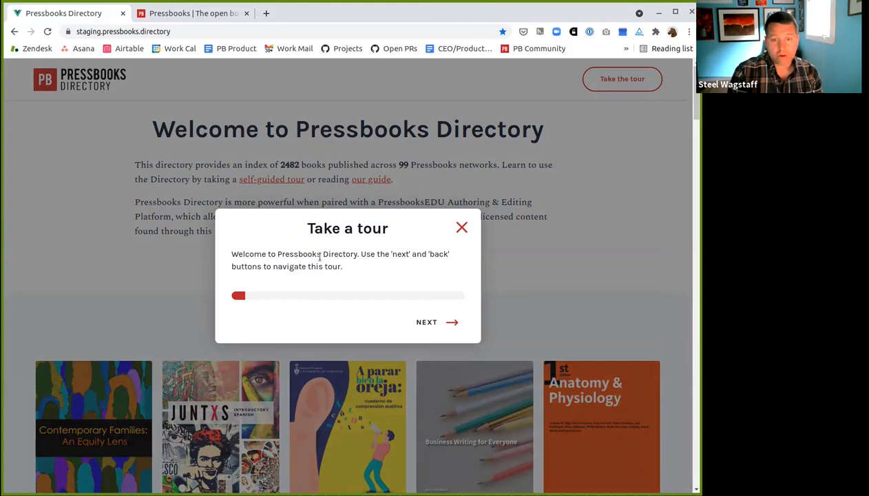
click(461, 228)
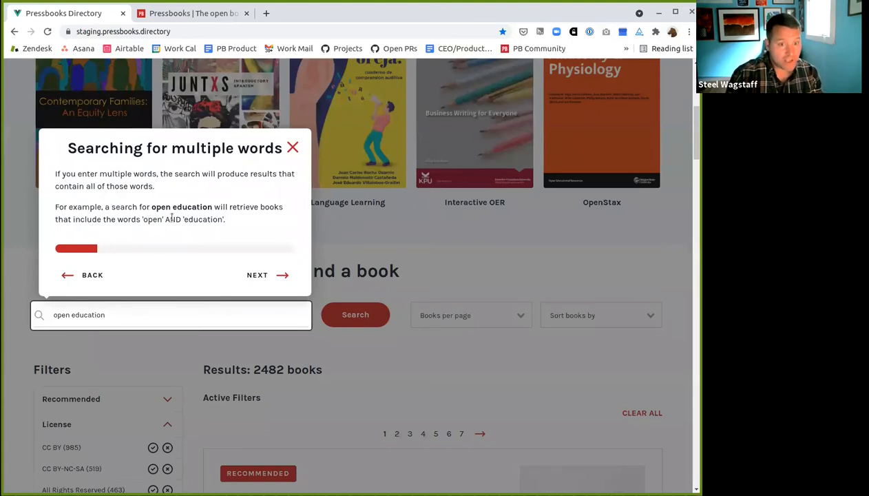
click(257, 275)
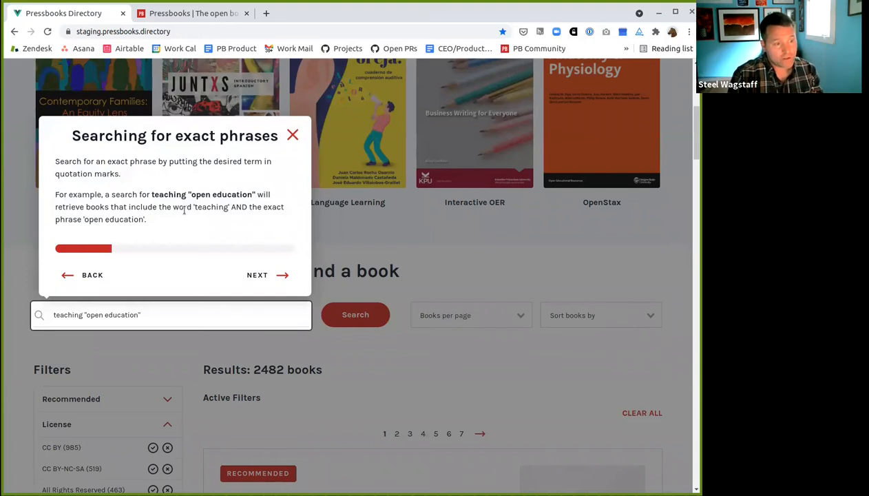
click(257, 274)
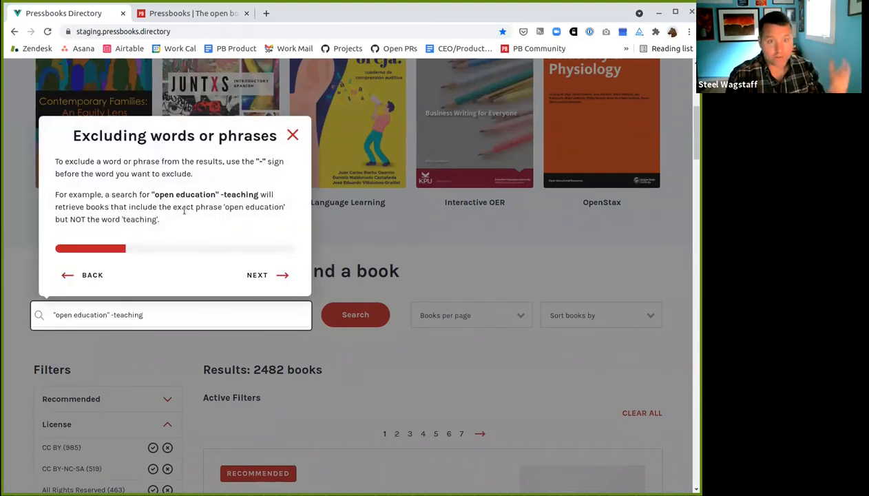
click(257, 274)
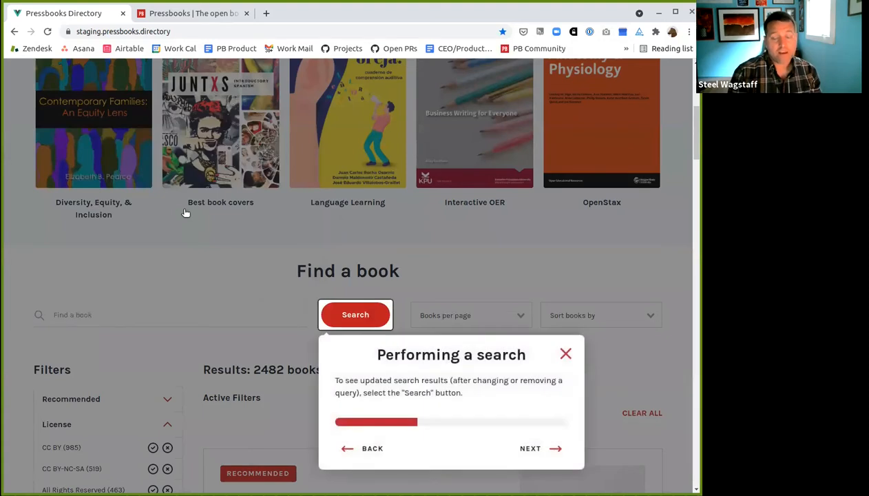
click(566, 354)
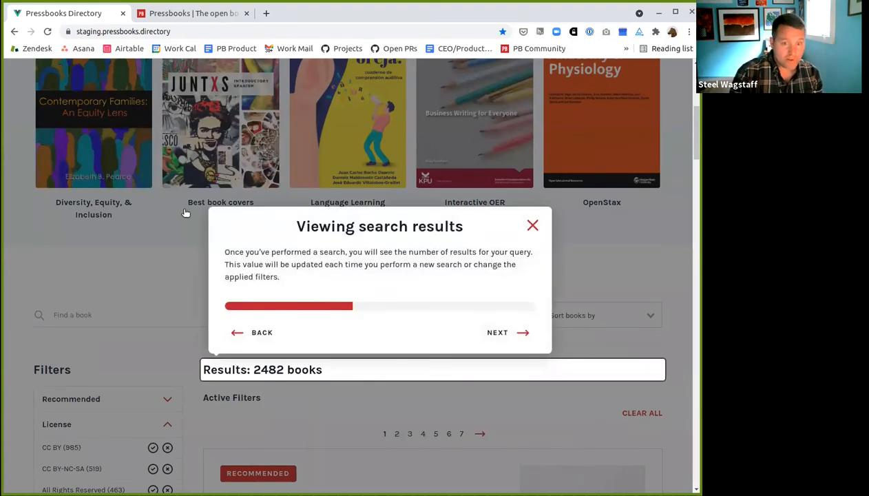
Go through the tour's license filter, active filters, and clearing filters steps.
click(498, 332)
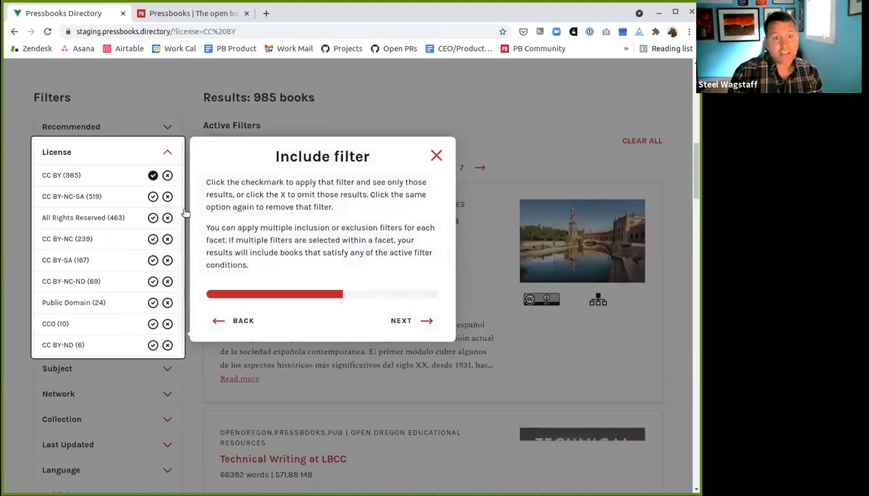
click(153, 218)
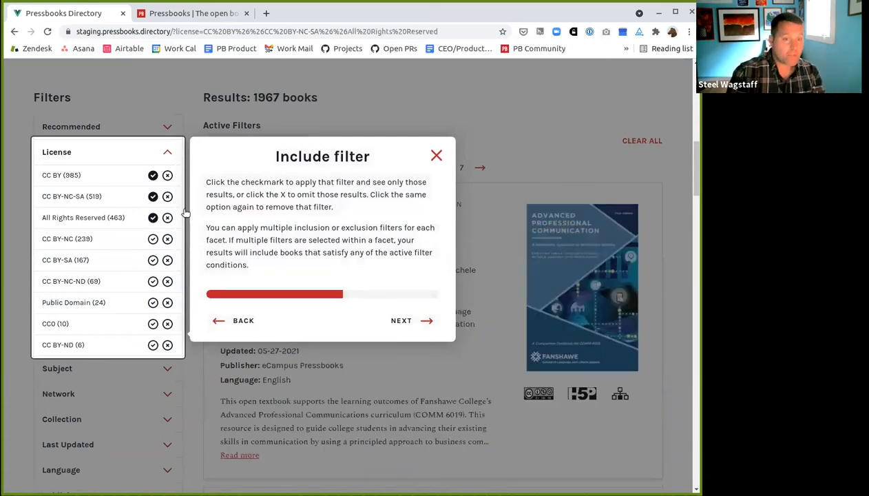
mouse_move(177, 193)
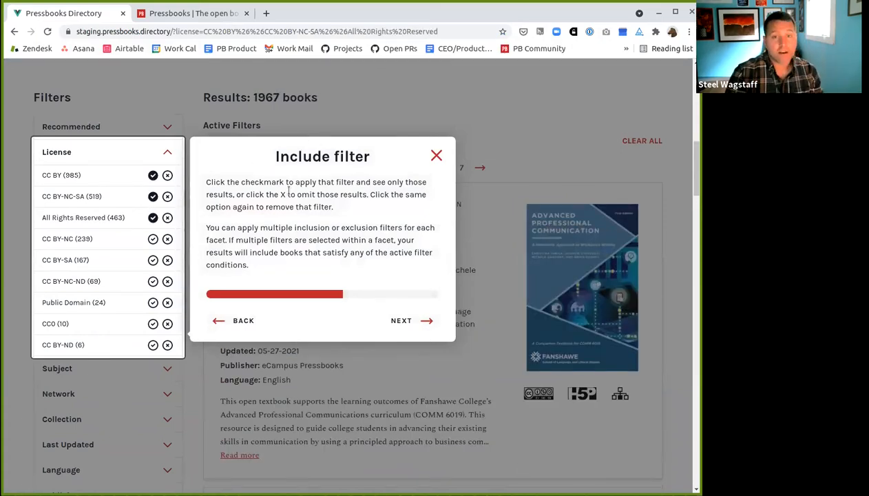
click(401, 320)
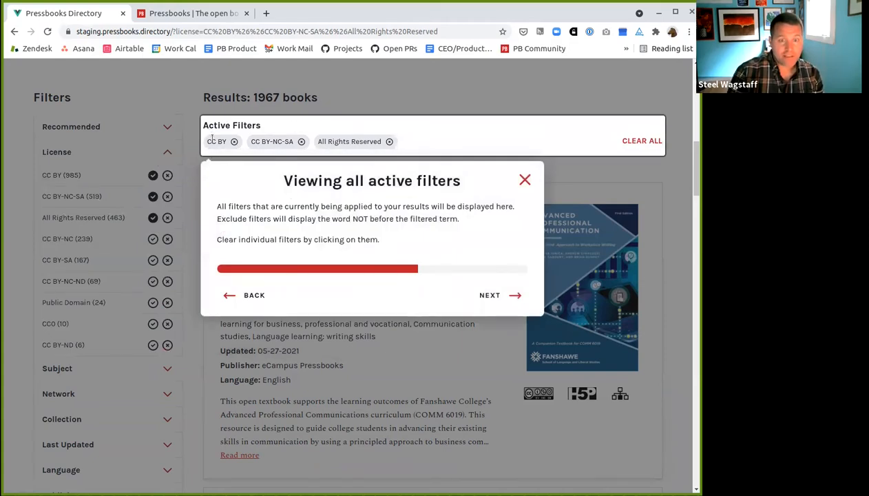
mouse_move(404, 146)
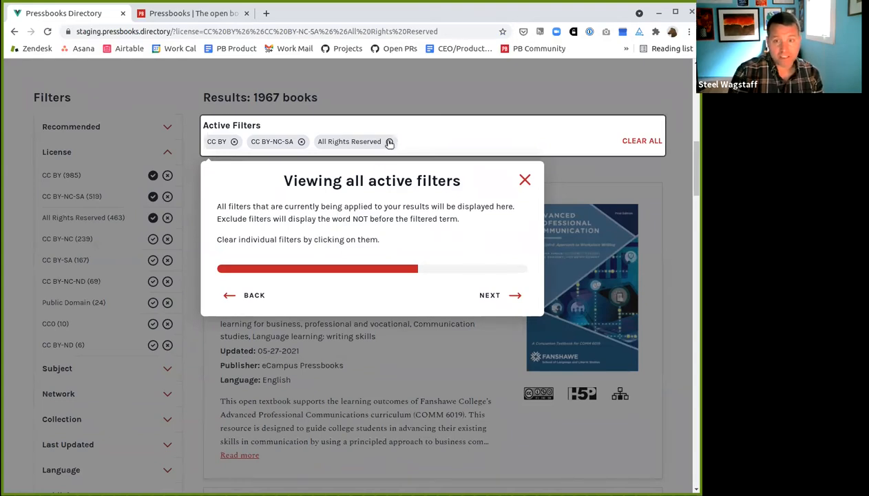
click(490, 295)
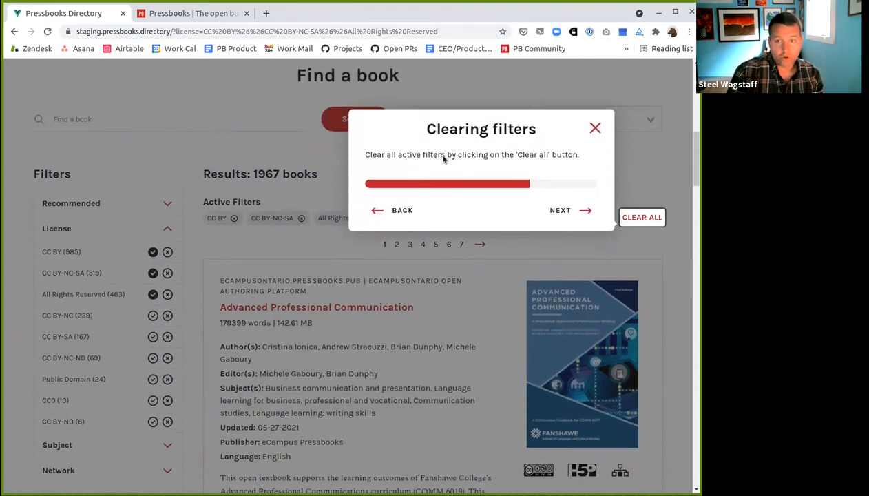
click(642, 217)
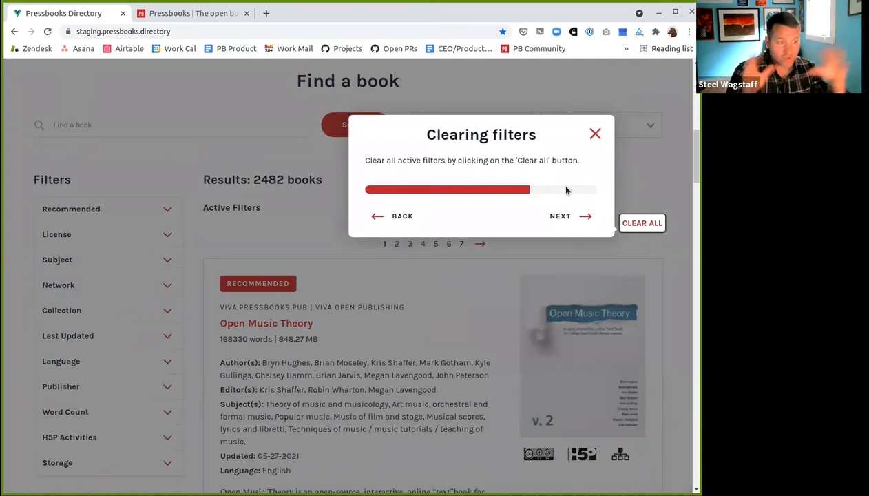
Continue through book cards, cover icons, and copyright icon to the final tour step.
click(595, 134)
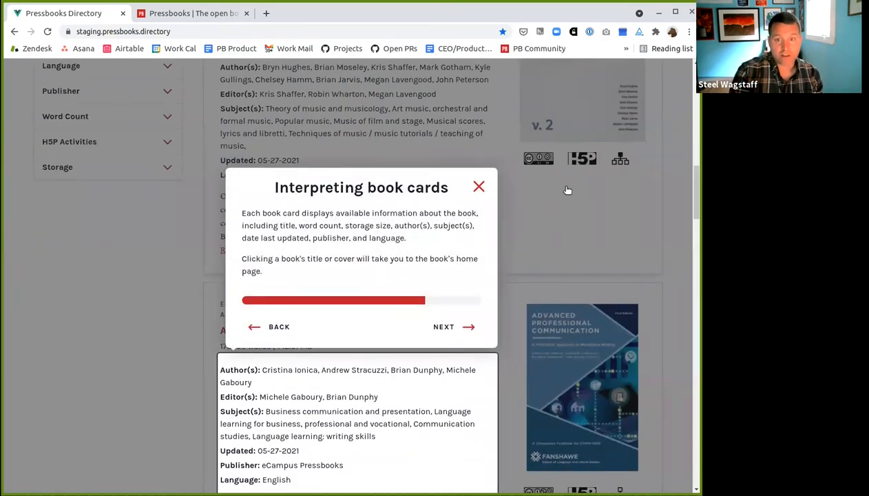
click(444, 327)
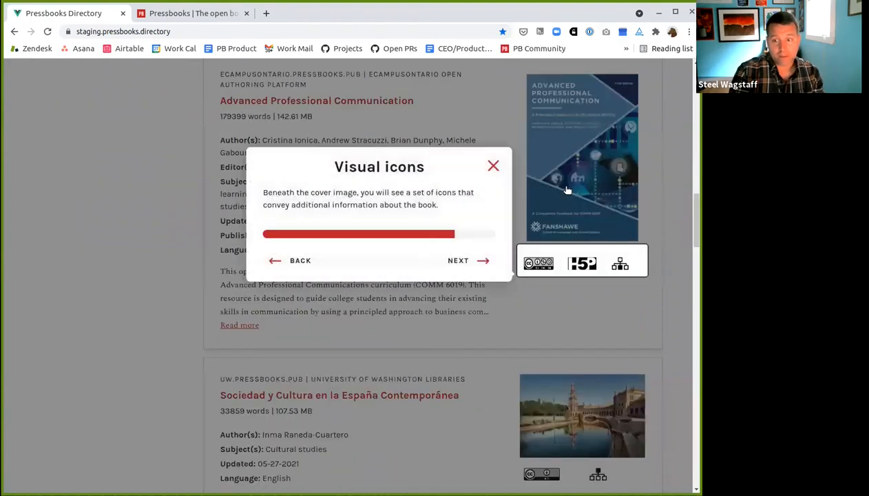
click(458, 260)
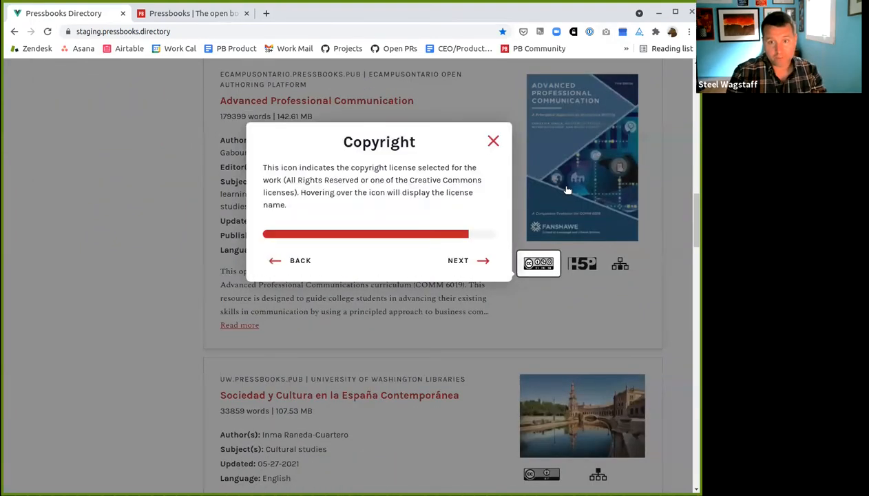
click(458, 260)
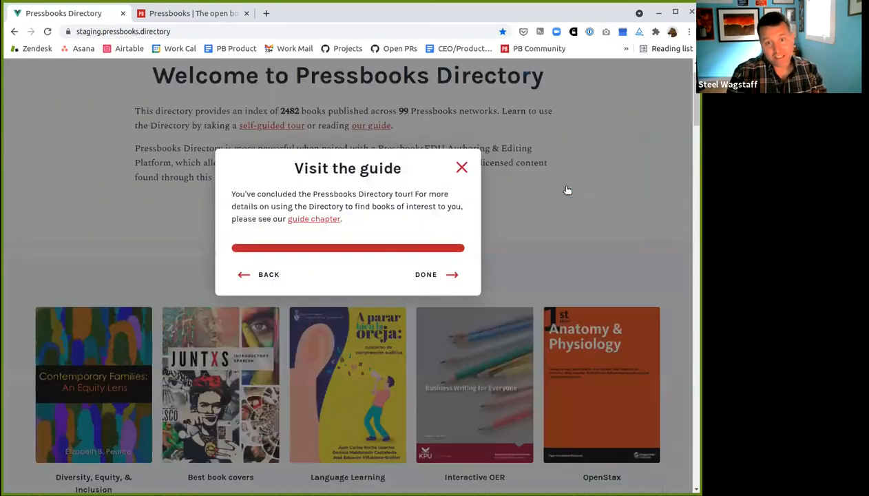
mouse_move(313, 219)
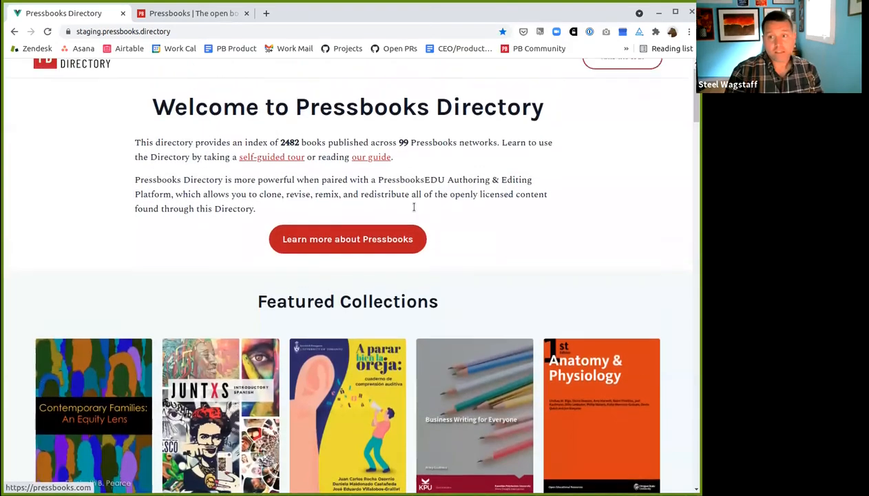
scroll(up, 3)
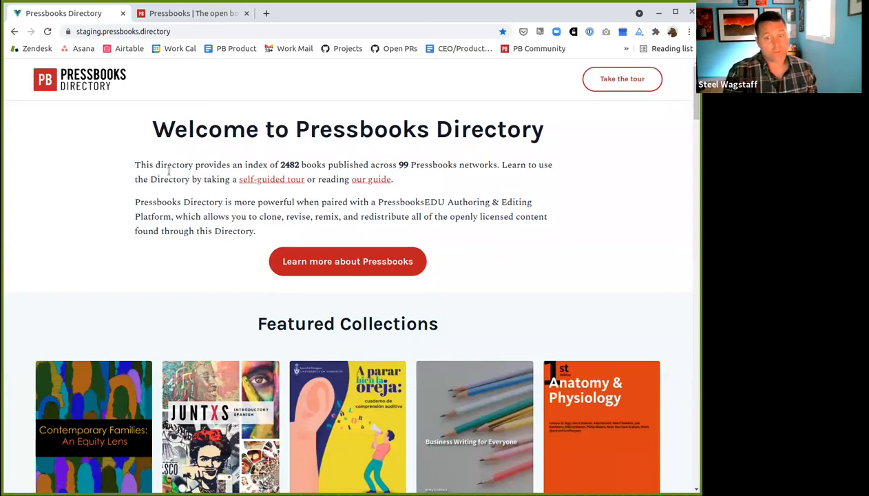
scroll(down, 3)
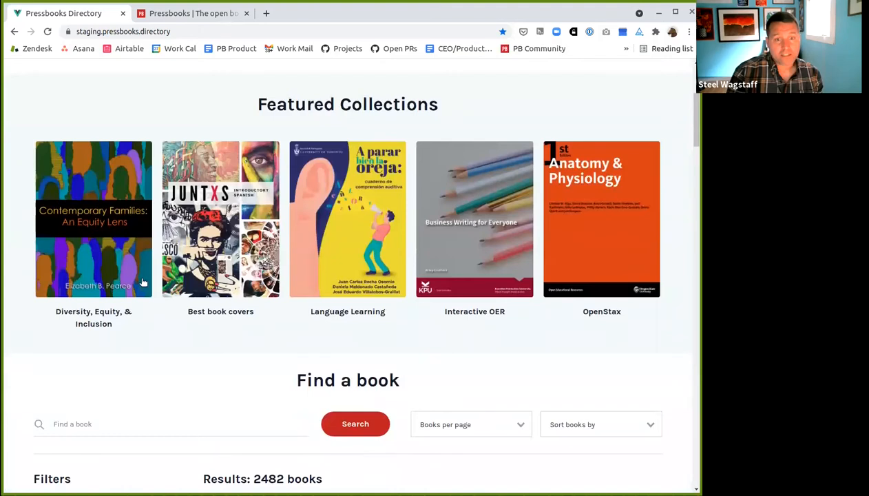
mouse_move(61, 271)
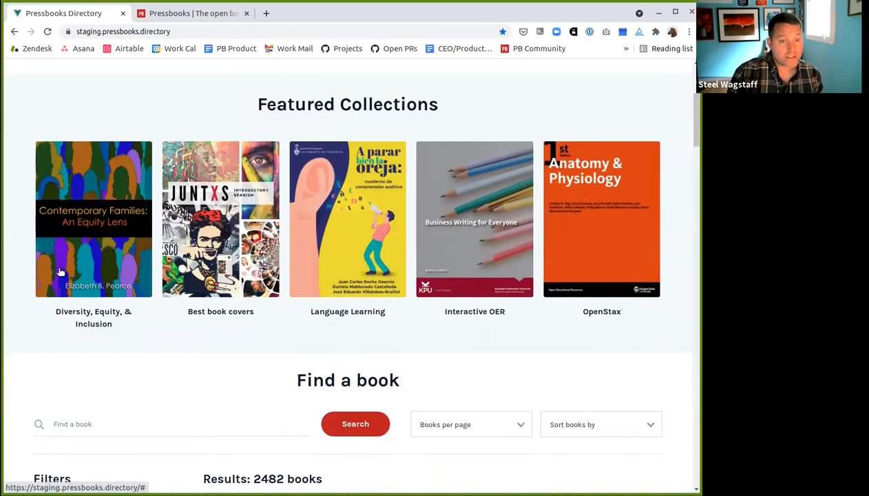
mouse_move(91, 300)
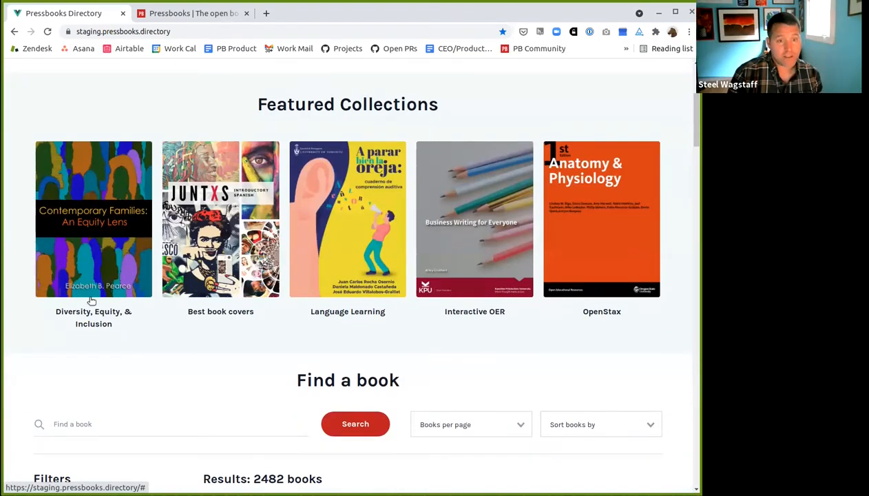
mouse_move(106, 251)
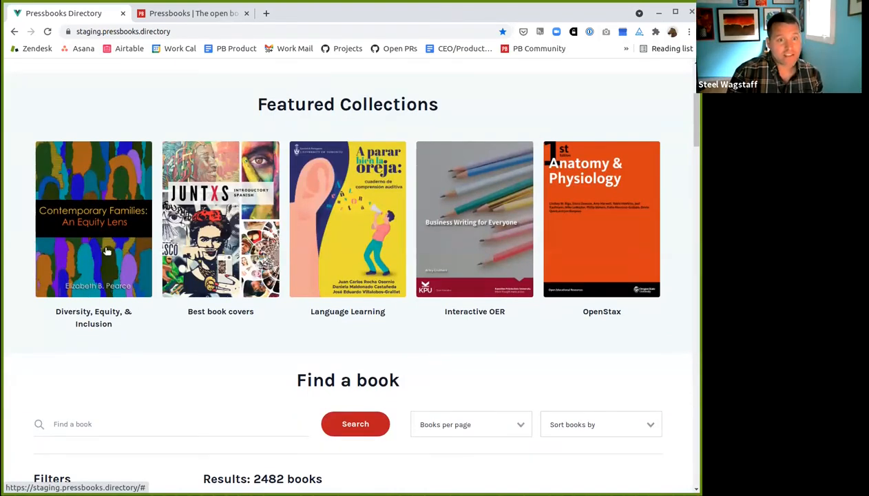
mouse_move(83, 239)
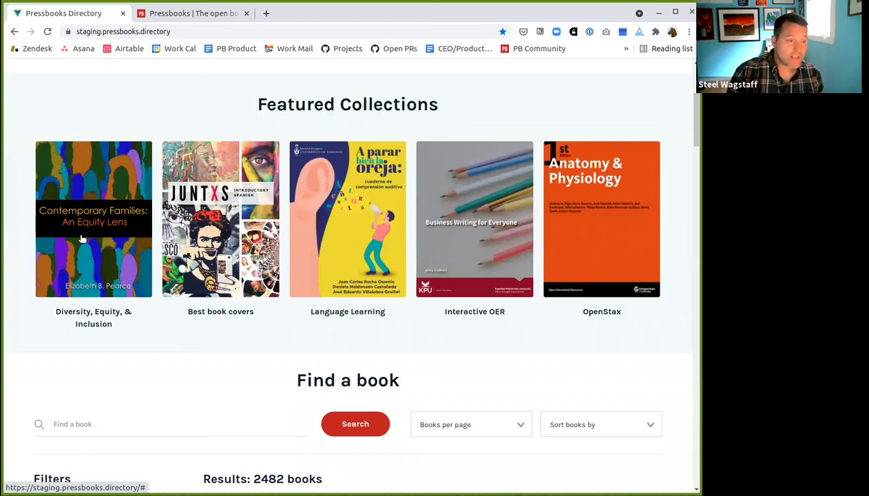
mouse_move(86, 271)
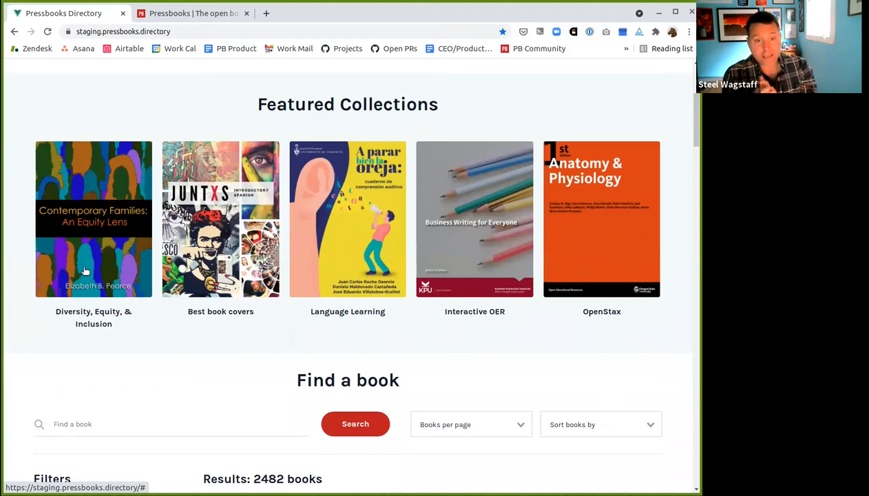
mouse_move(97, 236)
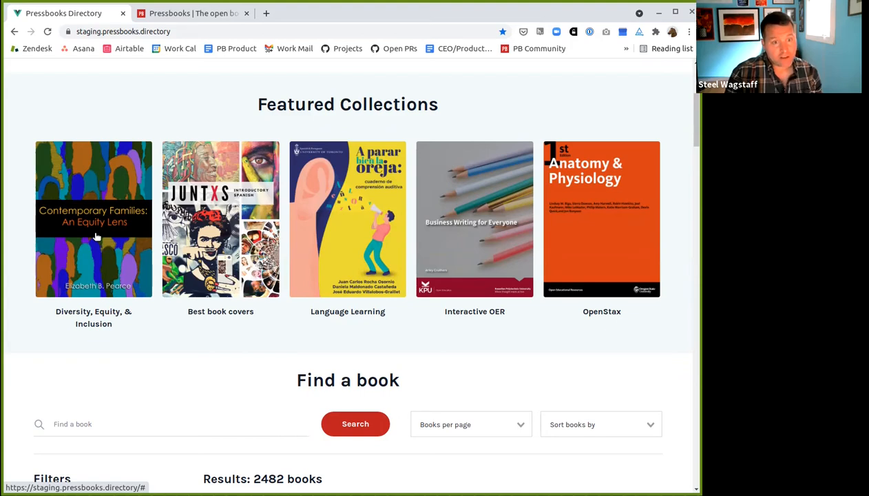
Filter to the Diversity, Equity, & Inclusion collection, browse its four results, and scroll back.
click(93, 219)
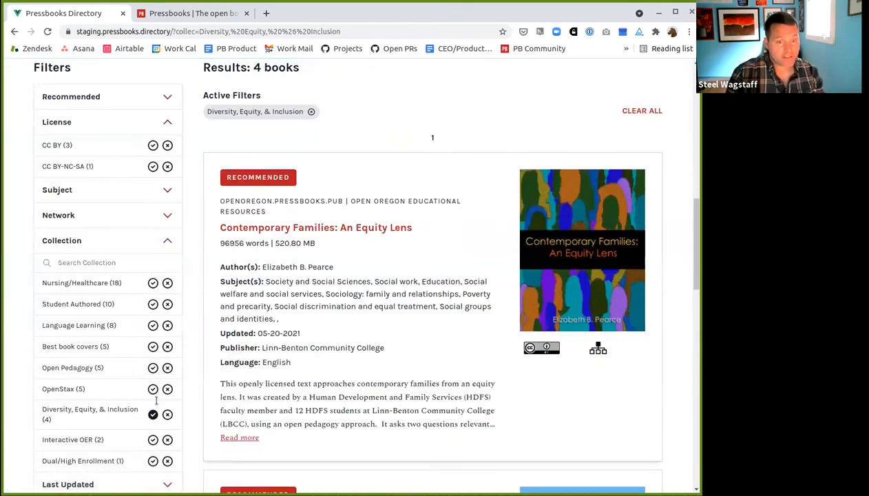
mouse_move(538, 417)
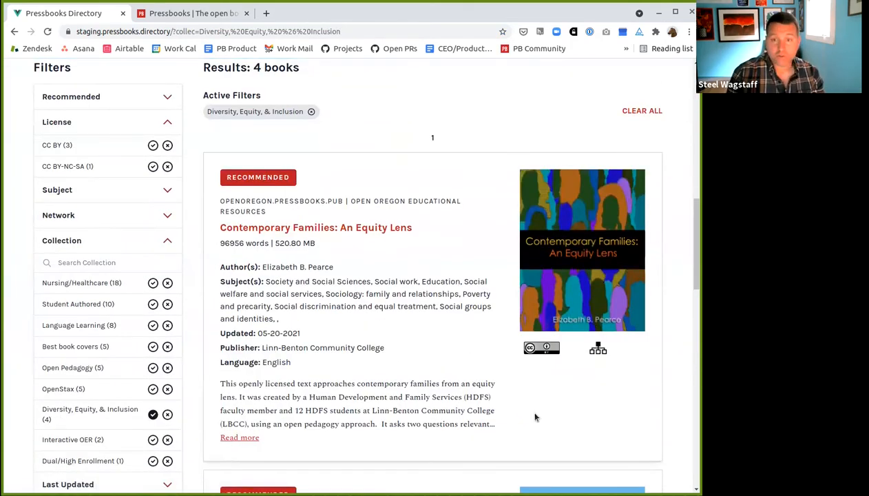
mouse_move(257, 203)
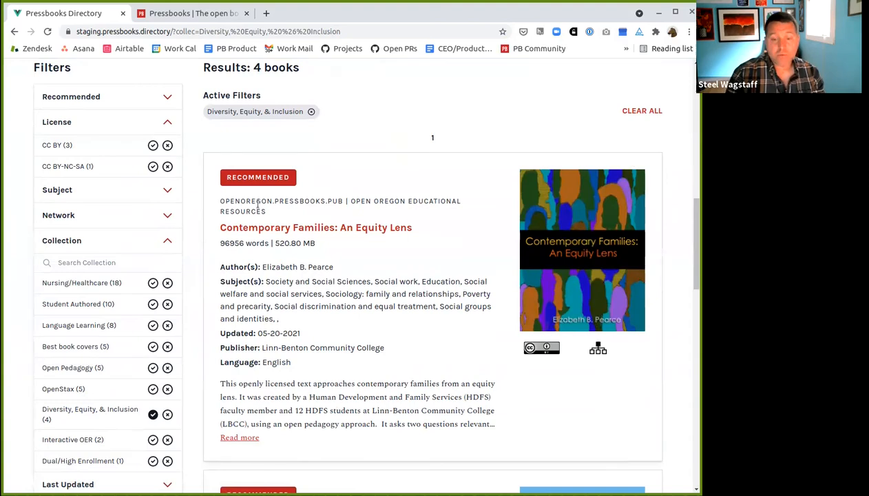
scroll(down, 3)
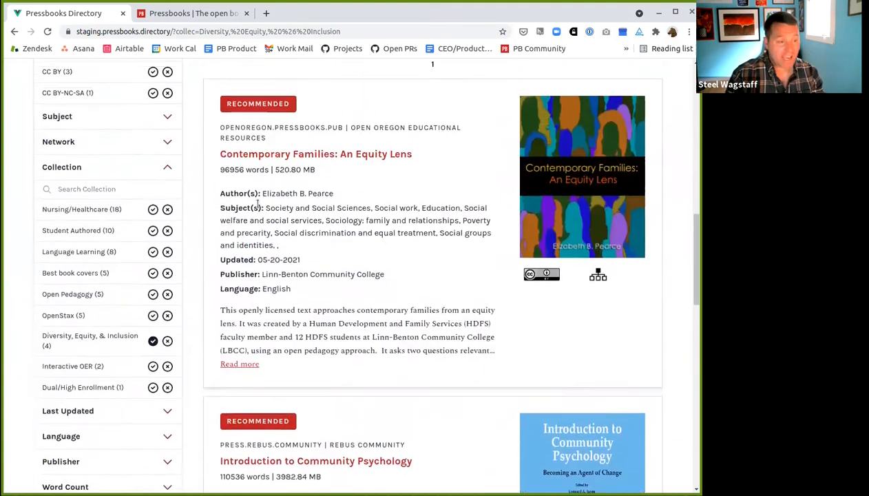
scroll(up, 3)
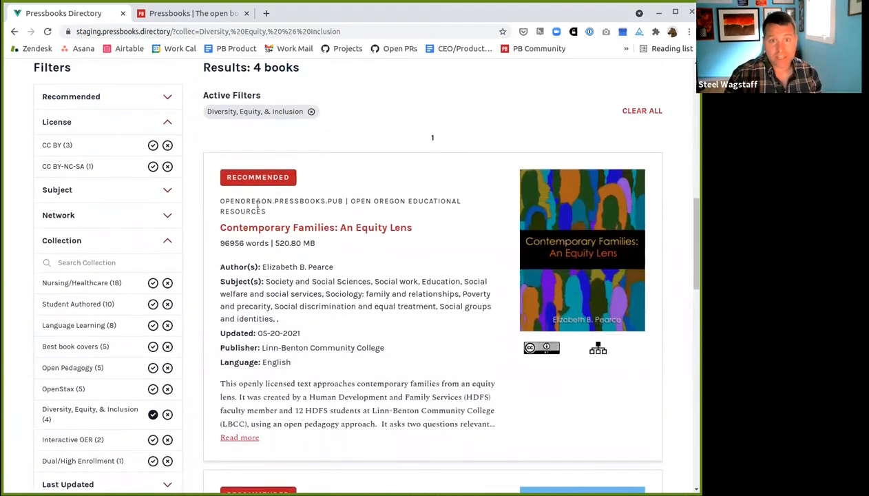
scroll(up, 3)
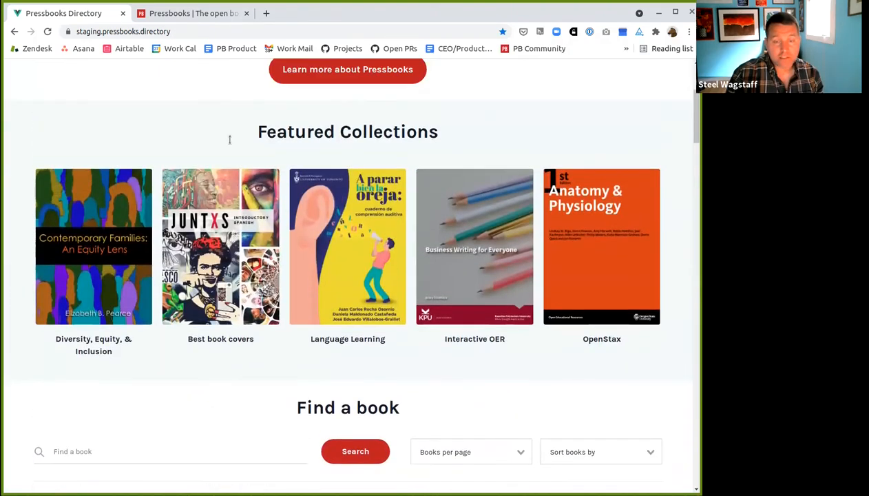
mouse_move(396, 277)
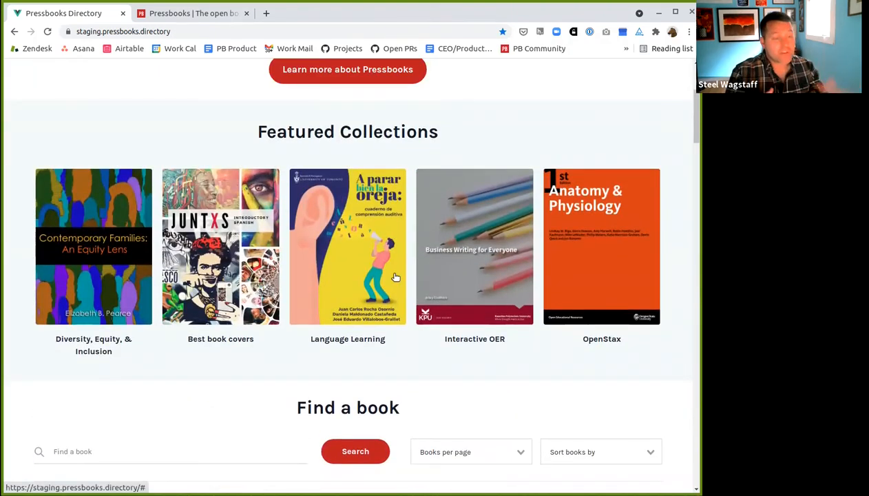
mouse_move(136, 258)
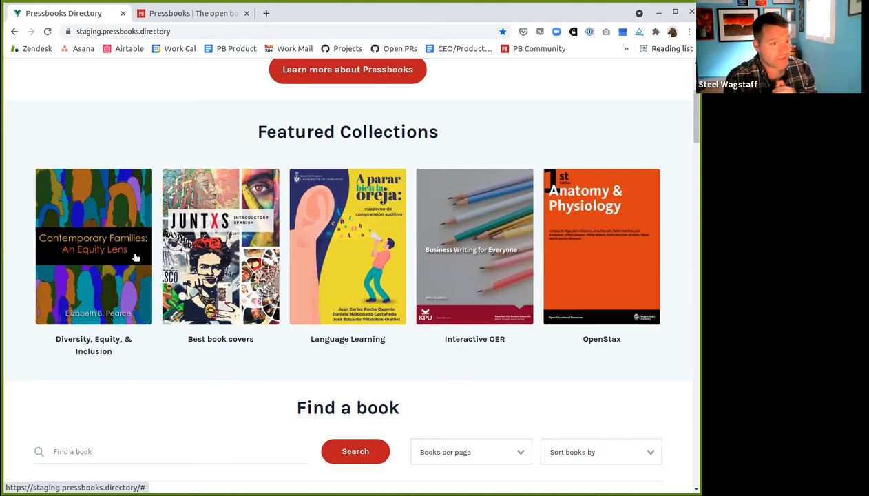
mouse_move(288, 235)
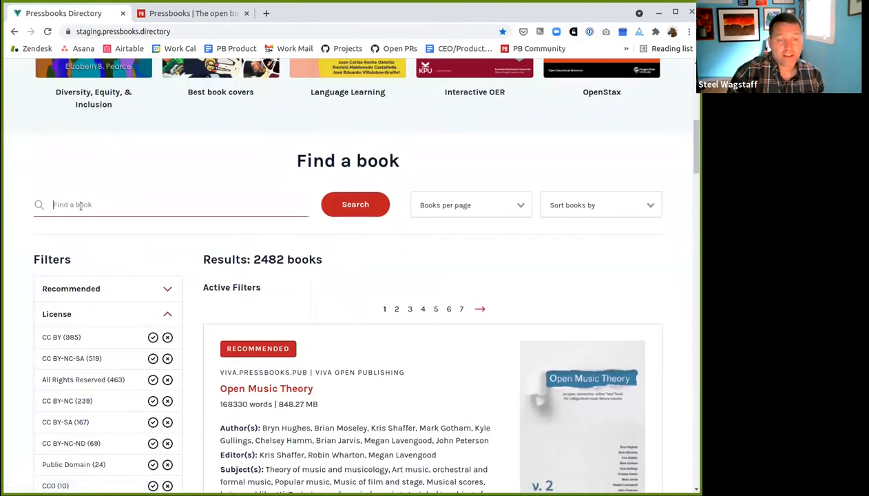
Search for 'education' to get 645 books and browse results page 8.
text(educat)
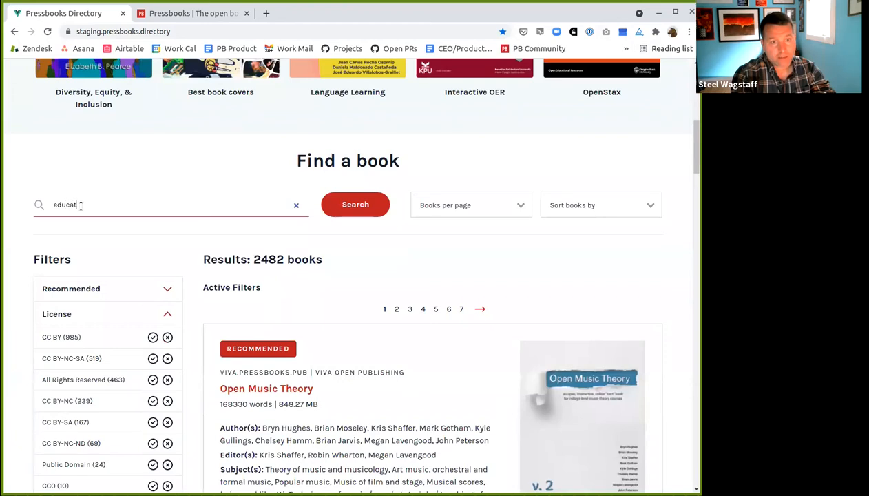
click(355, 205)
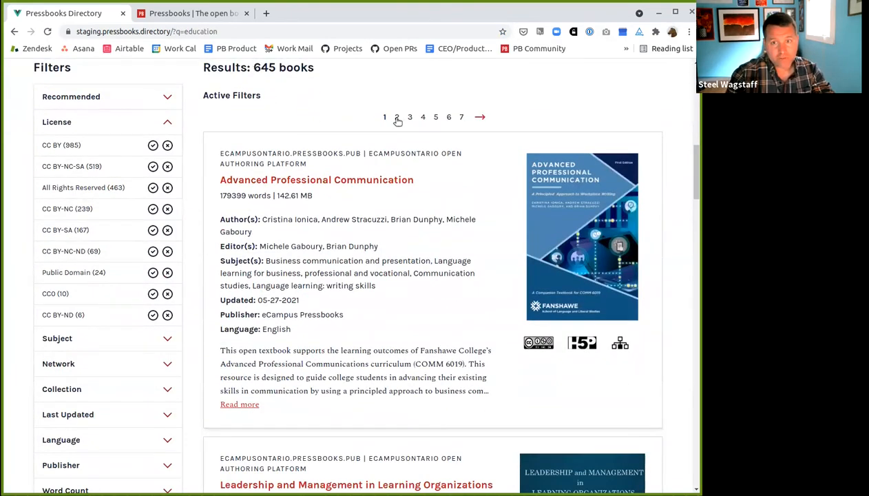
click(435, 117)
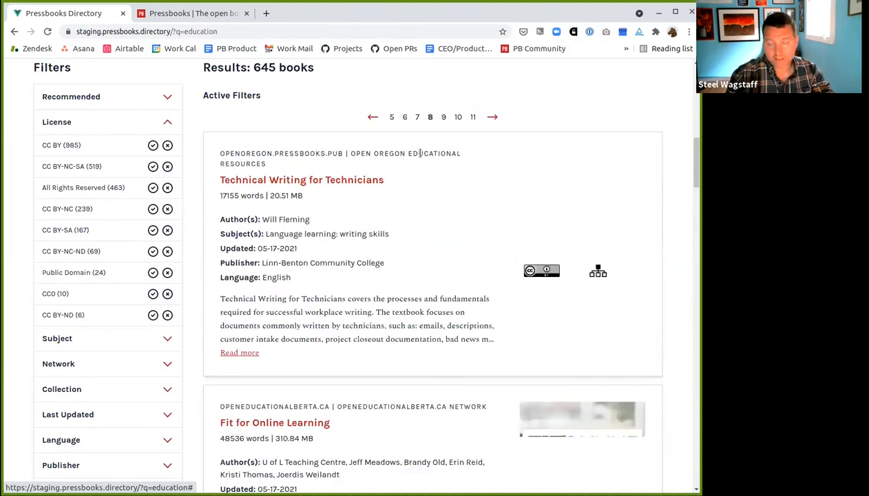
scroll(down, 3)
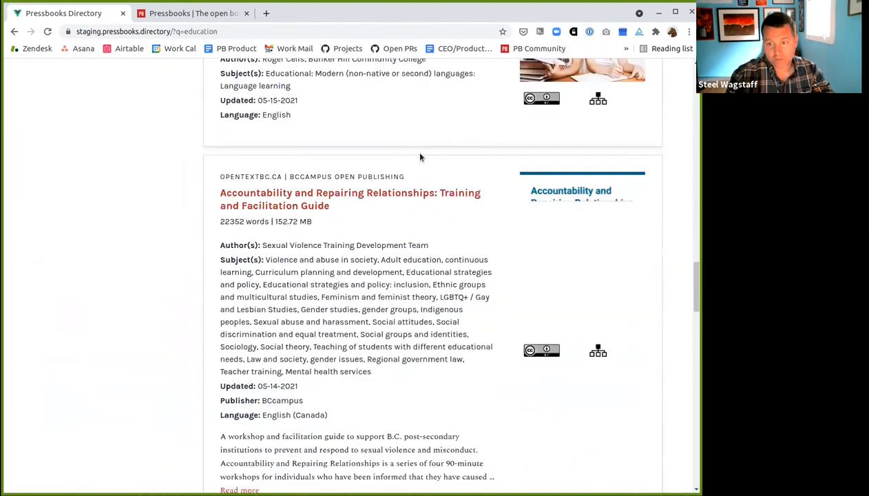
scroll(down, 3)
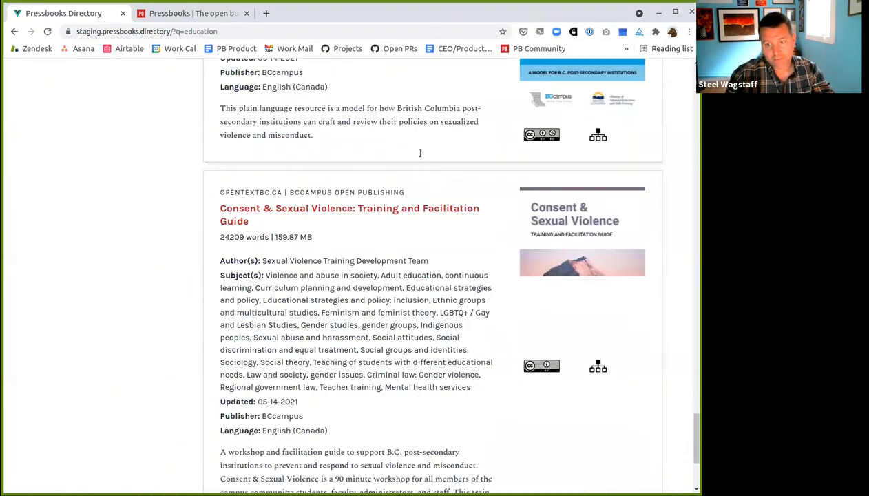
scroll(down, 3)
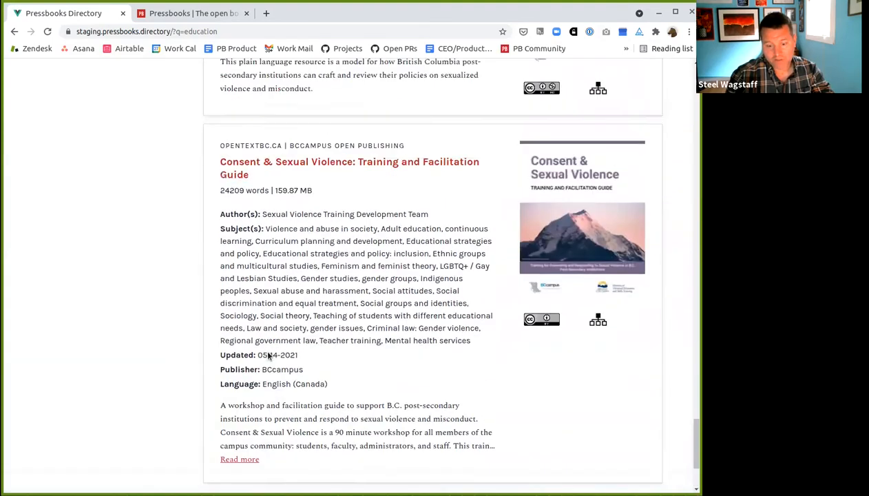
scroll(up, 3)
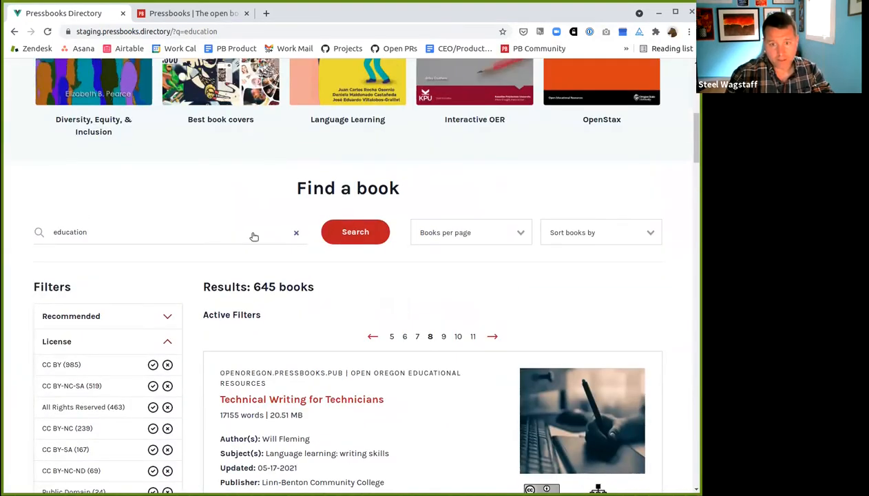
Set Books per page to 10 and sort books by Title (A-Z).
click(472, 232)
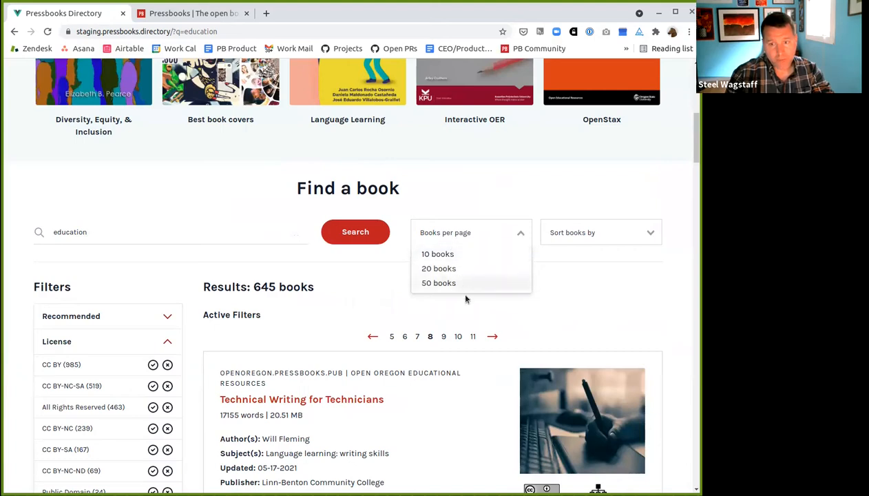
click(438, 254)
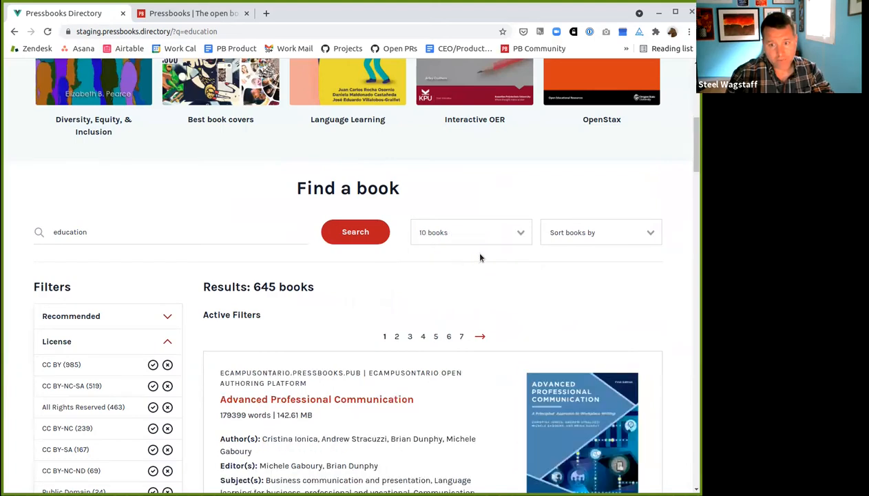
click(472, 233)
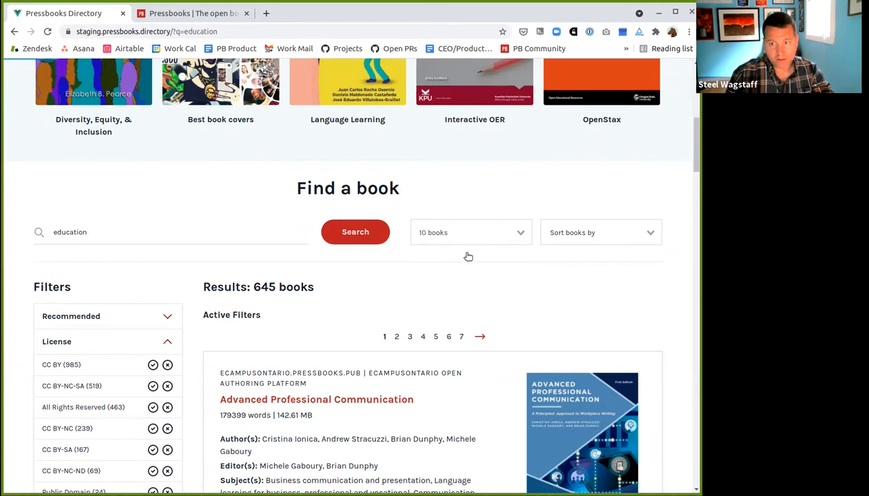
click(599, 232)
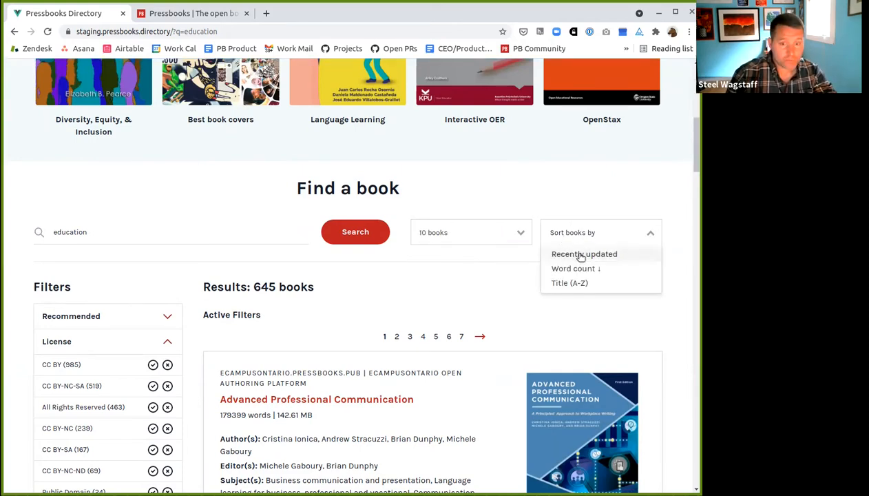
click(569, 282)
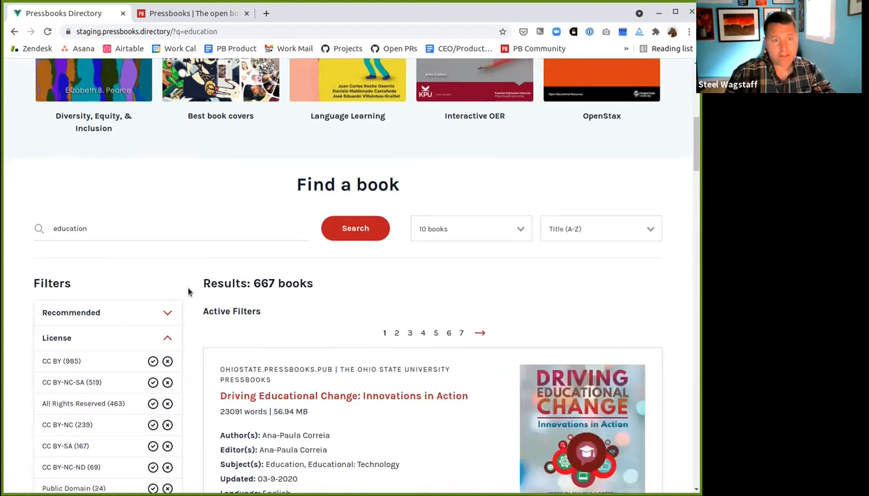
scroll(up, 3)
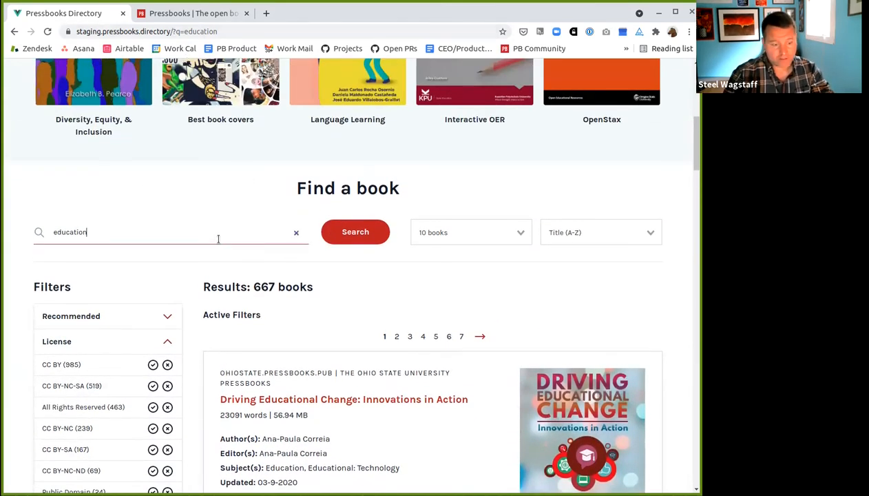
click(296, 232)
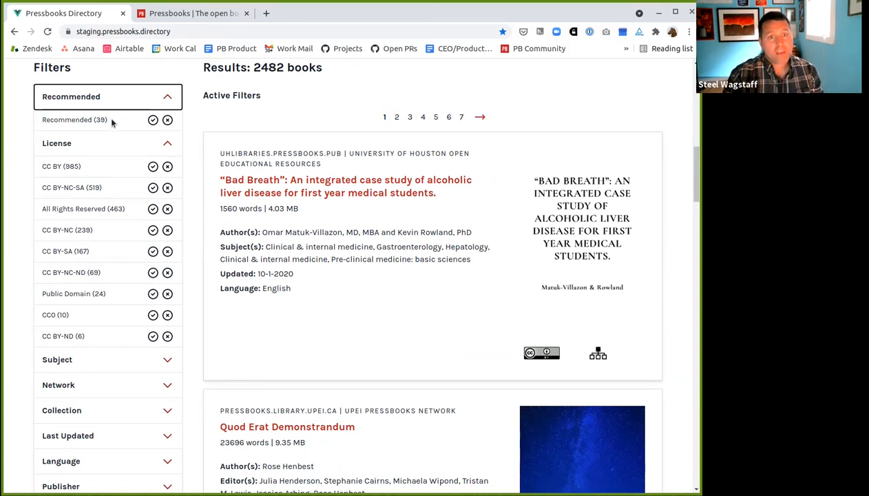
Apply the Recommended filter to view its 39 books, then remove it.
click(153, 120)
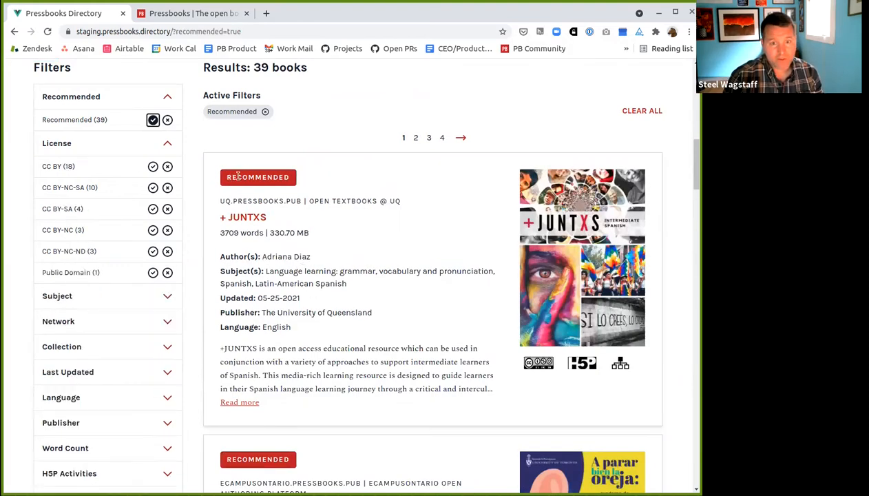
mouse_move(458, 221)
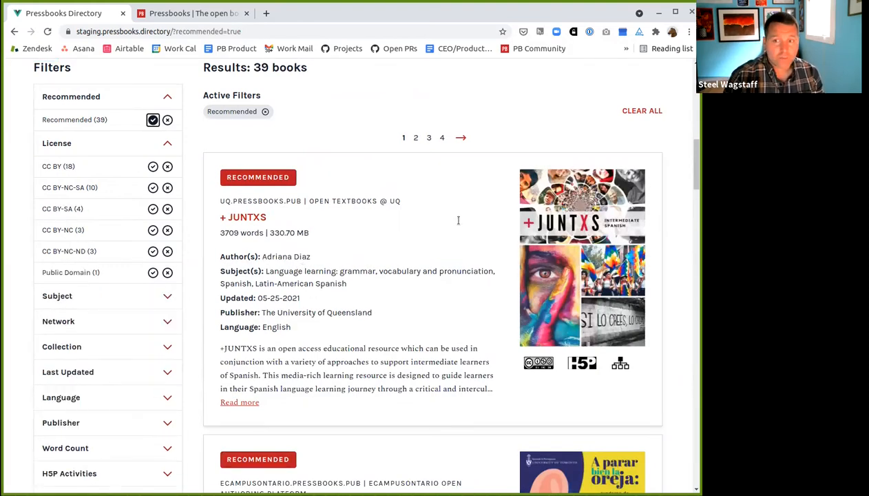
mouse_move(258, 283)
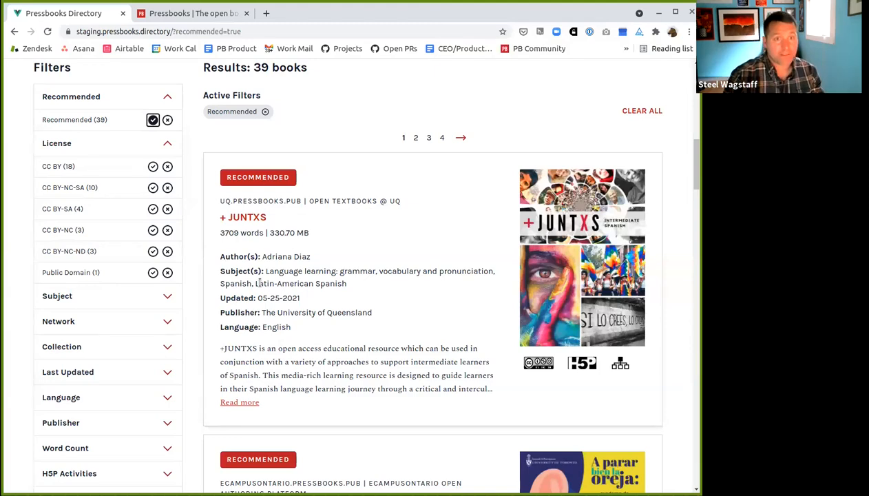
click(167, 120)
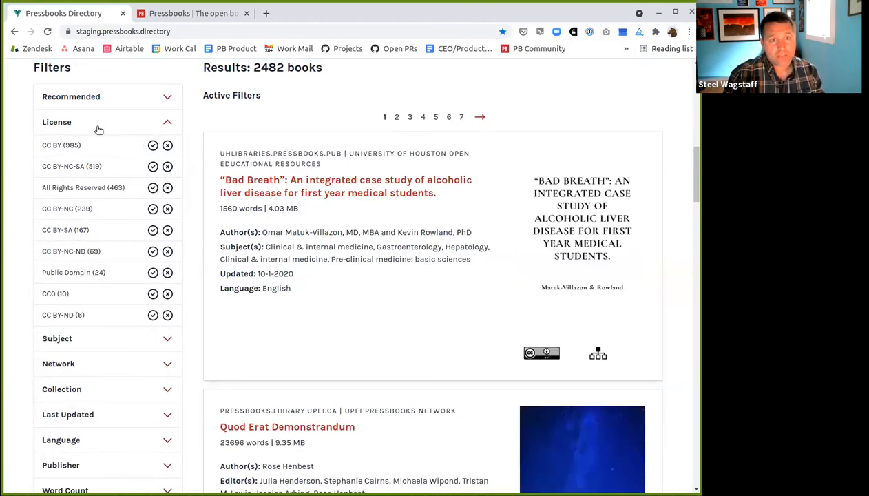
mouse_move(129, 128)
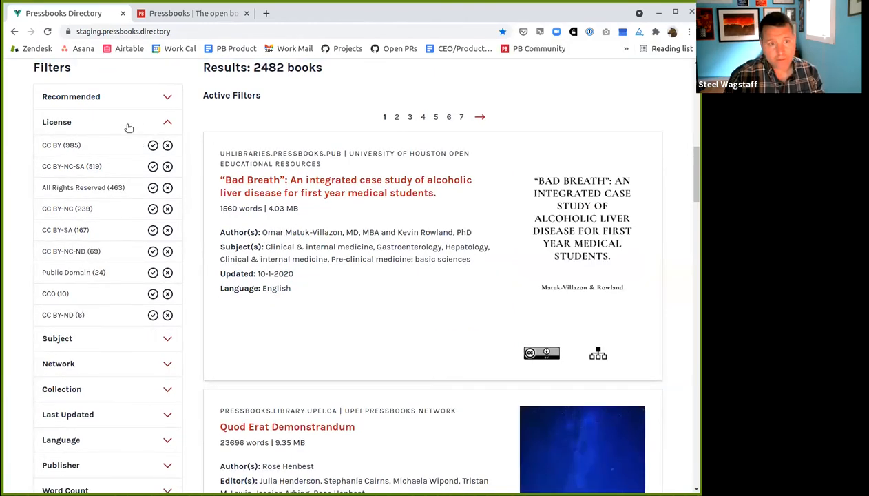
Exclude All Rights Reserved under License, leaving 2019 books.
click(167, 188)
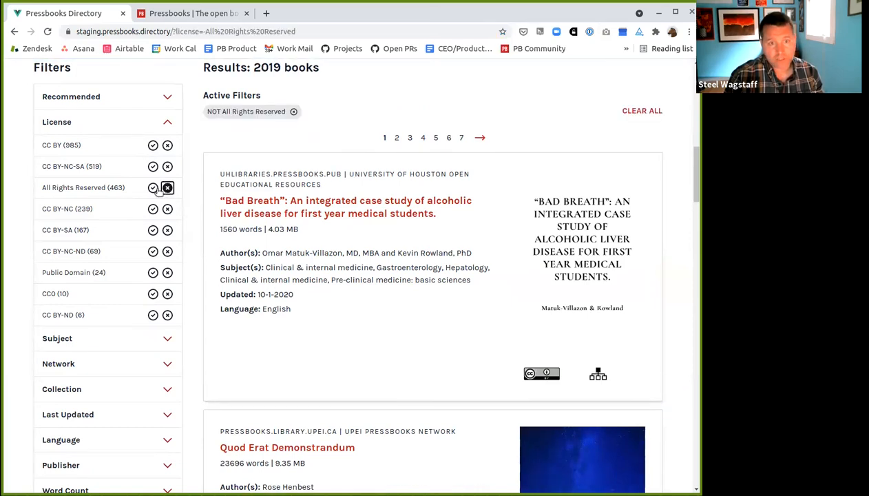
mouse_move(72, 187)
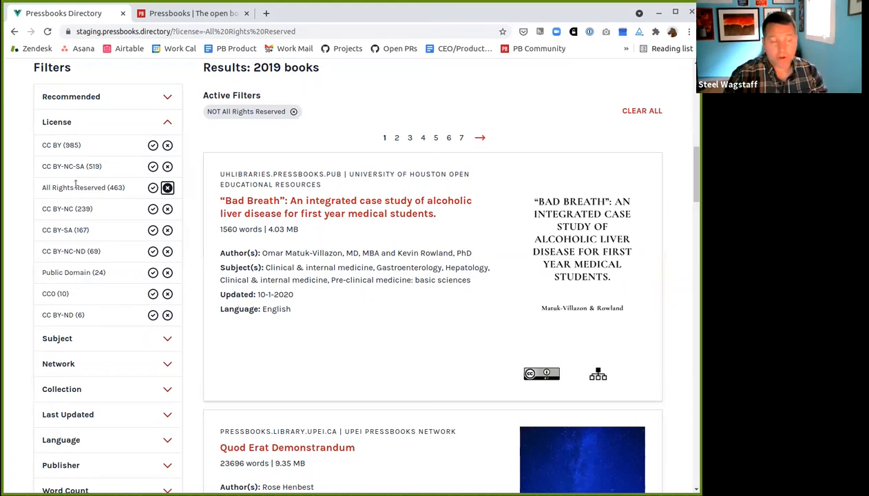
scroll(down, 3)
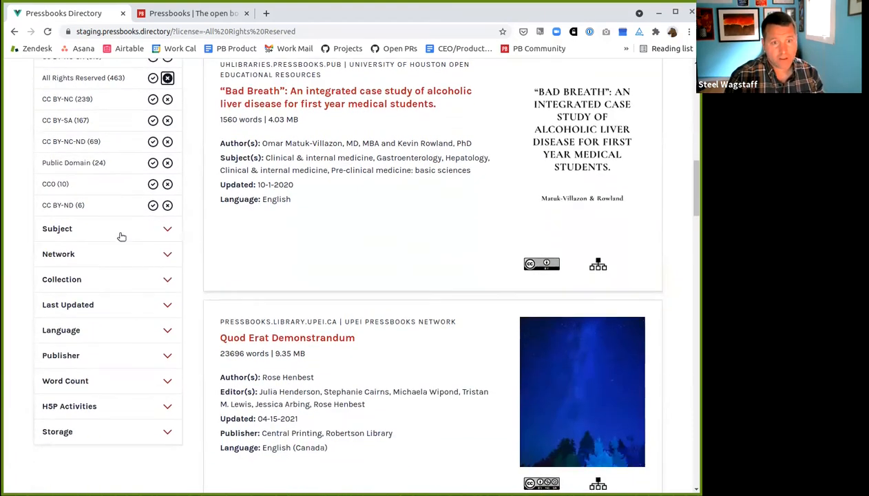
Search Subject for 'soci' and tick sociology, social-science and education subjects, leaving 127 books.
click(104, 228)
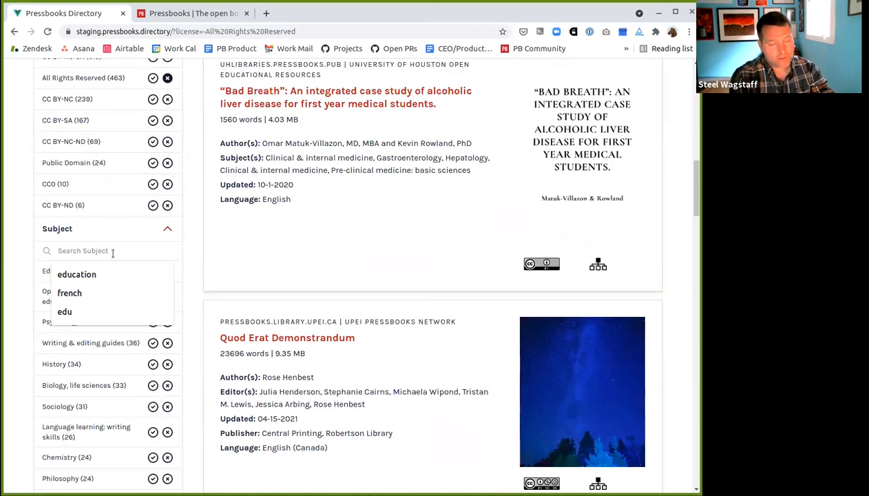
text(soci)
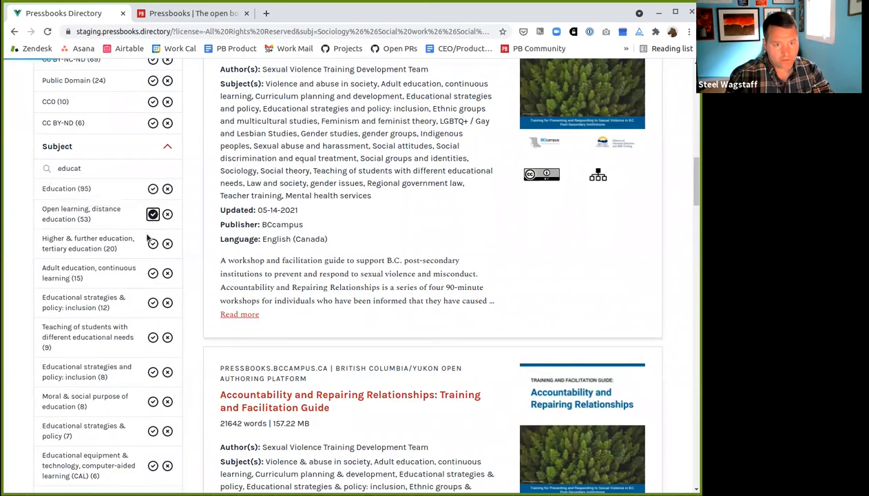
click(153, 303)
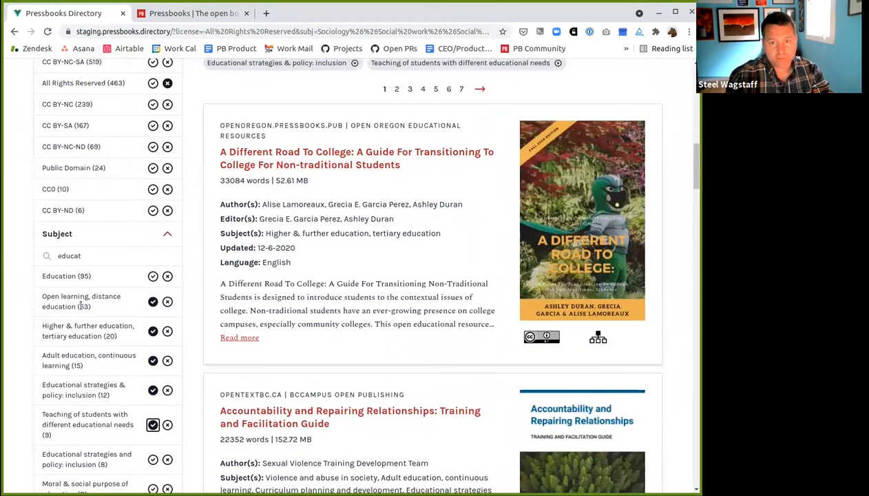
scroll(up, 3)
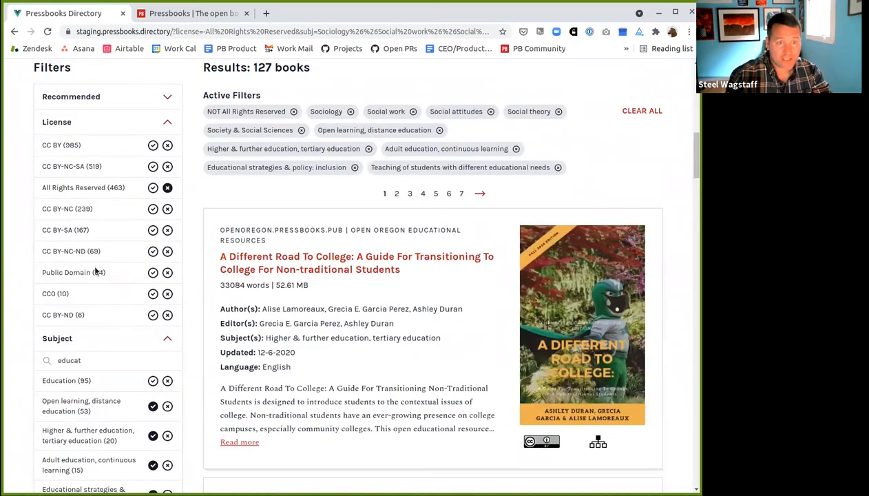
Include the Open Oregon State and University of Washington Libraries networks in the filter.
scroll(down, 3)
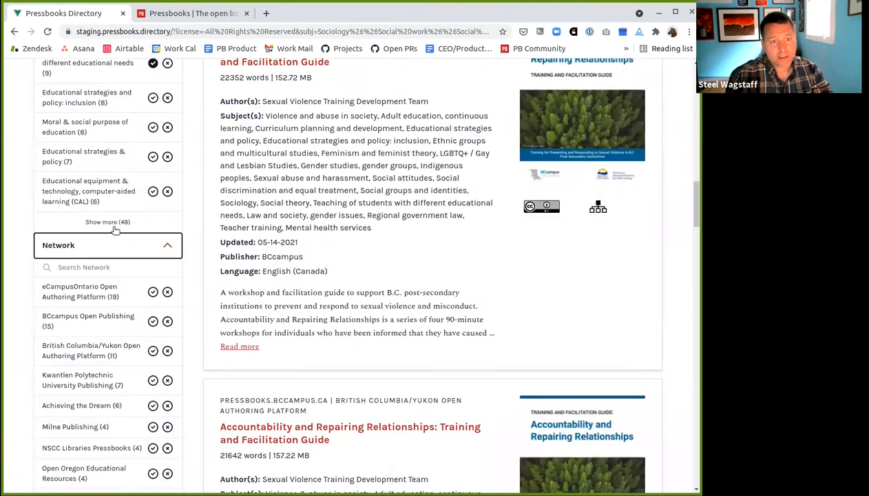
click(104, 268)
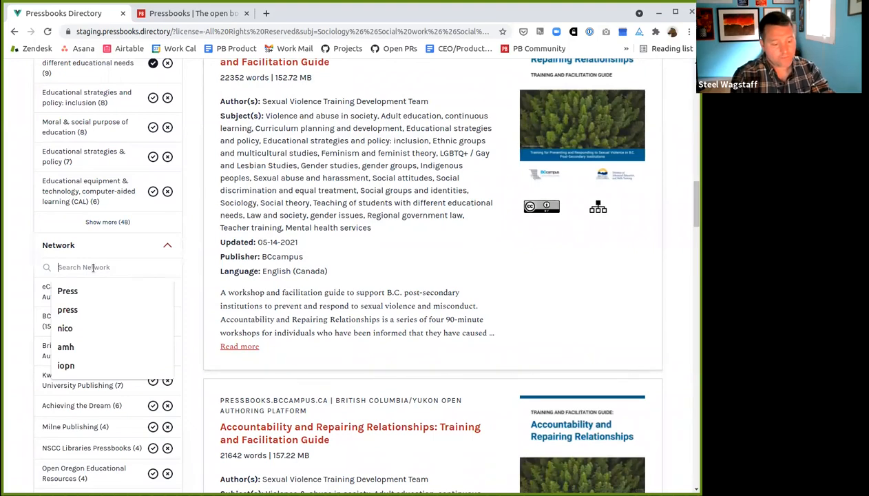
text(bc)
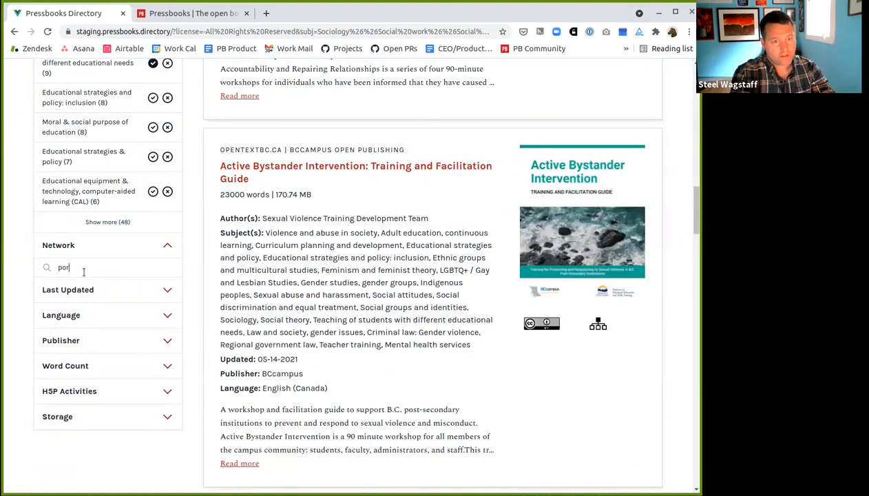
text(oregon)
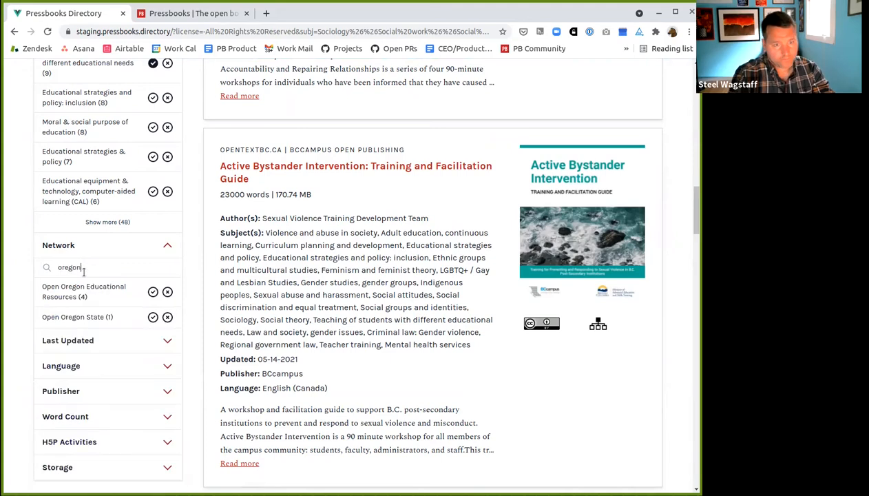
click(153, 316)
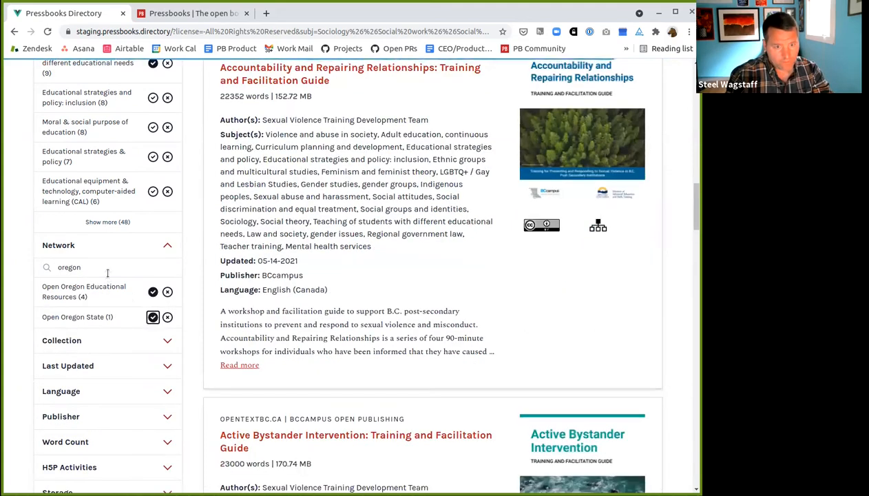
text(washin)
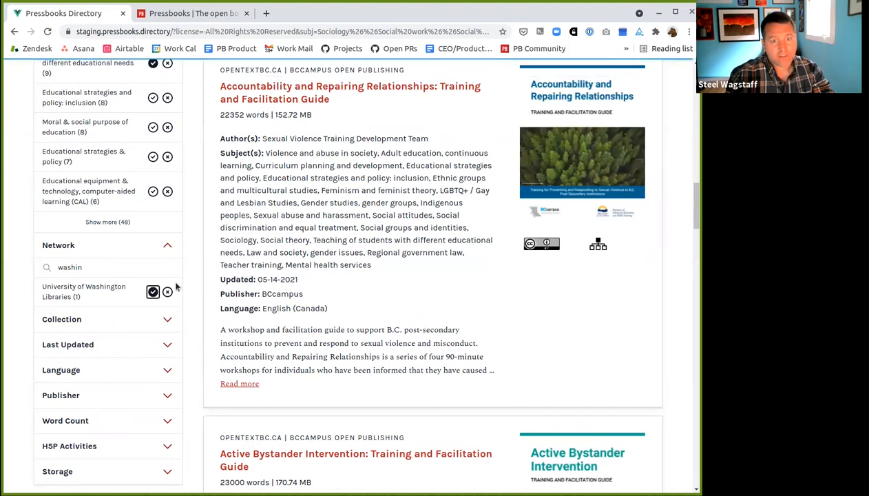
scroll(down, 3)
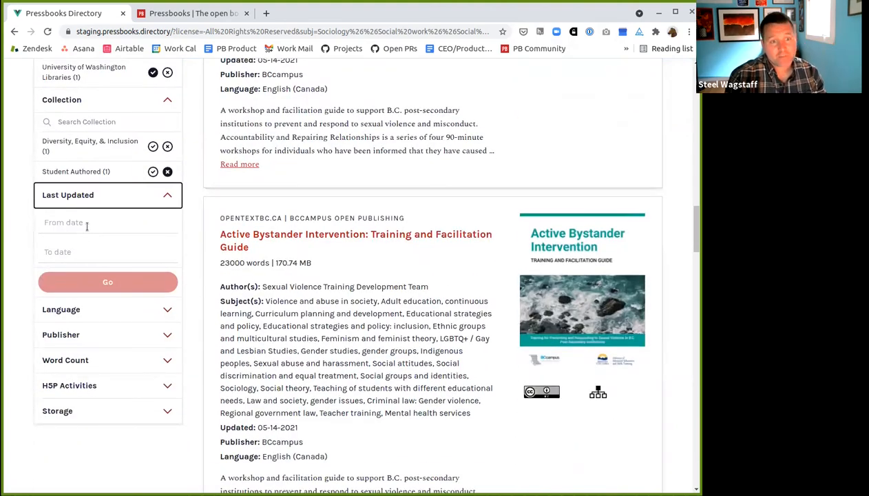
Set the Last Updated From date to January 1, 2021.
click(83, 222)
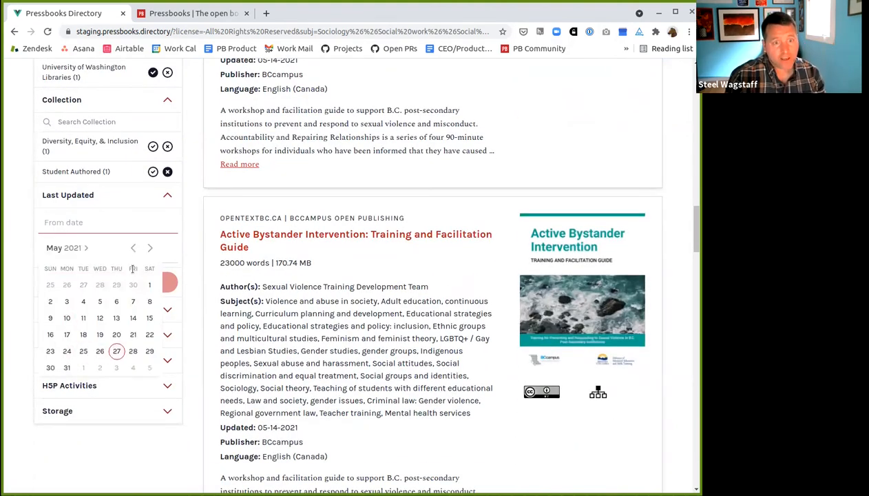
click(132, 247)
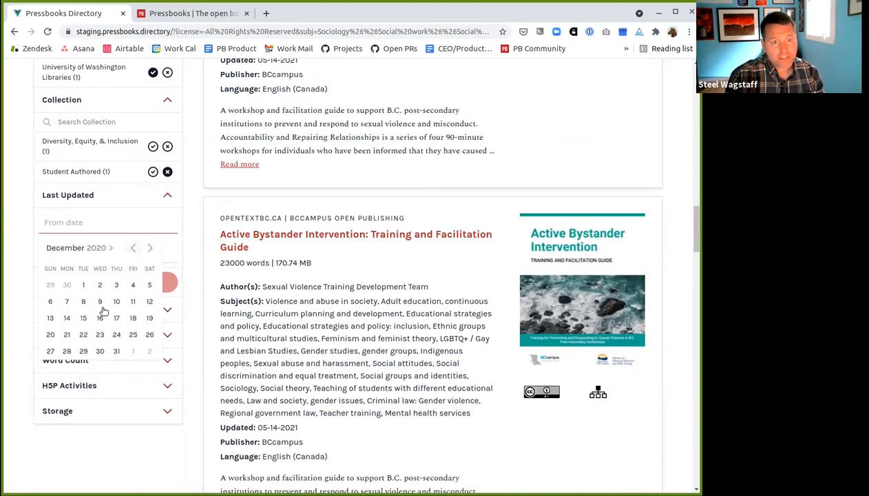
click(149, 247)
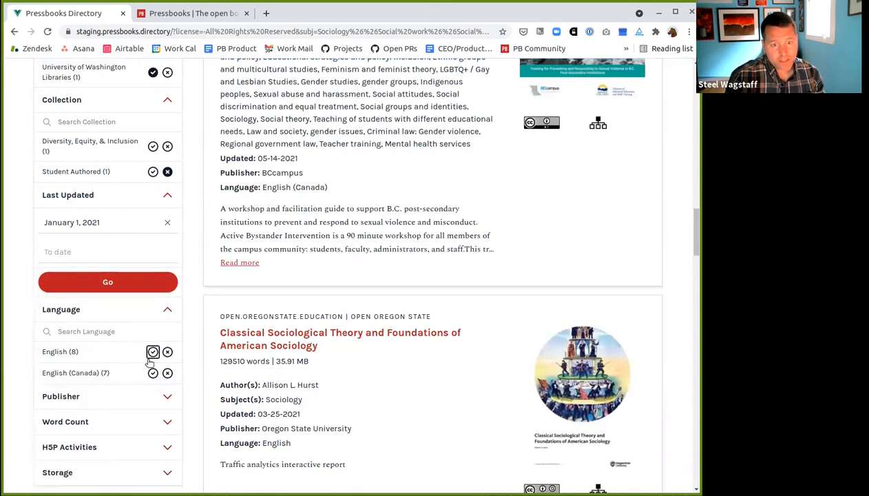
Open and browse the publisher filter list.
click(61, 396)
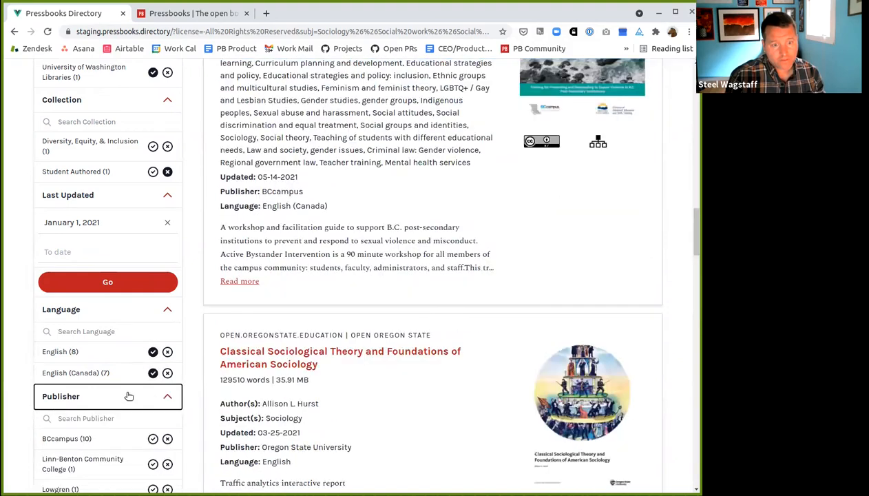
scroll(down, 3)
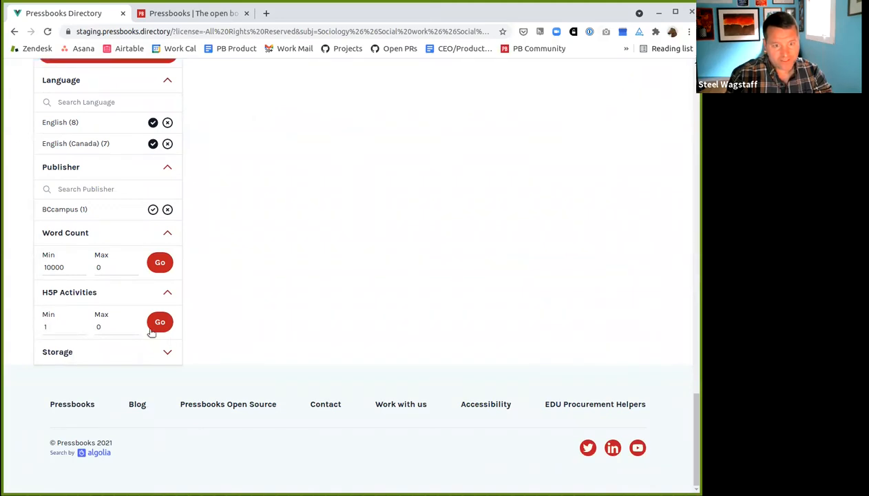
scroll(up, 3)
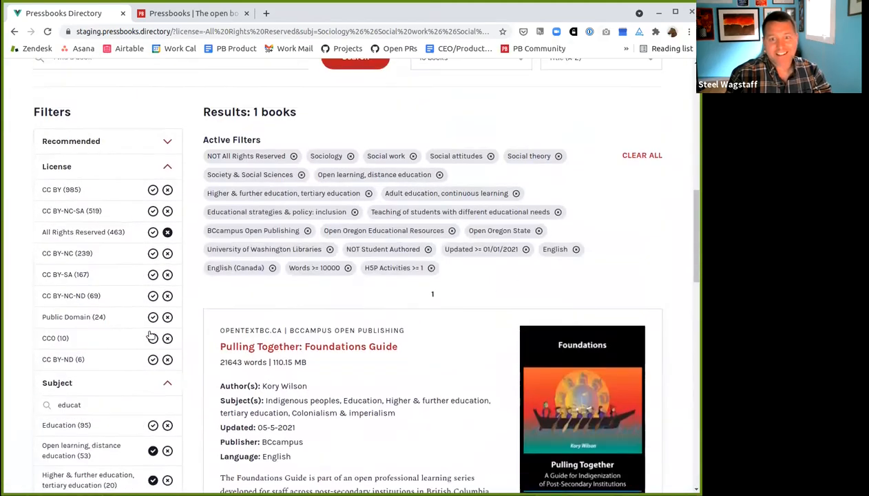
Review the active filter chips and single result, then select the address bar URL.
scroll(down, 3)
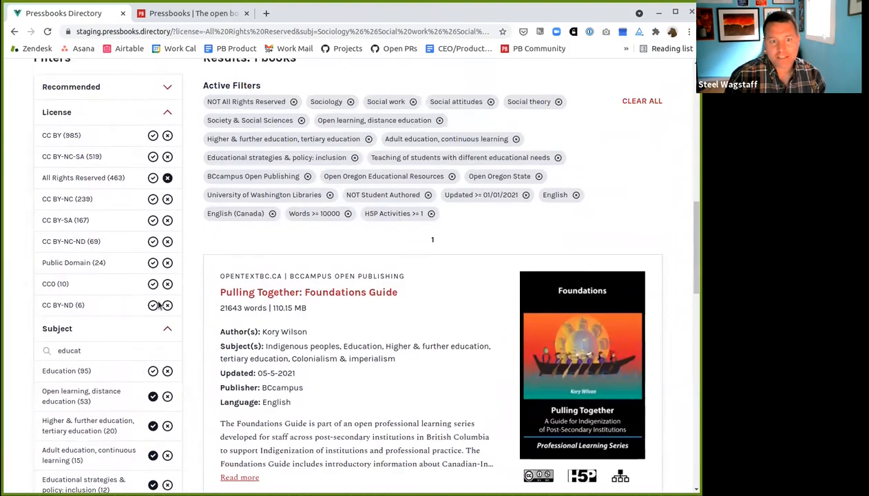
scroll(down, 3)
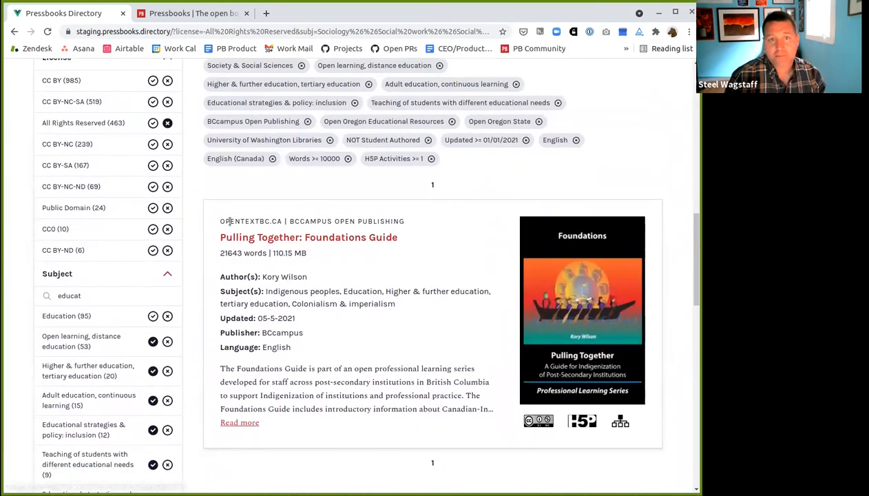
scroll(up, 3)
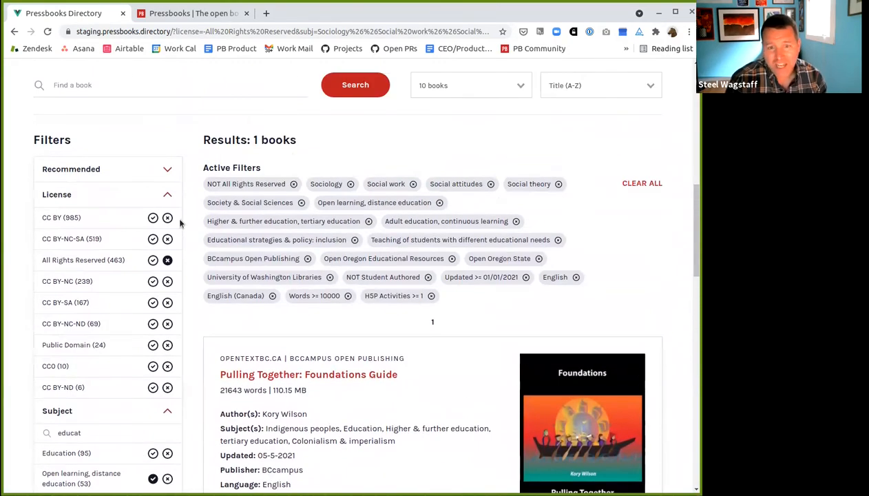
click(275, 31)
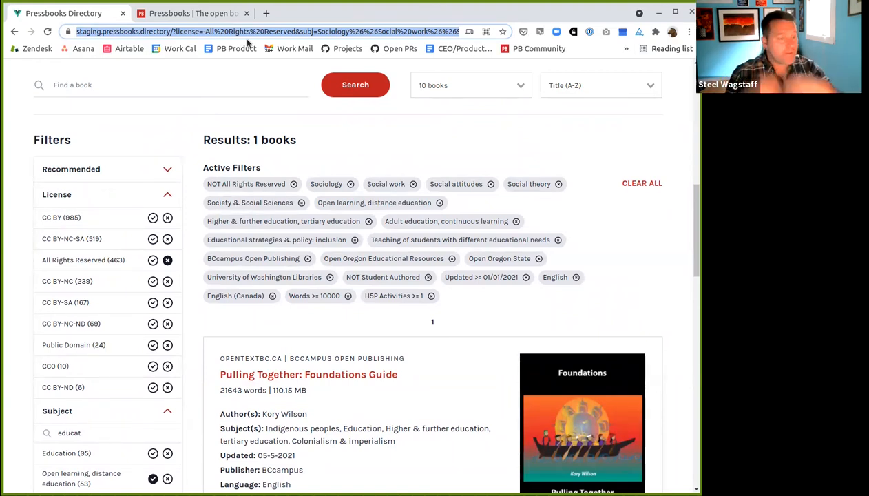
mouse_move(348, 302)
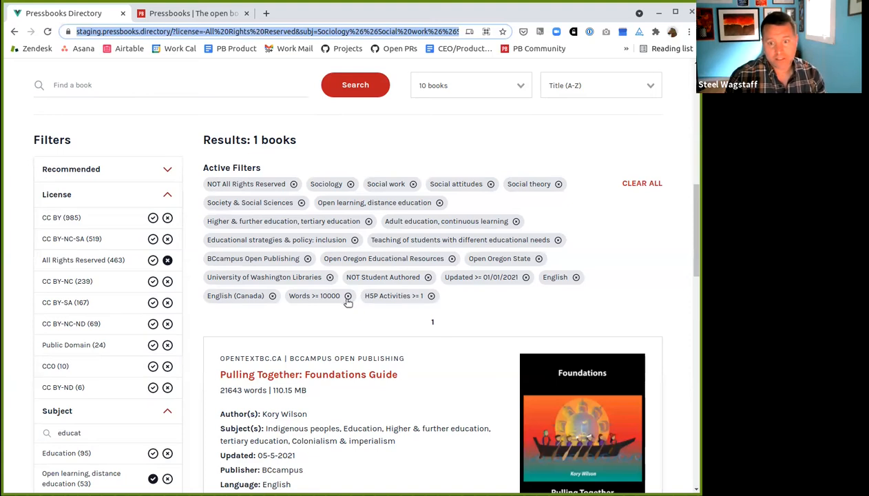
Remove the word-count, license and H5P chips, then clear all active filters.
click(348, 295)
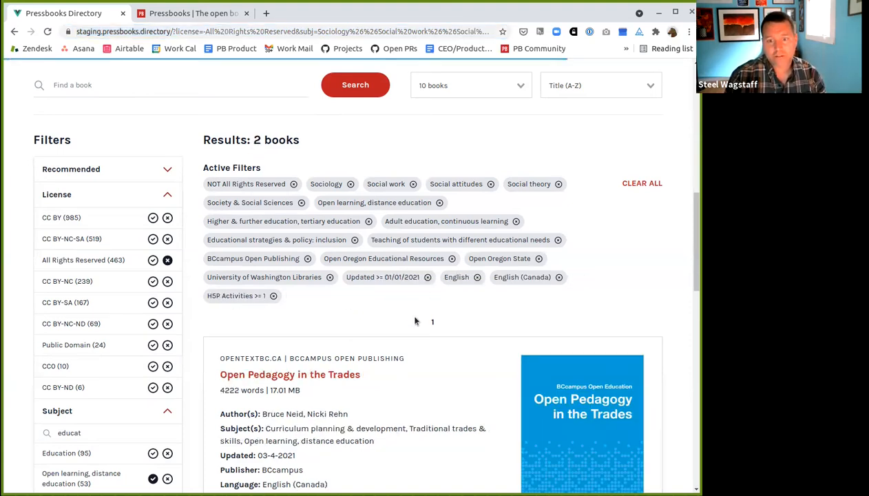
click(427, 277)
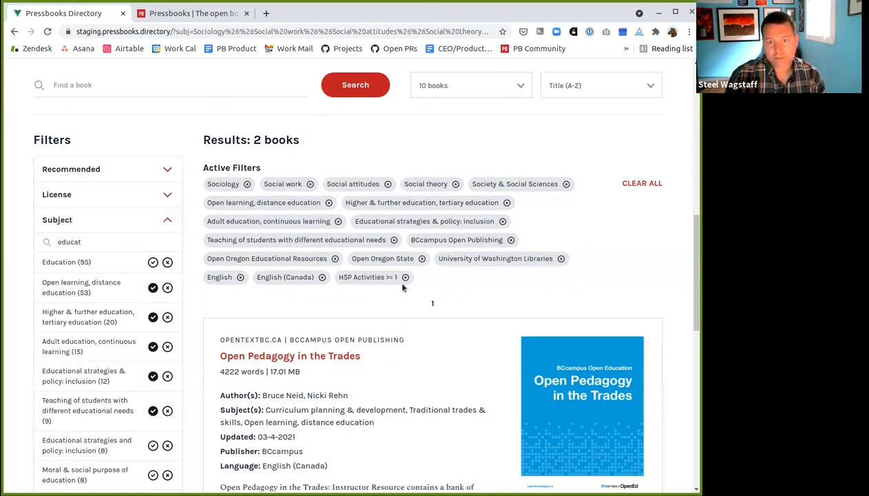
click(394, 277)
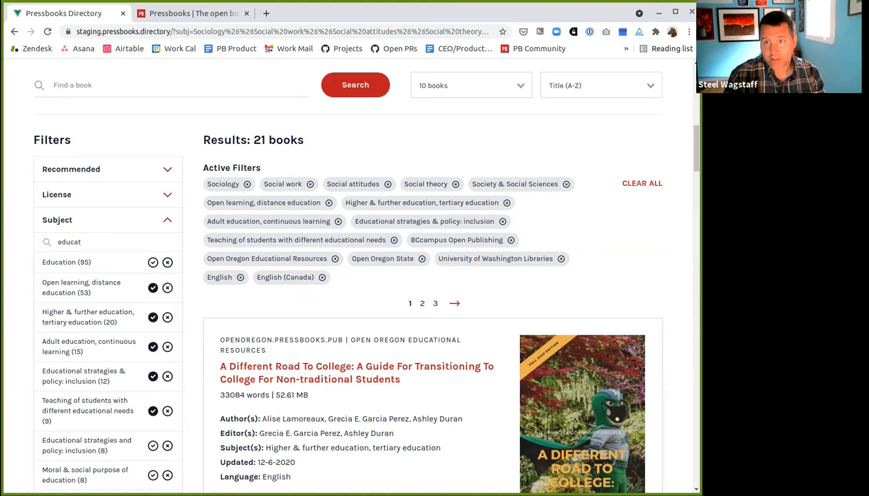
mouse_move(639, 171)
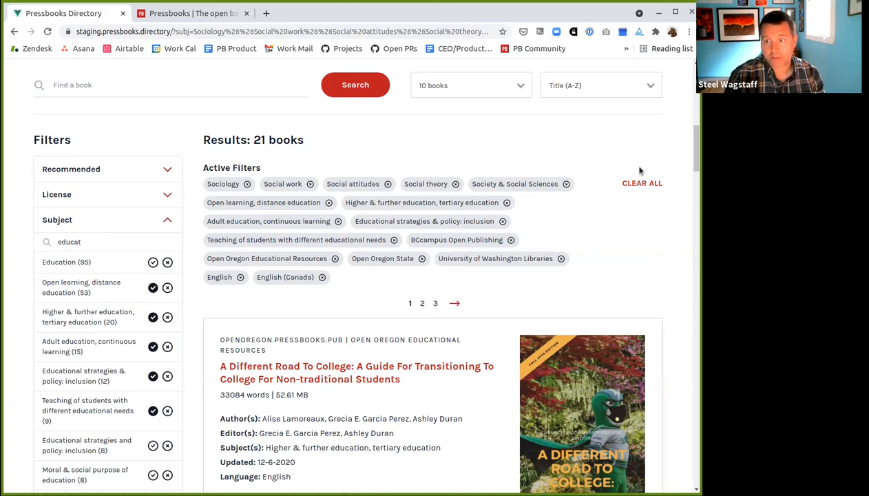
click(642, 182)
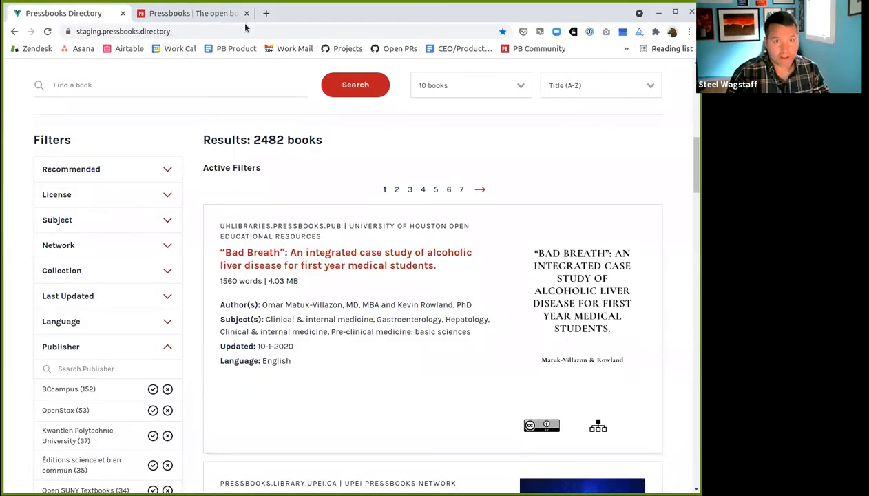
Browse BCcampus's 362-book Find Open Textbooks listing, then close it and the pressbooks.com tab.
click(316, 13)
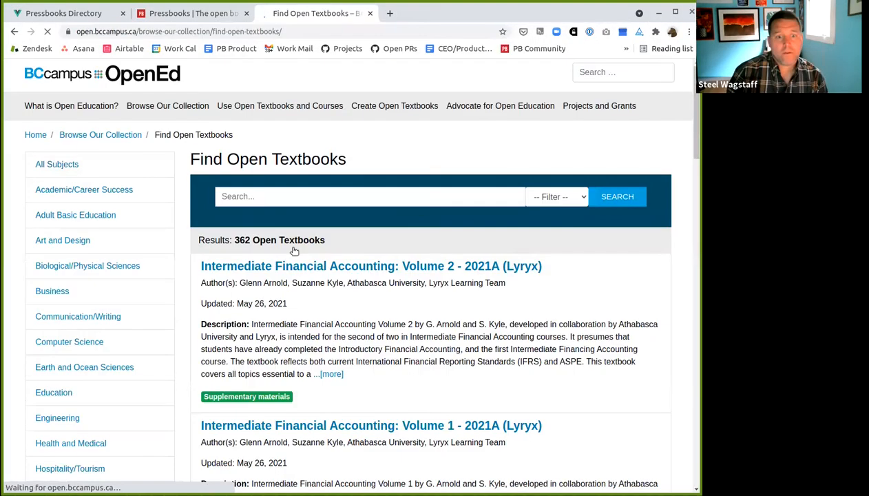
scroll(down, 3)
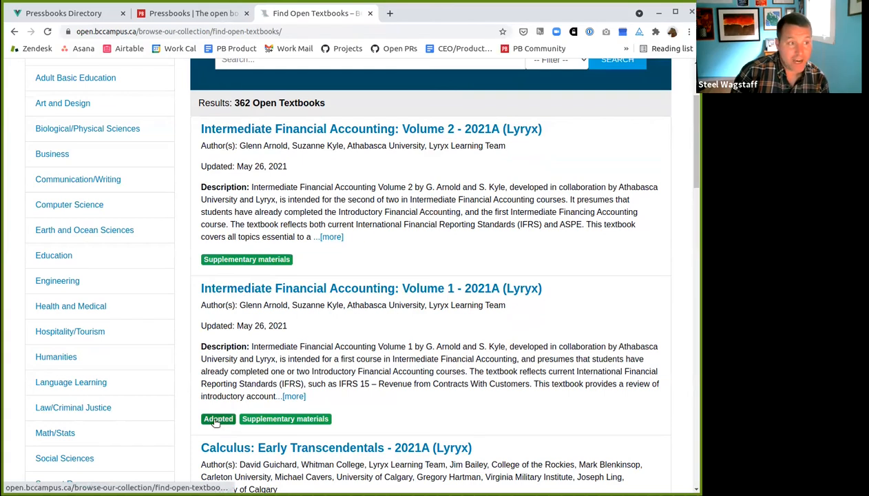
scroll(down, 3)
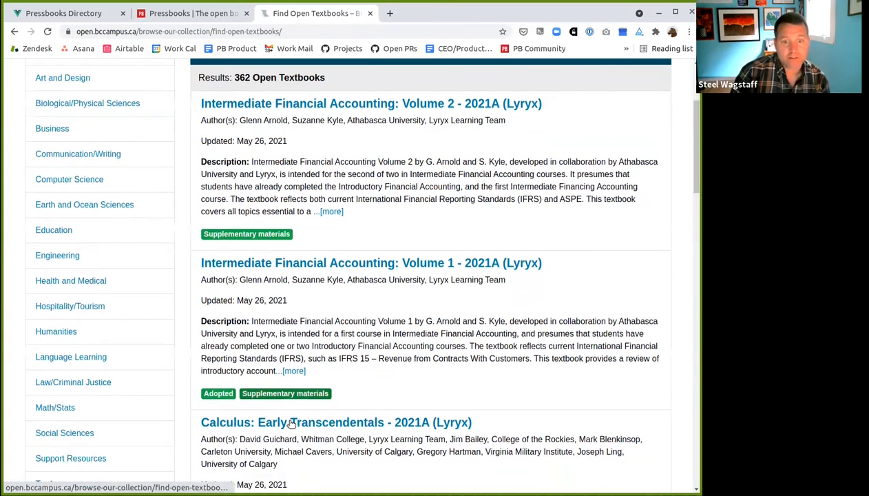
scroll(down, 3)
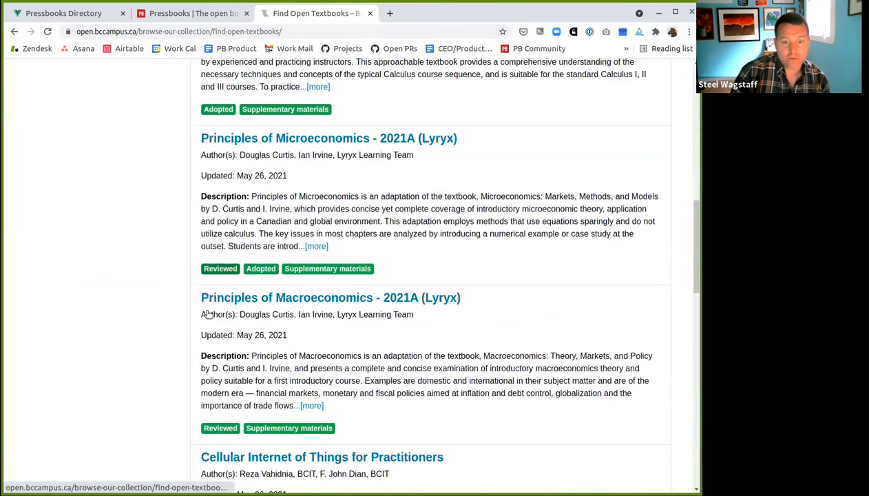
scroll(down, 3)
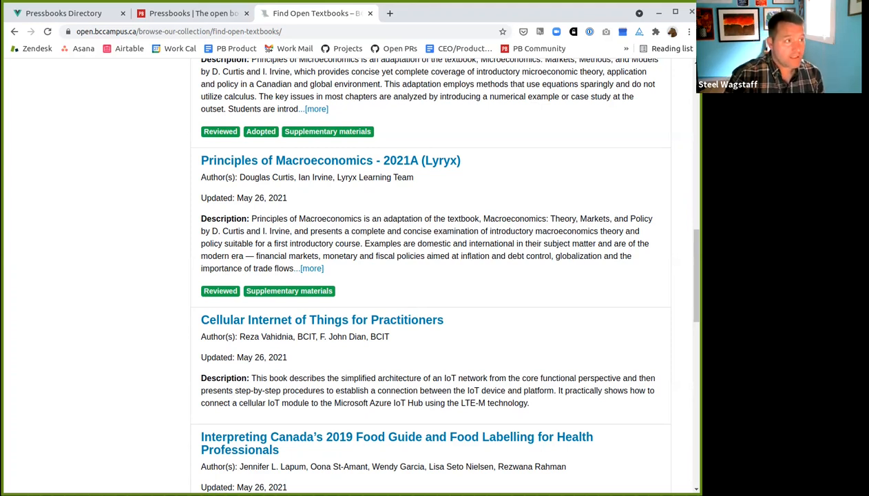
mouse_move(159, 215)
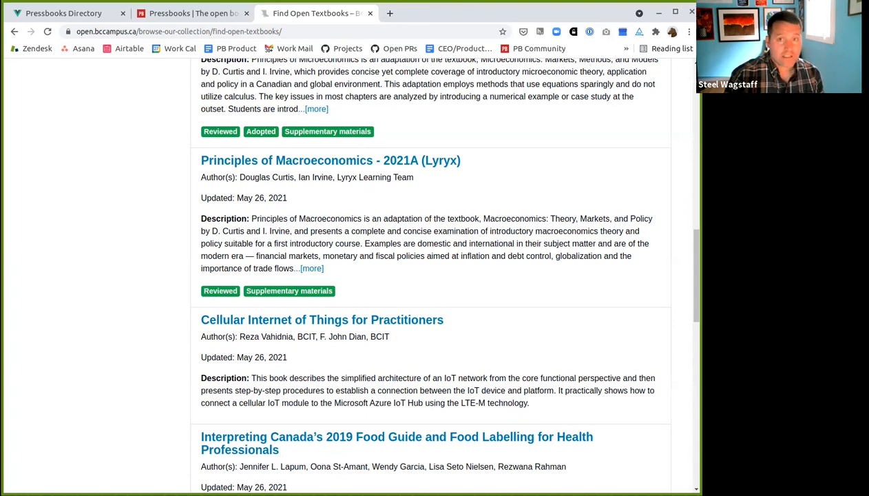
click(193, 13)
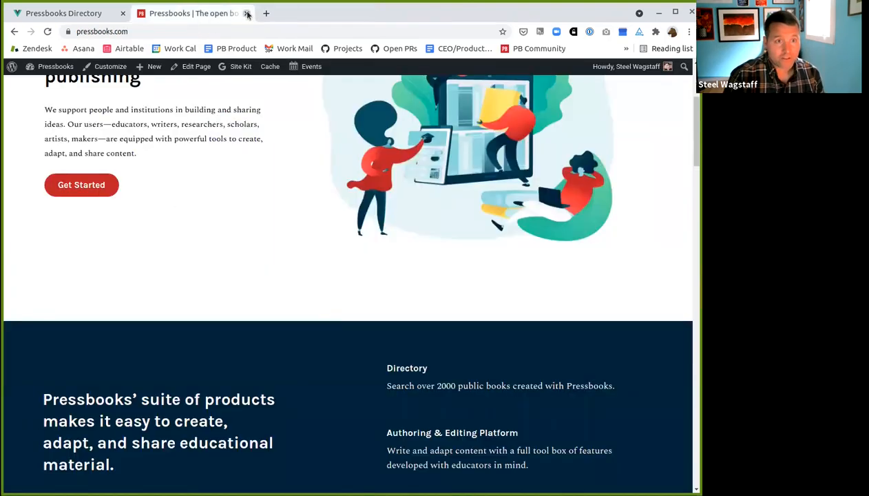
click(246, 13)
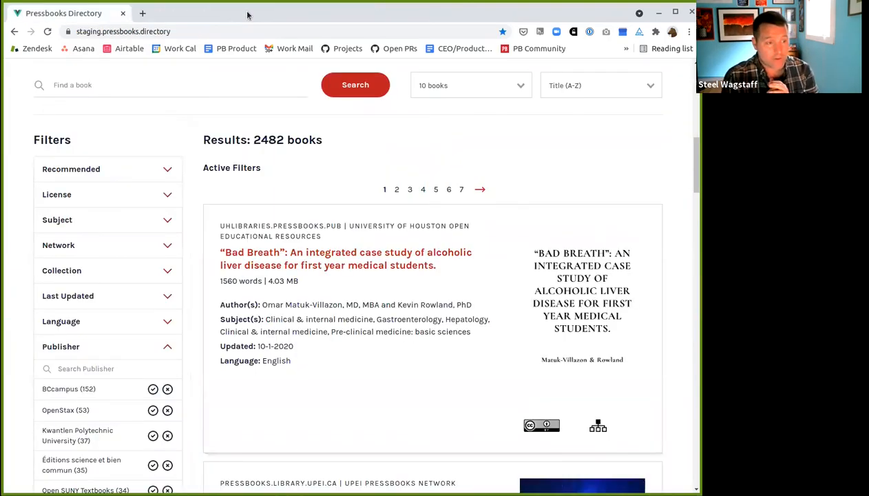